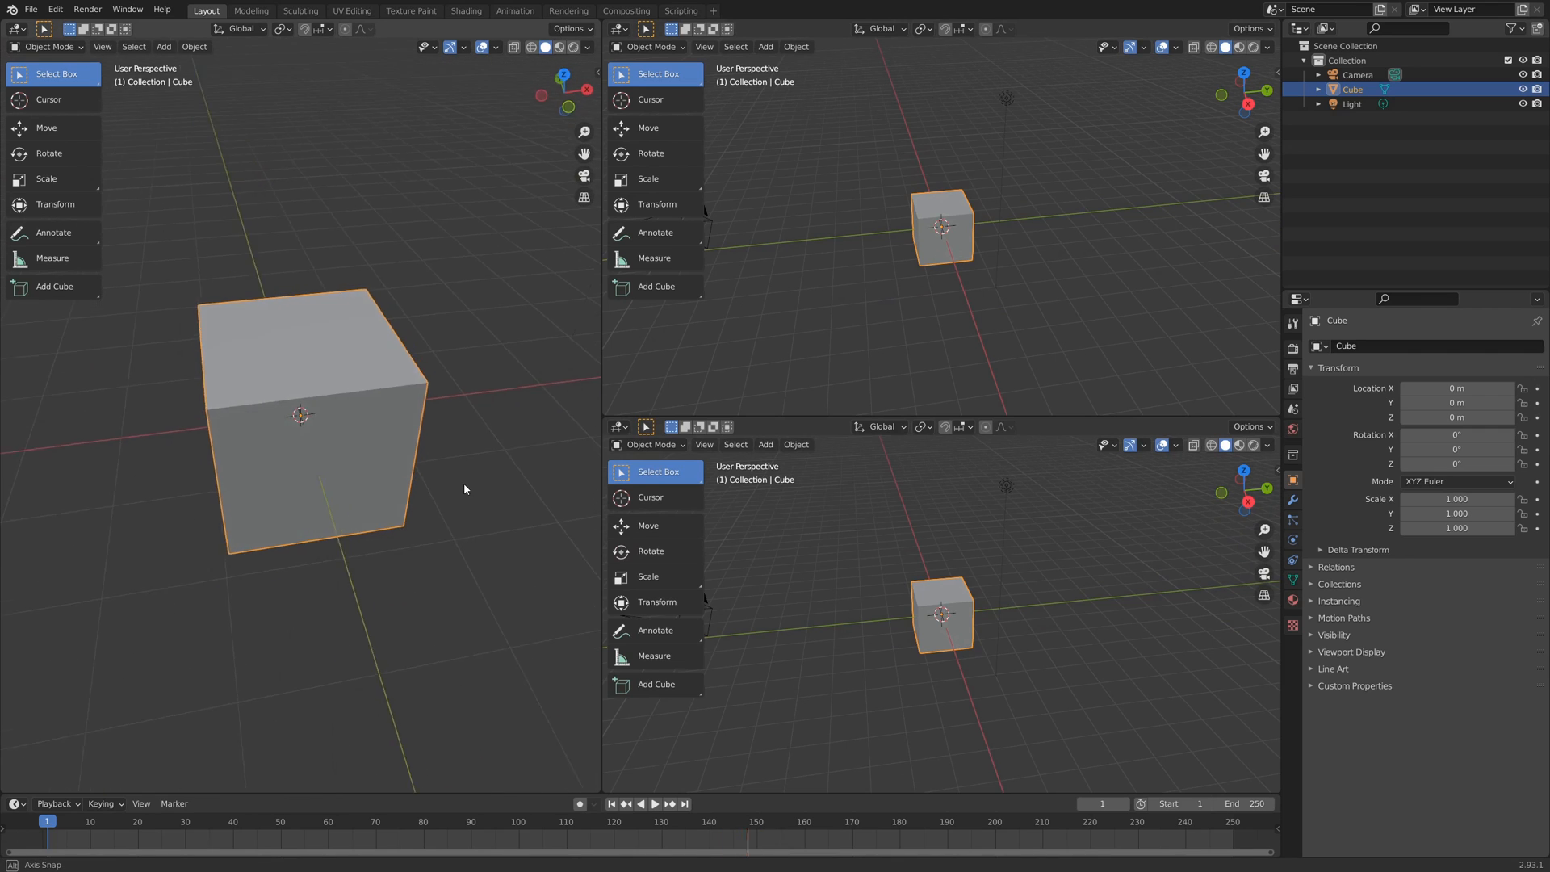
- Collapse the Quad View into a single maximised 3D viewport
{"action": "left_click", "coordinate": [618, 426]}
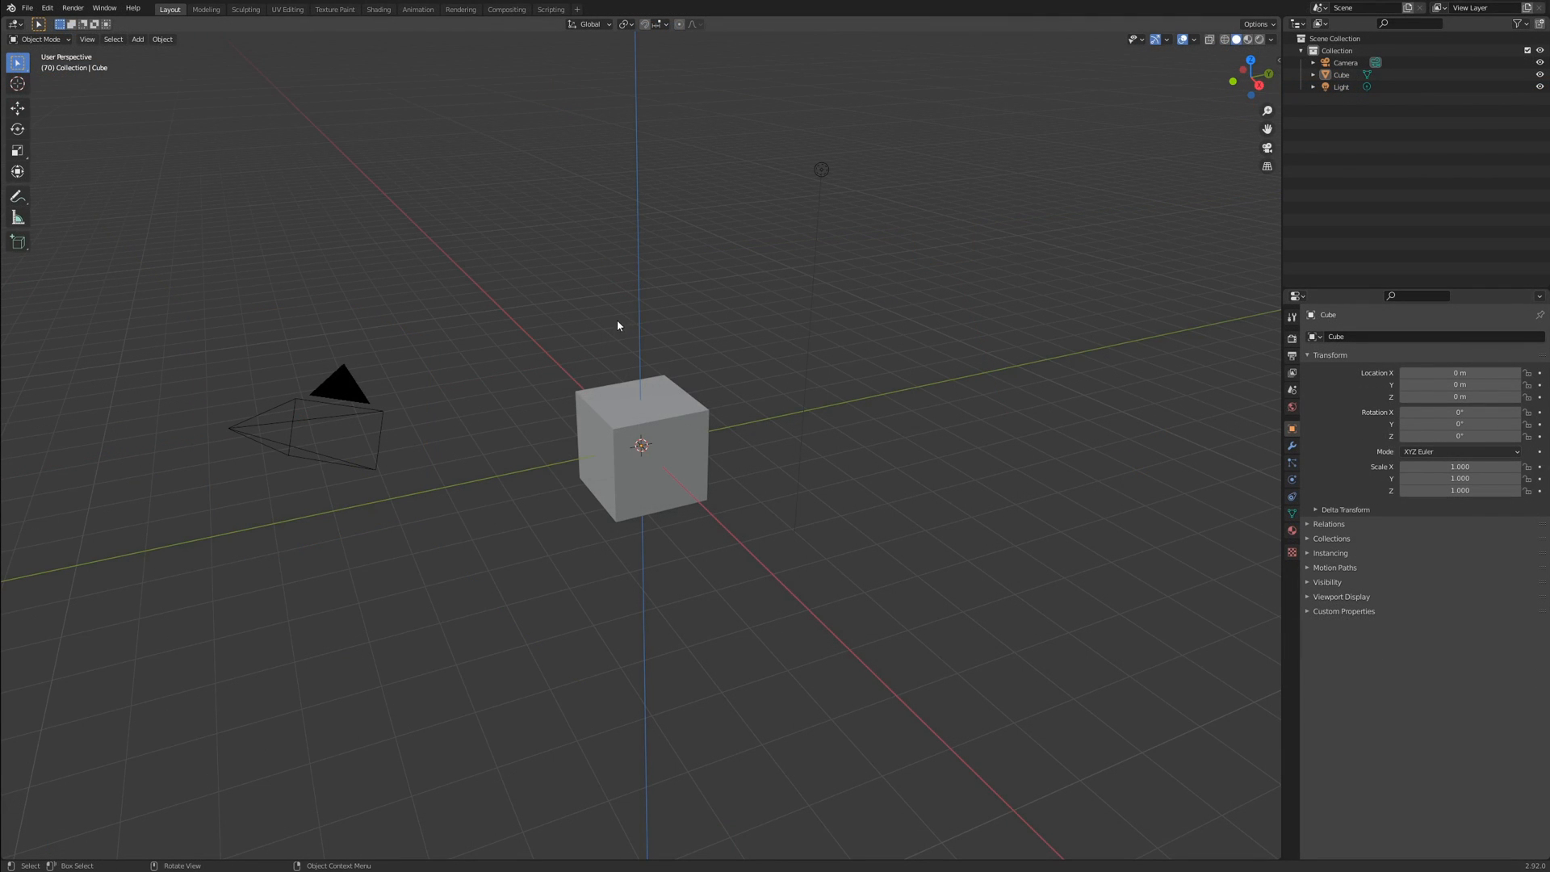
{"action": "mouse_move", "coordinate": [501, 306]}
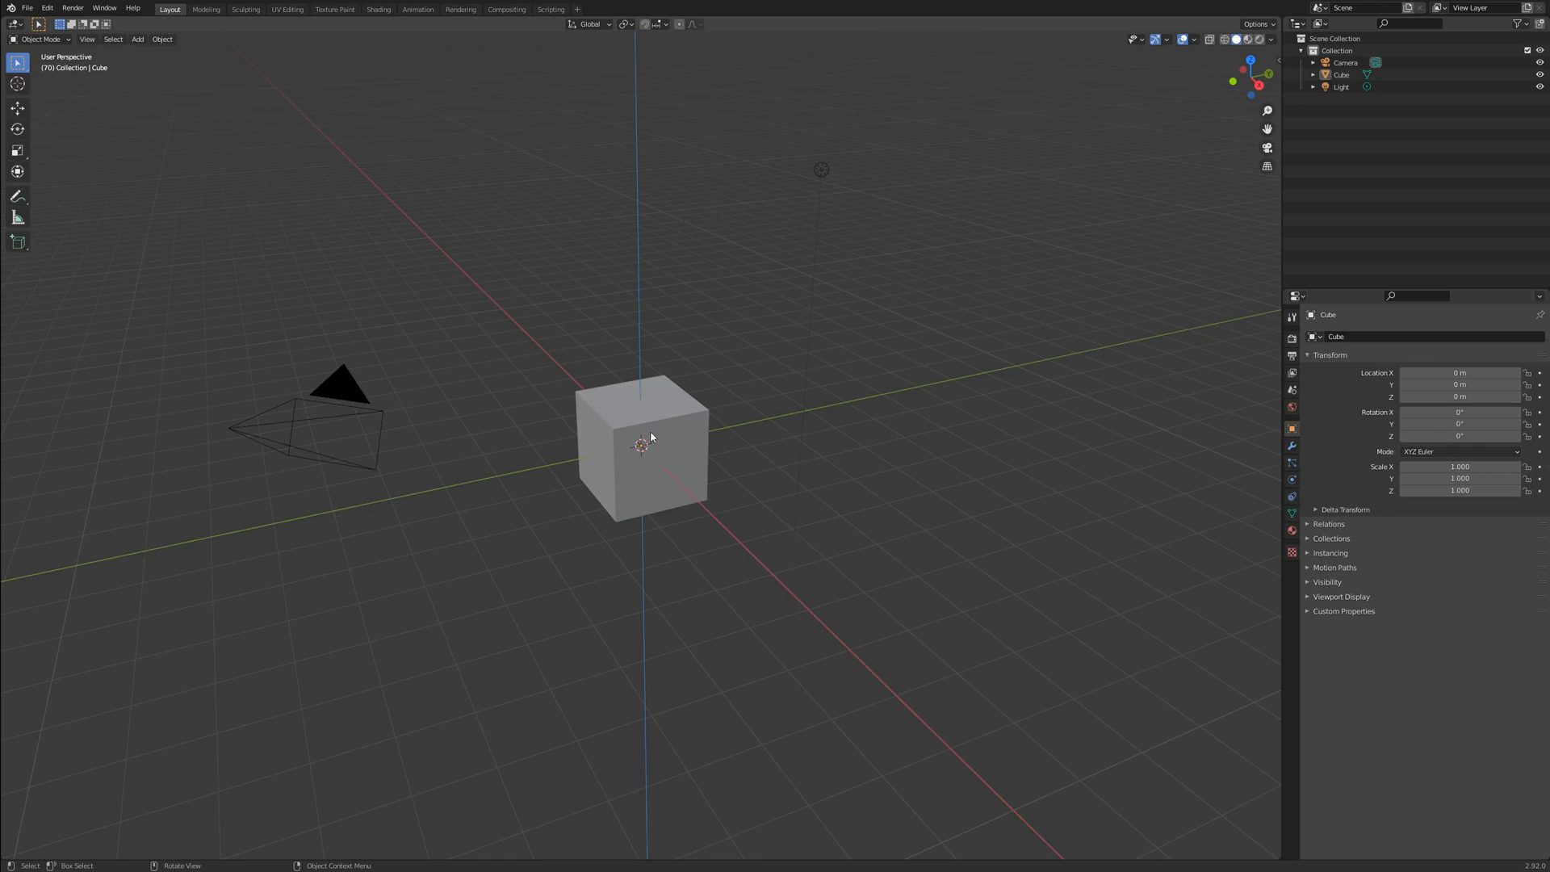
{"action": "mouse_move", "coordinate": [853, 388]}
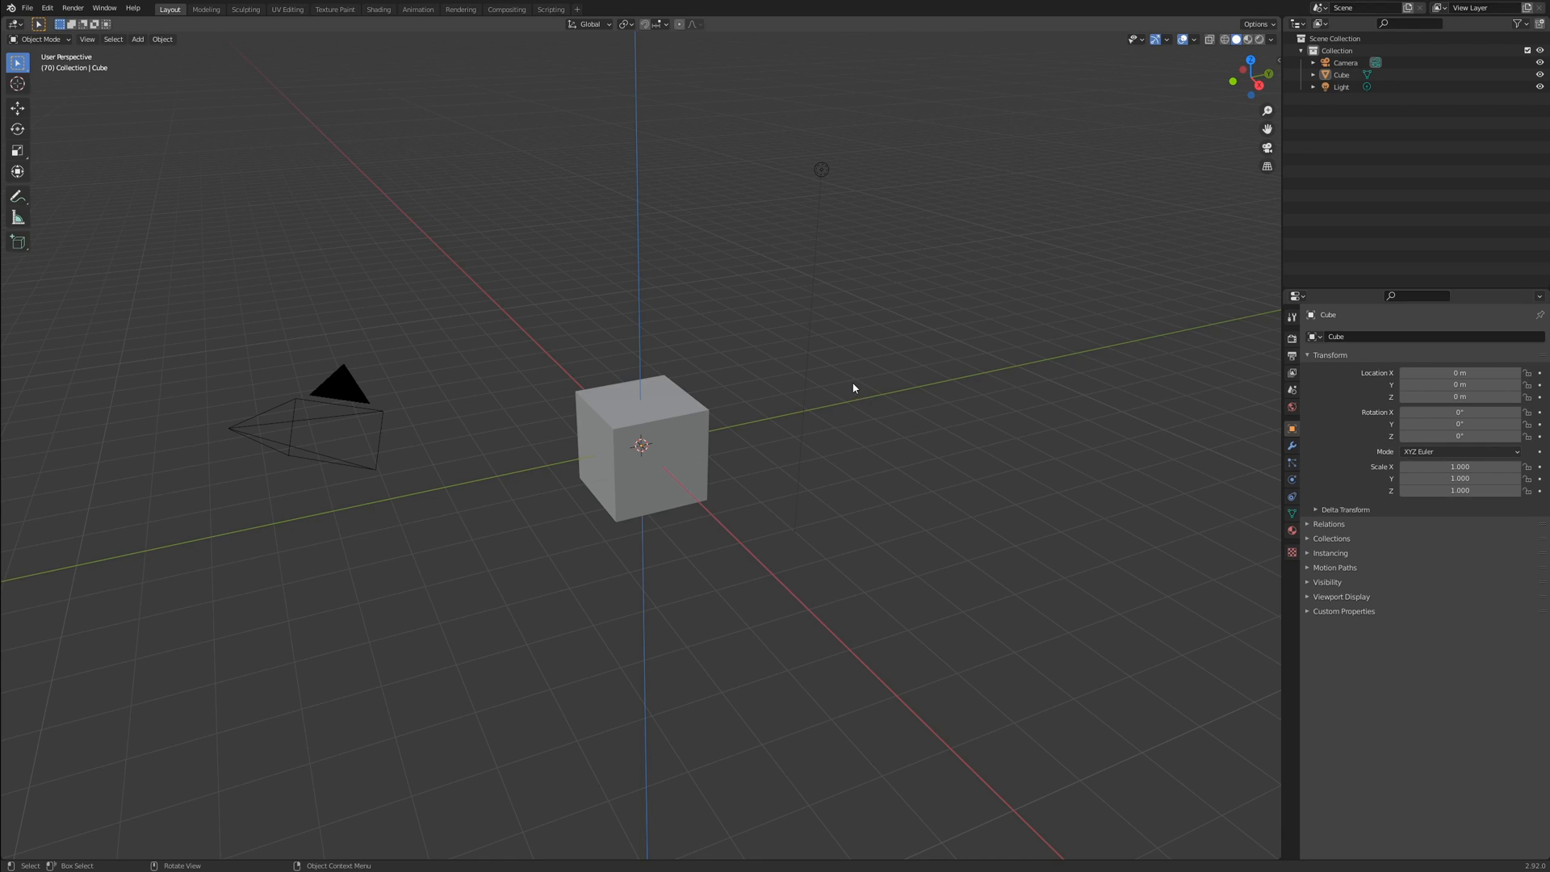
{"action": "mouse_move", "coordinate": [417, 491]}
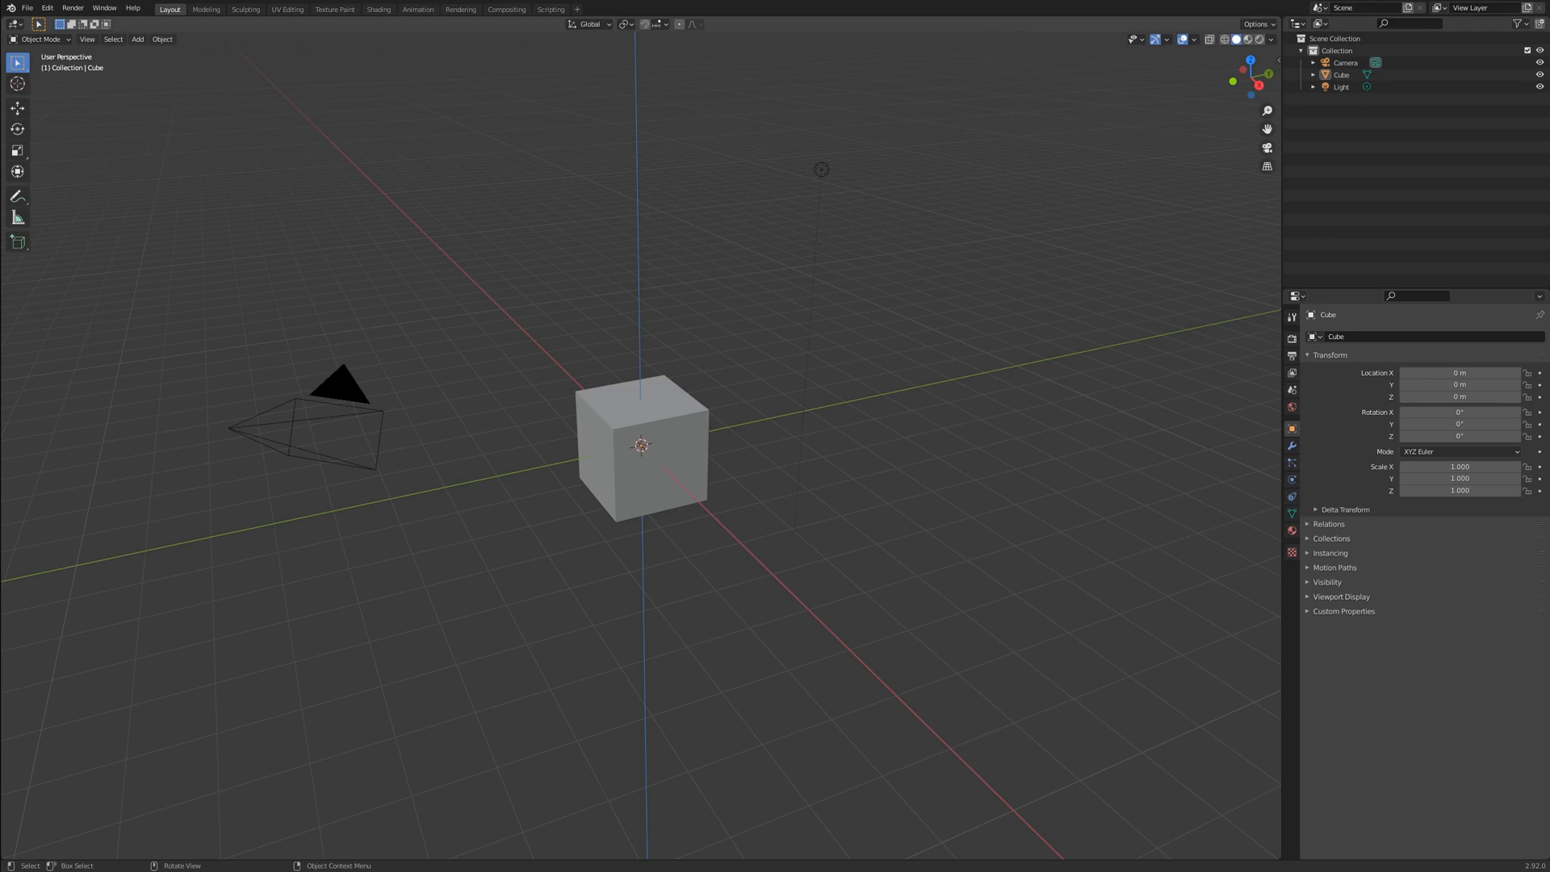
- Orbit the viewport to see the cube and camera from another side
{"action": "left_click_drag", "start_coordinate": [642, 445], "coordinate": [757, 499]}
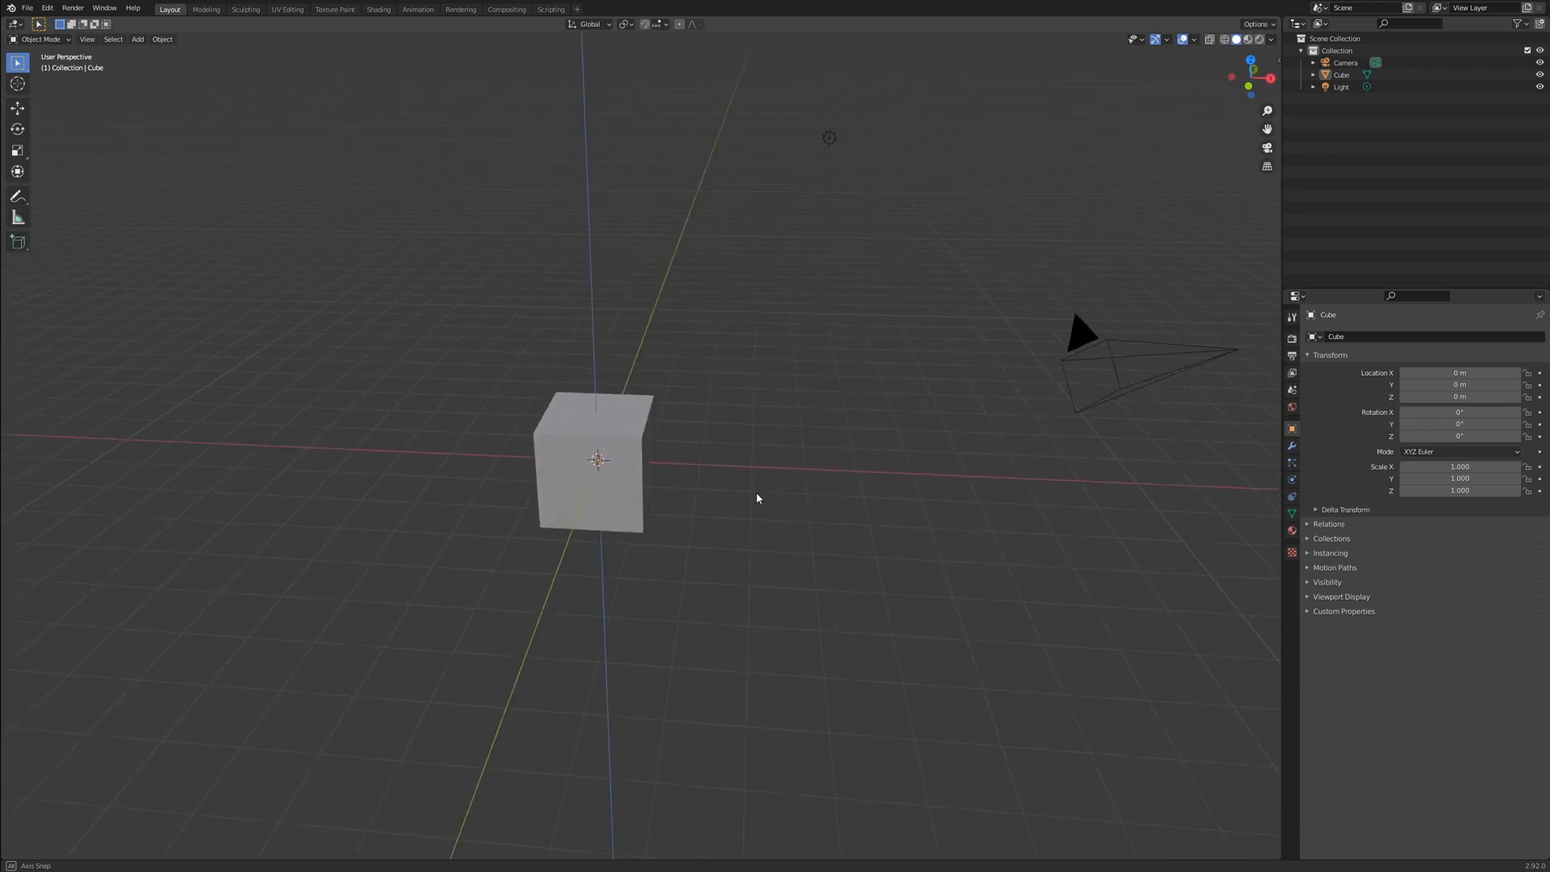
{"action": "left_click_drag", "start_coordinate": [757, 498], "coordinate": [623, 499]}
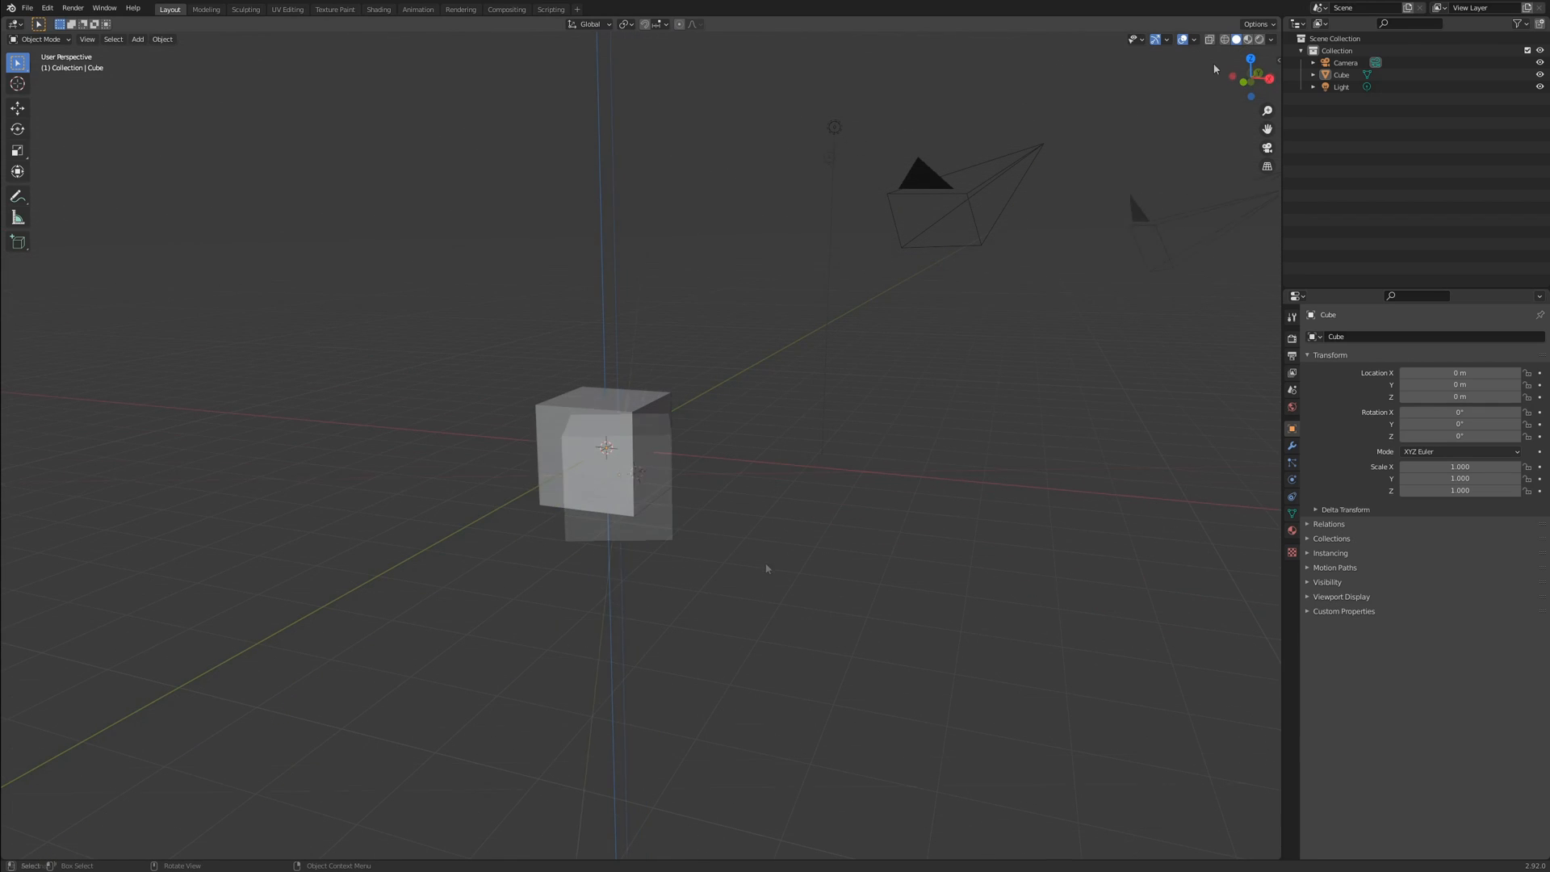
{"action": "left_click", "coordinate": [1224, 38]}
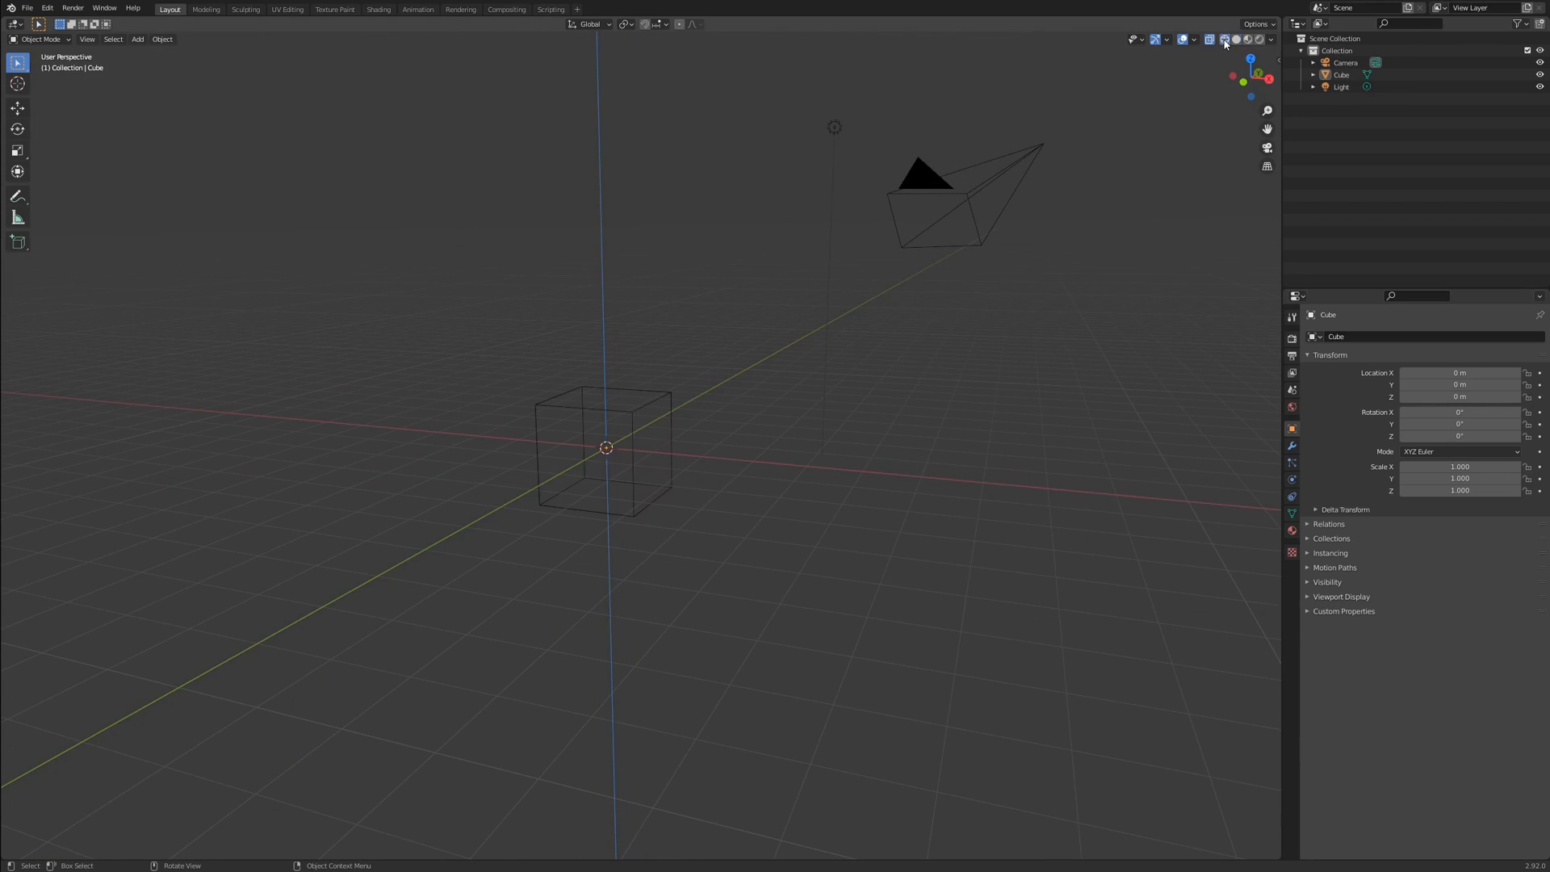
{"action": "left_click", "coordinate": [1236, 39]}
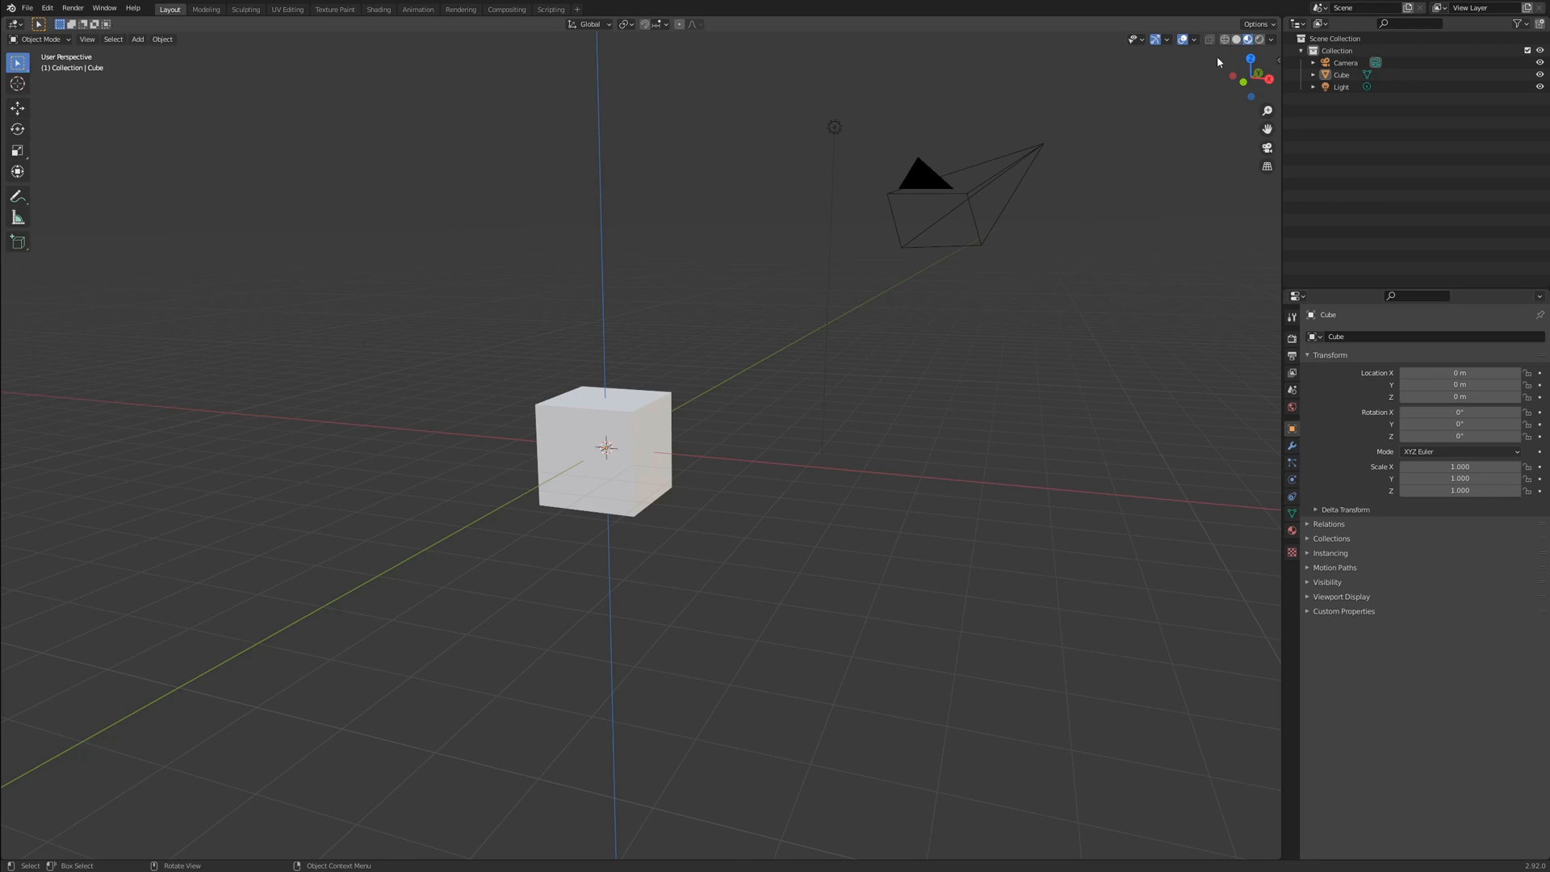
{"action": "key", "text": "Z"}
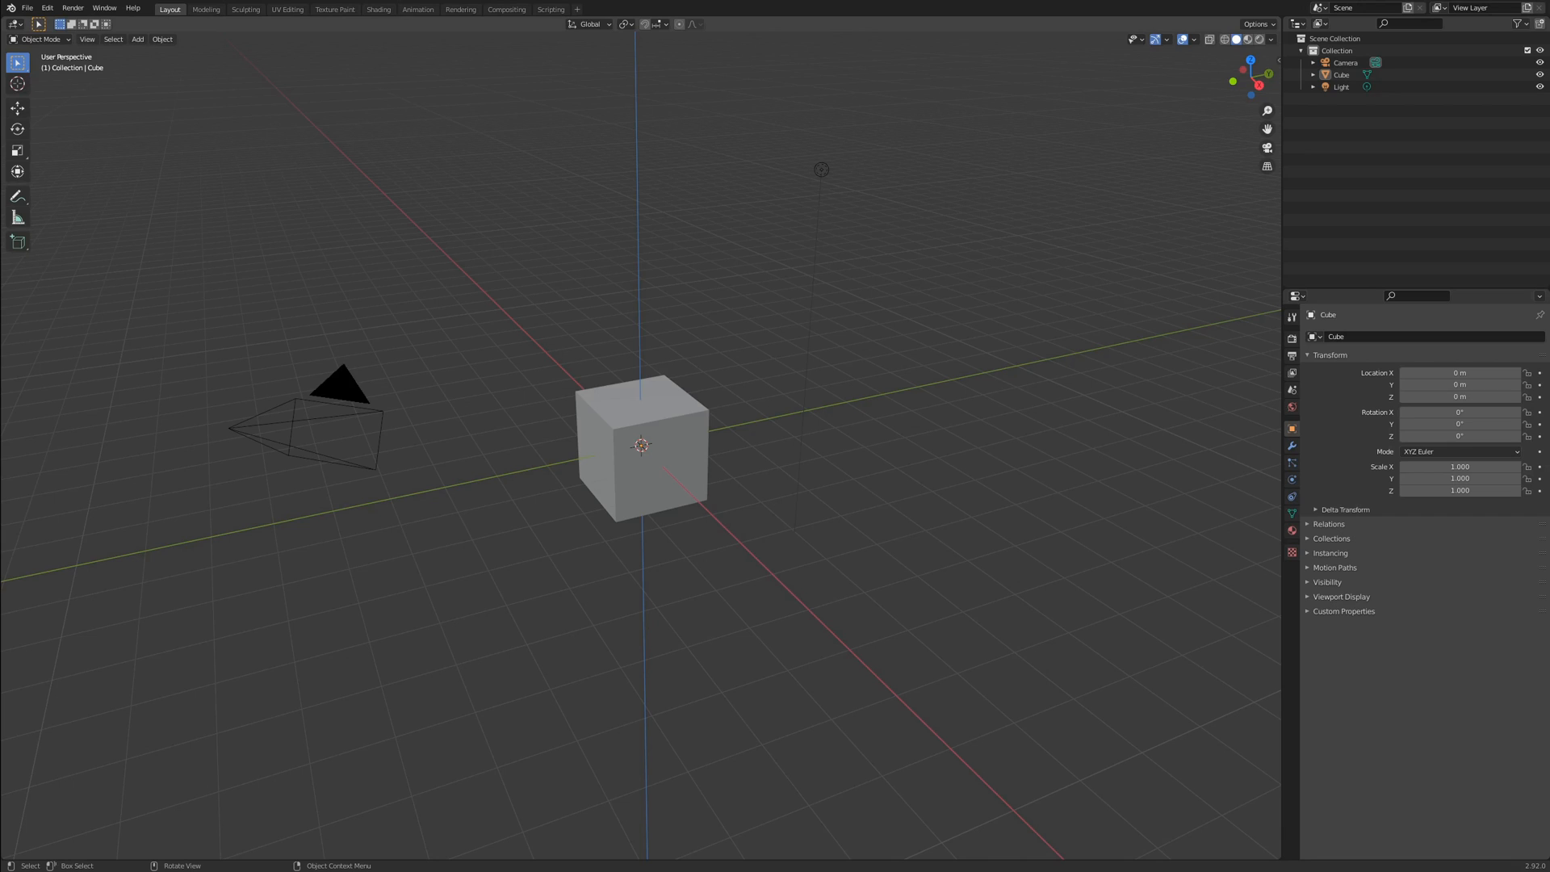
{"action": "mouse_move", "coordinate": [952, 232]}
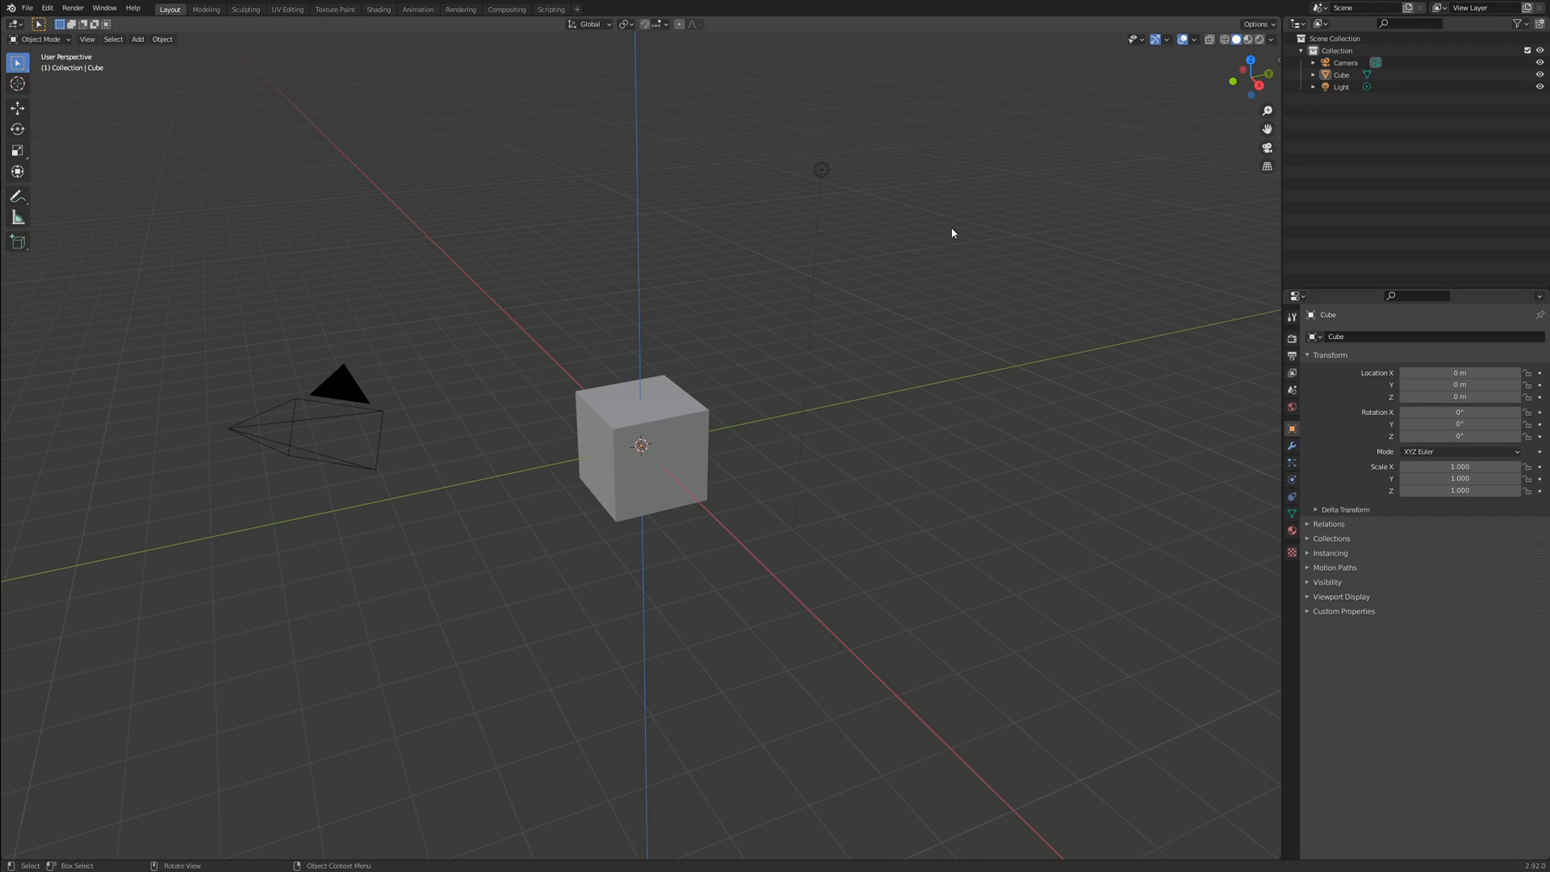
{"action": "mouse_move", "coordinate": [807, 242]}
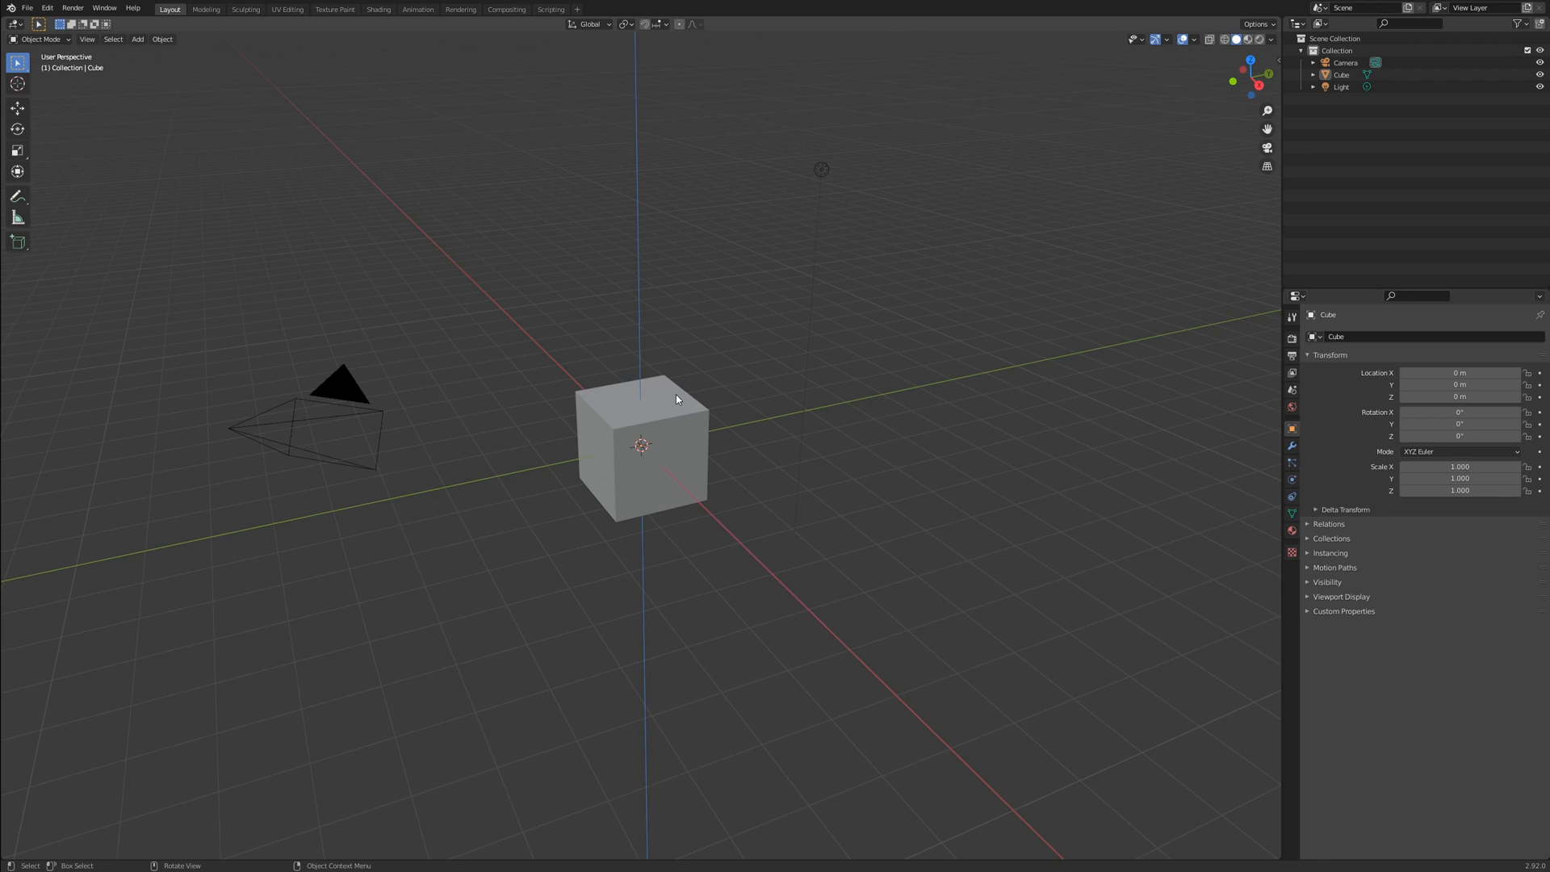
- Select the light, then box-select the camera and cube as well
{"action": "left_click", "coordinate": [820, 170]}
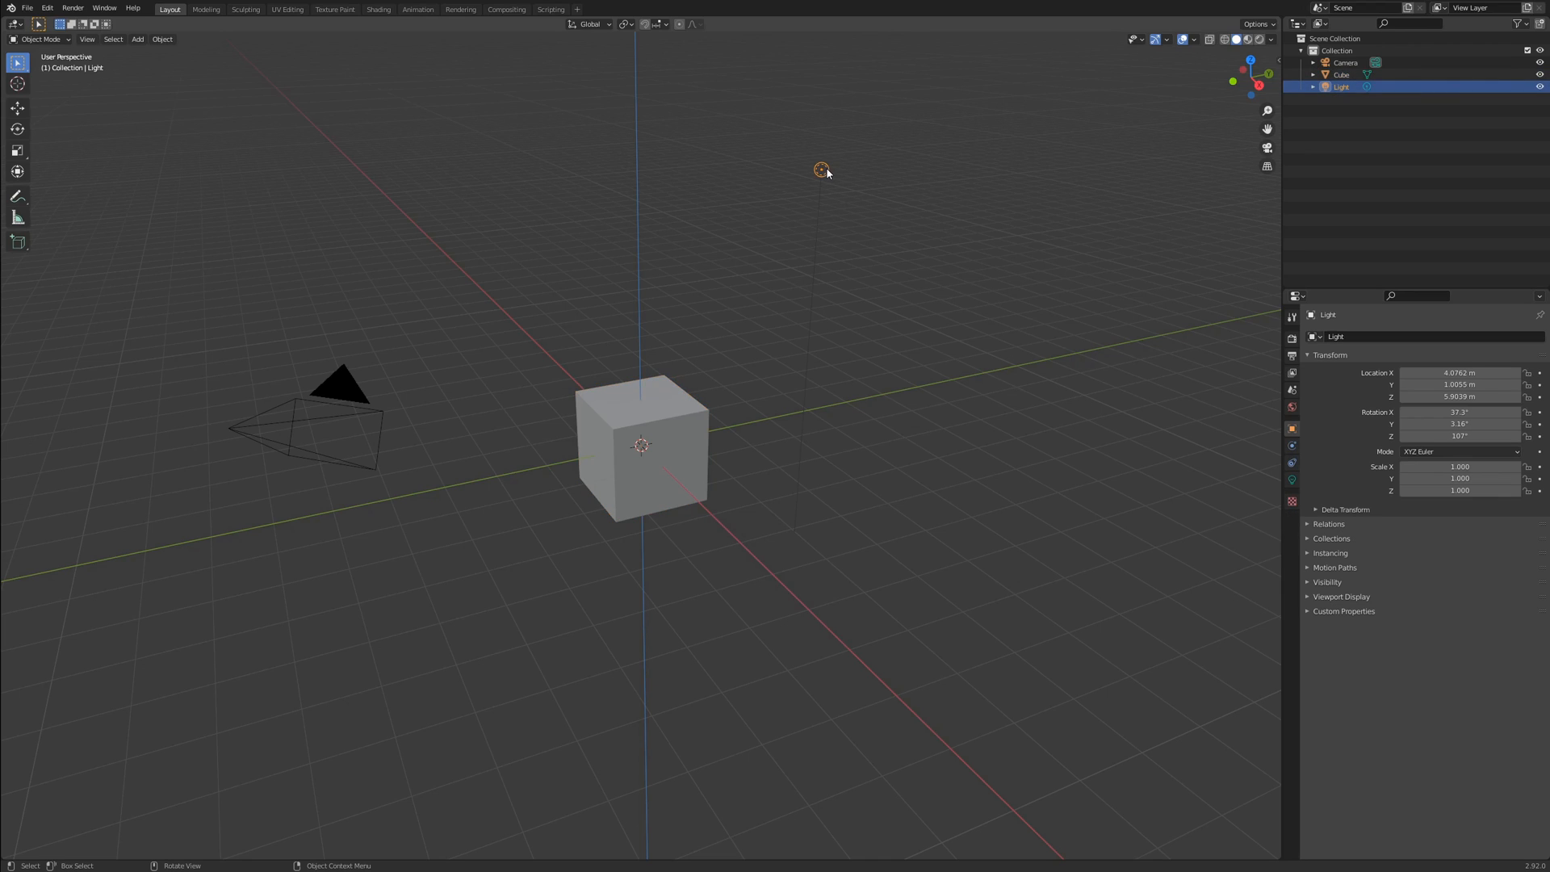
{"action": "left_click_drag", "start_coordinate": [521, 116], "coordinate": [922, 615]}
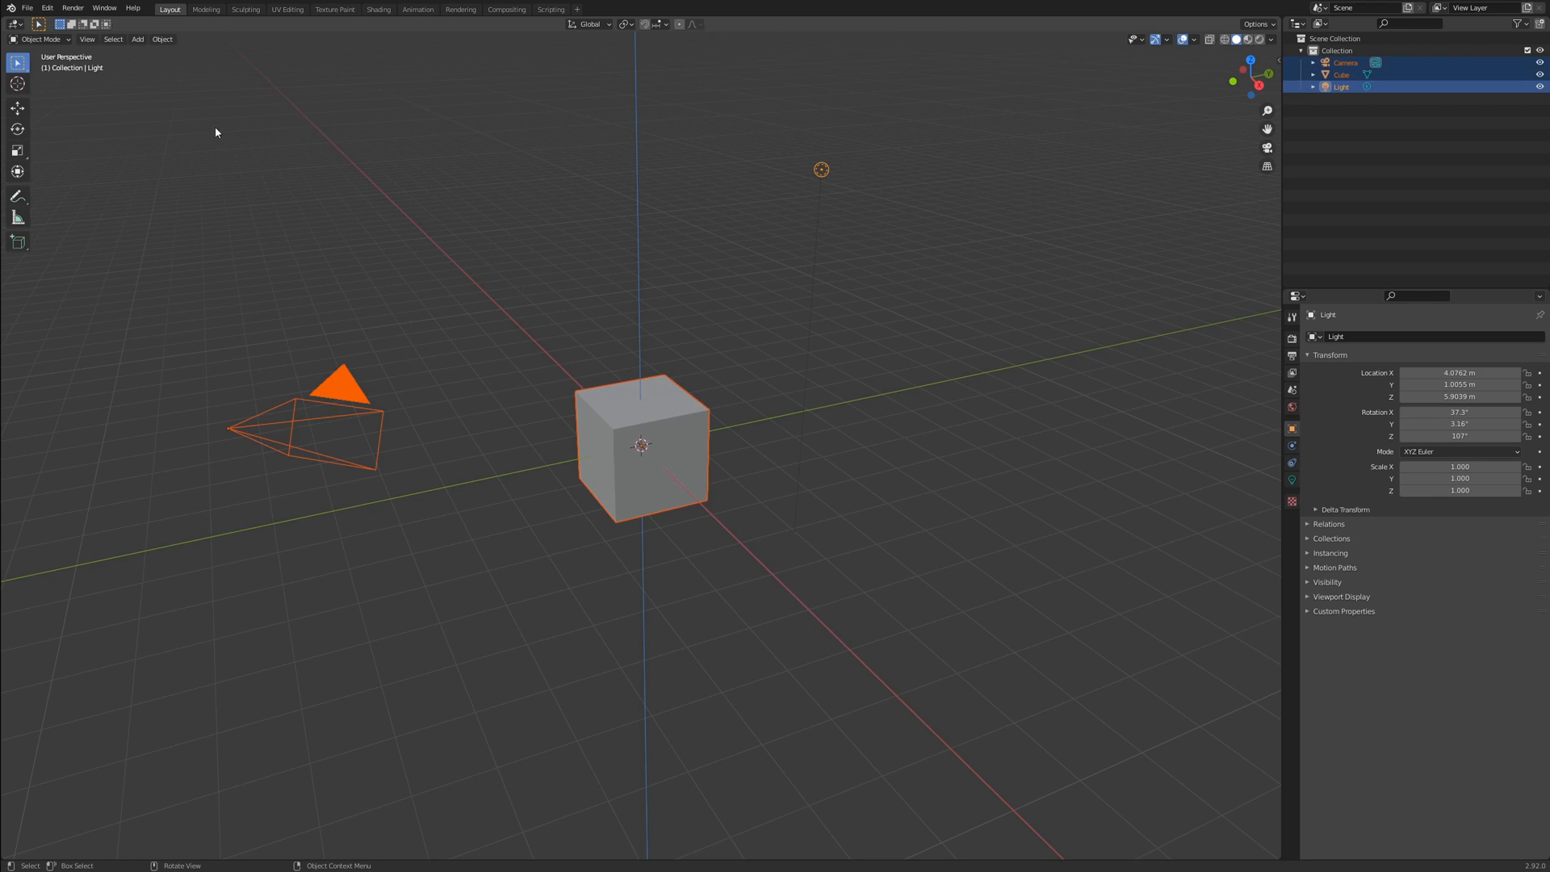
{"action": "mouse_move", "coordinate": [13, 62]}
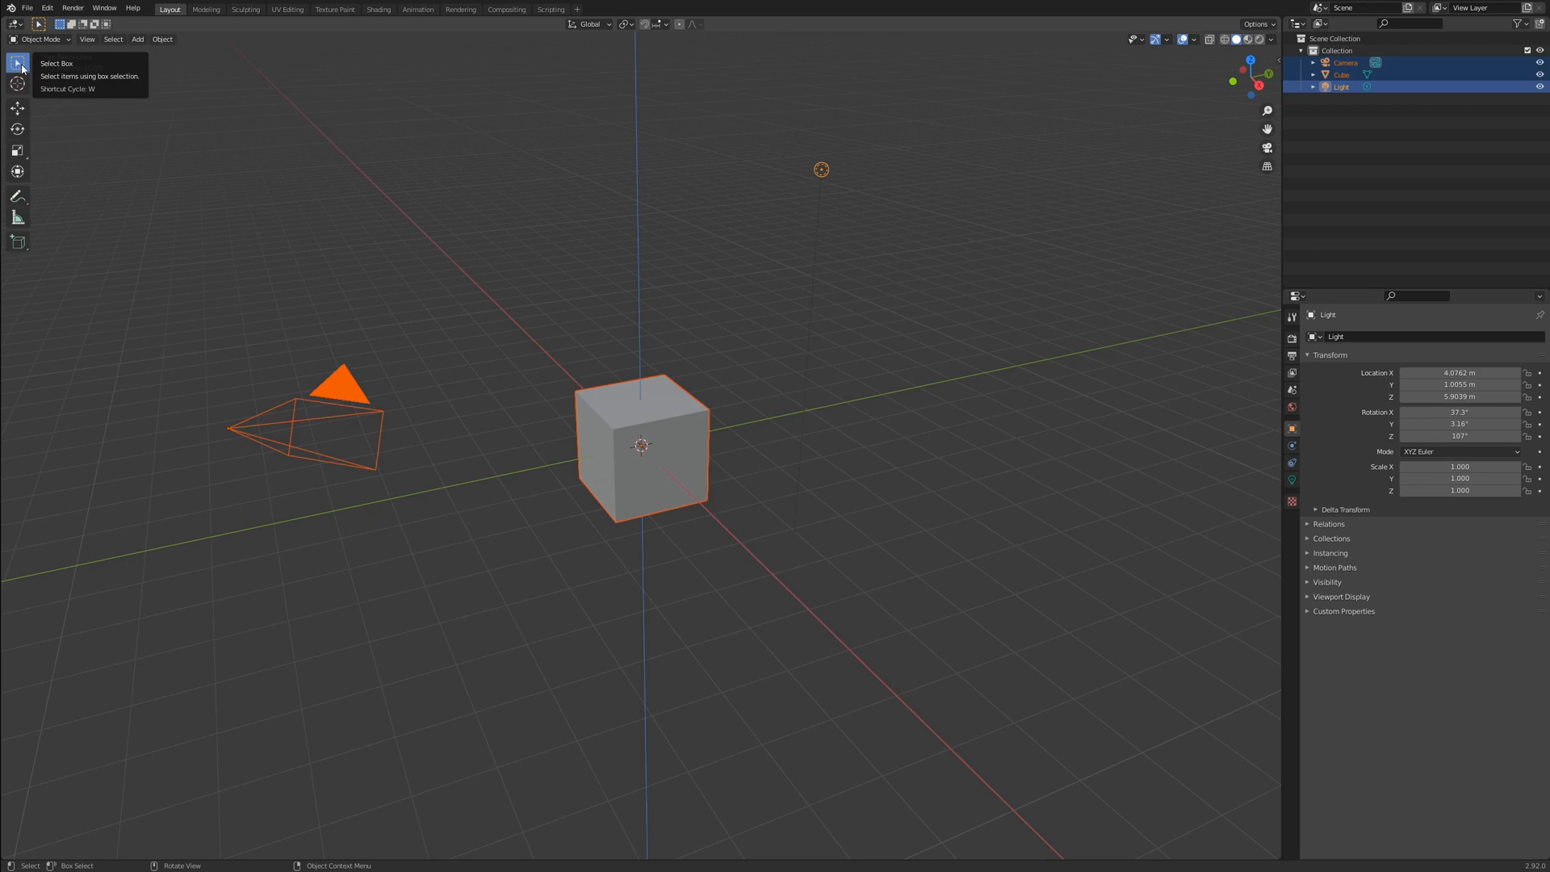
- Reveal the alternative selection modes under the toolbar Select tool
{"action": "left_click", "coordinate": [13, 64]}
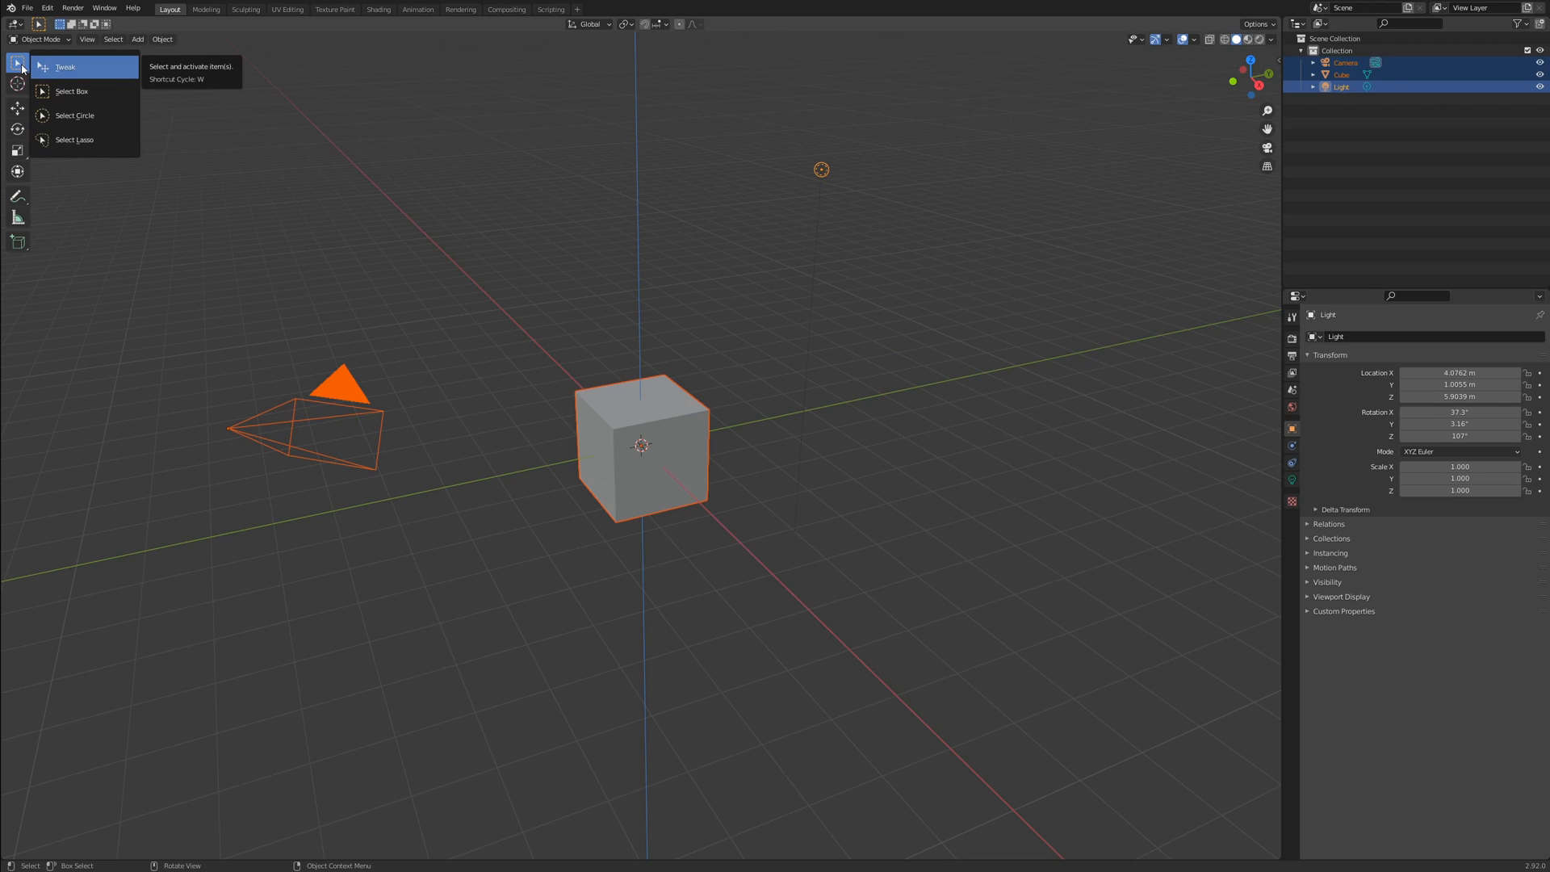
{"action": "mouse_move", "coordinate": [78, 126]}
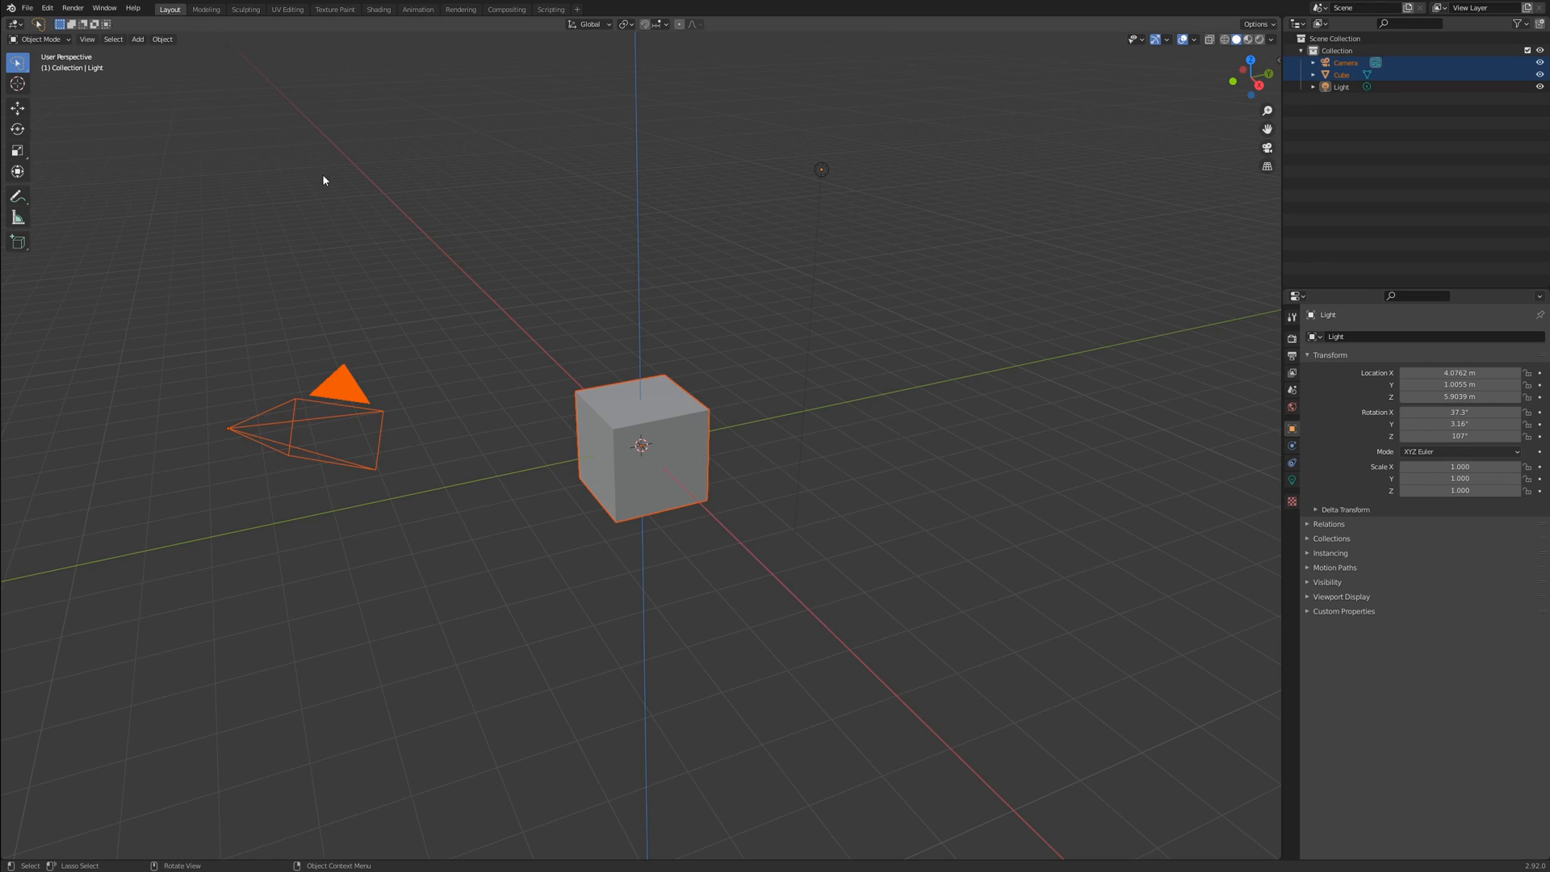
{"action": "mouse_move", "coordinate": [138, 122]}
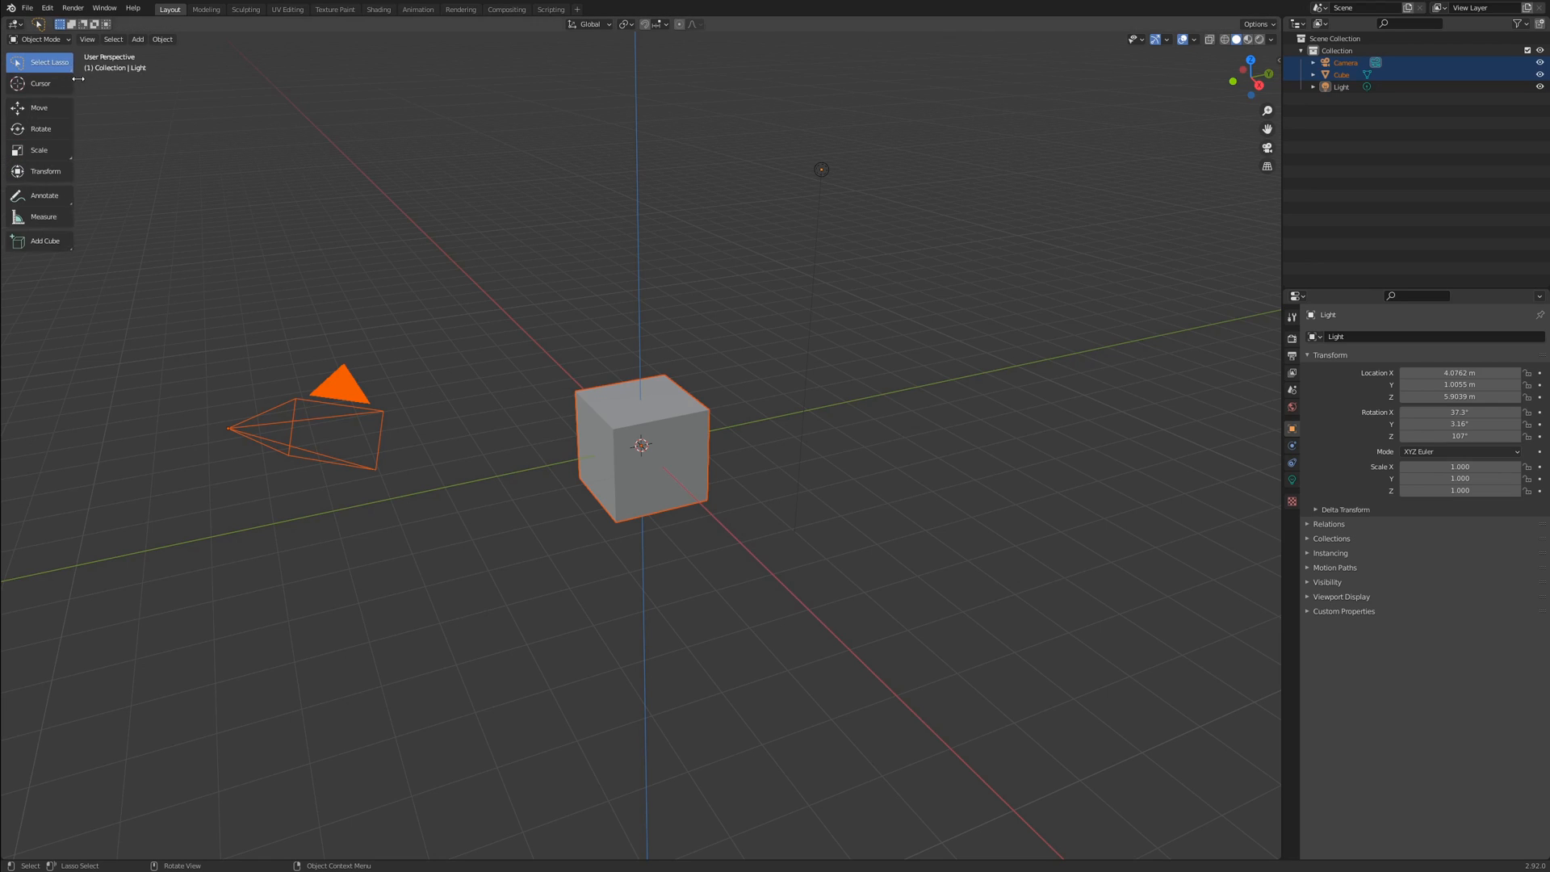
{"action": "mouse_move", "coordinate": [168, 155]}
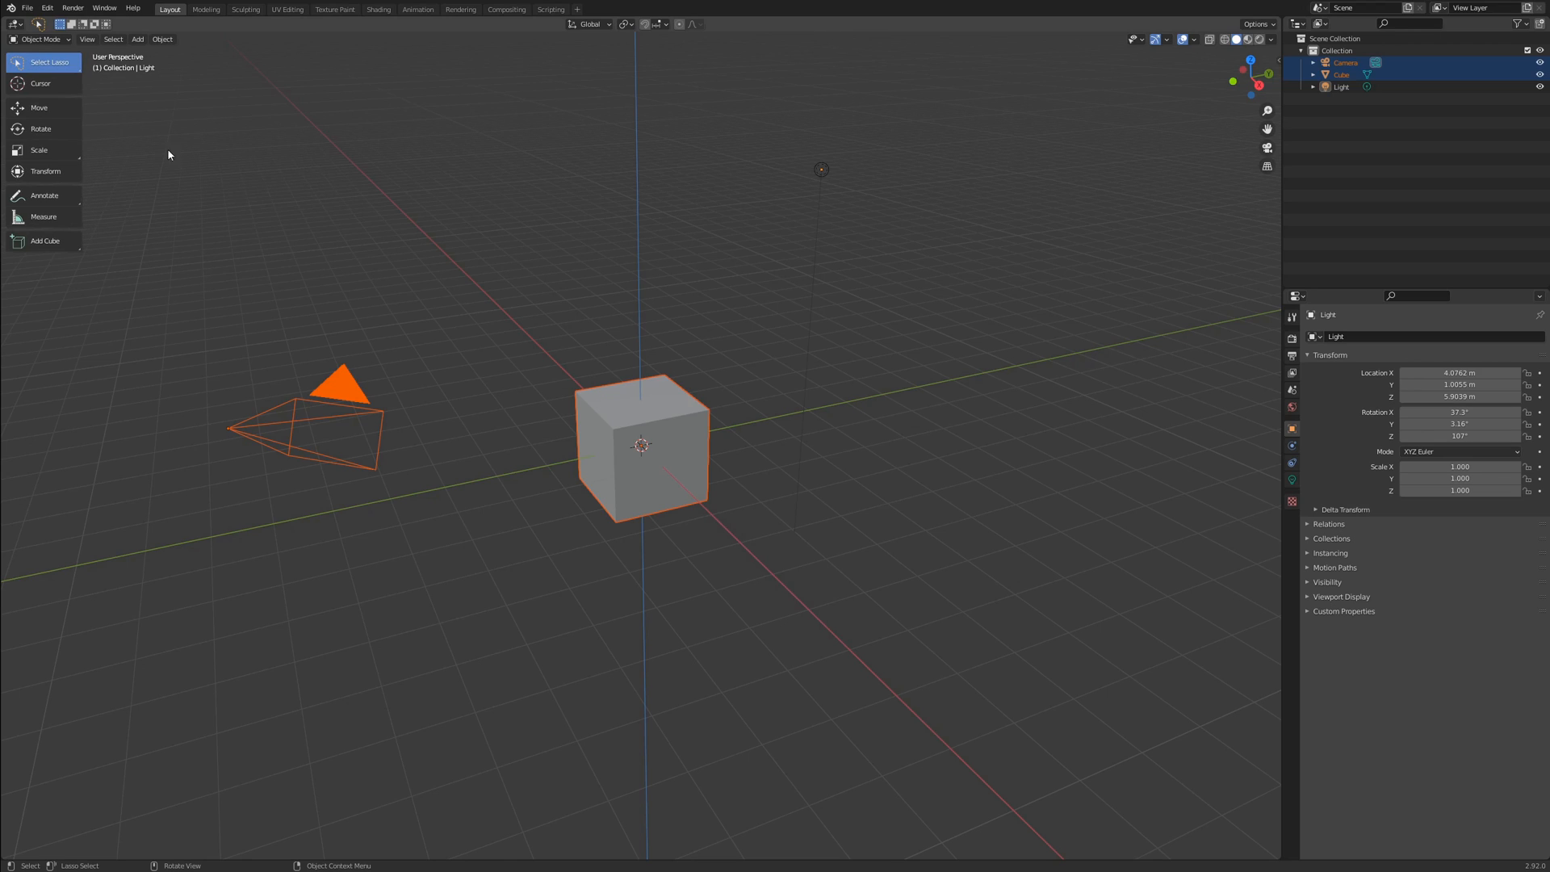
{"action": "mouse_move", "coordinate": [520, 368]}
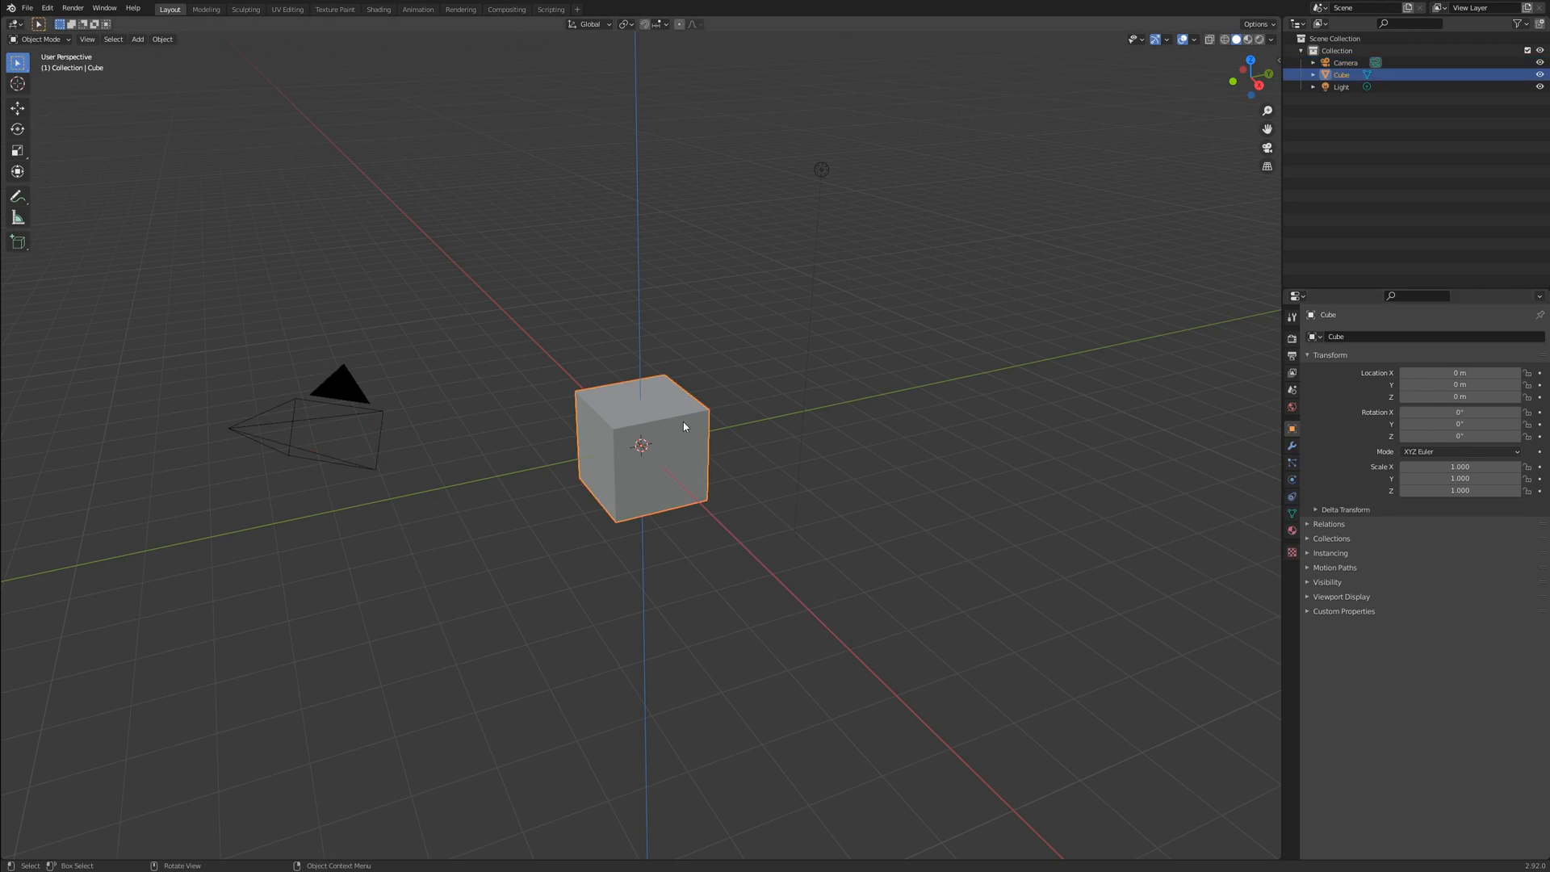
{"action": "mouse_move", "coordinate": [698, 444]}
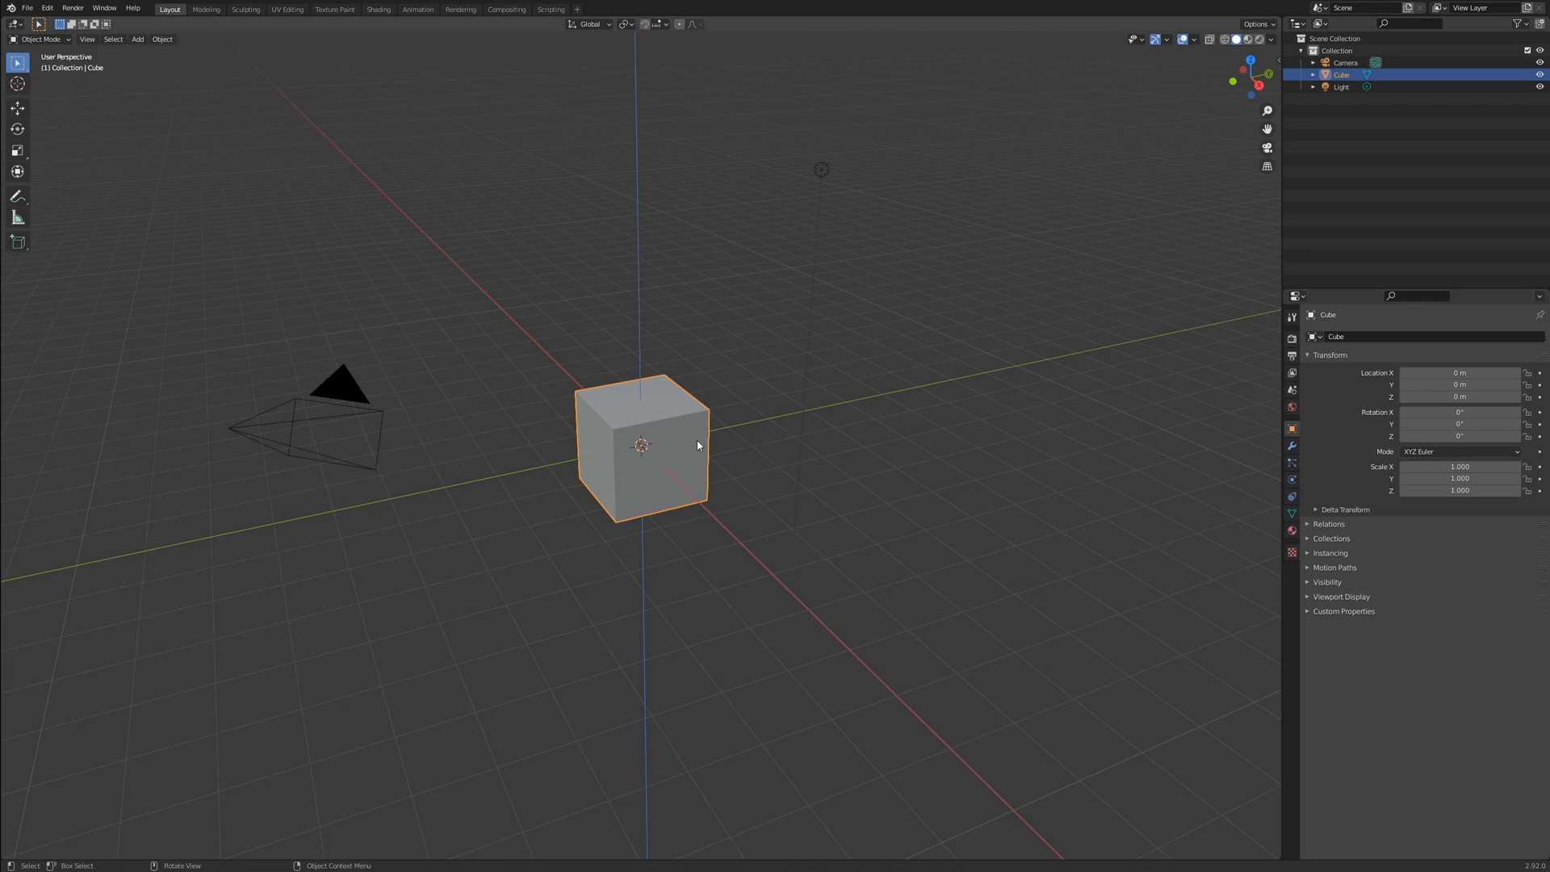
{"action": "mouse_move", "coordinate": [598, 518]}
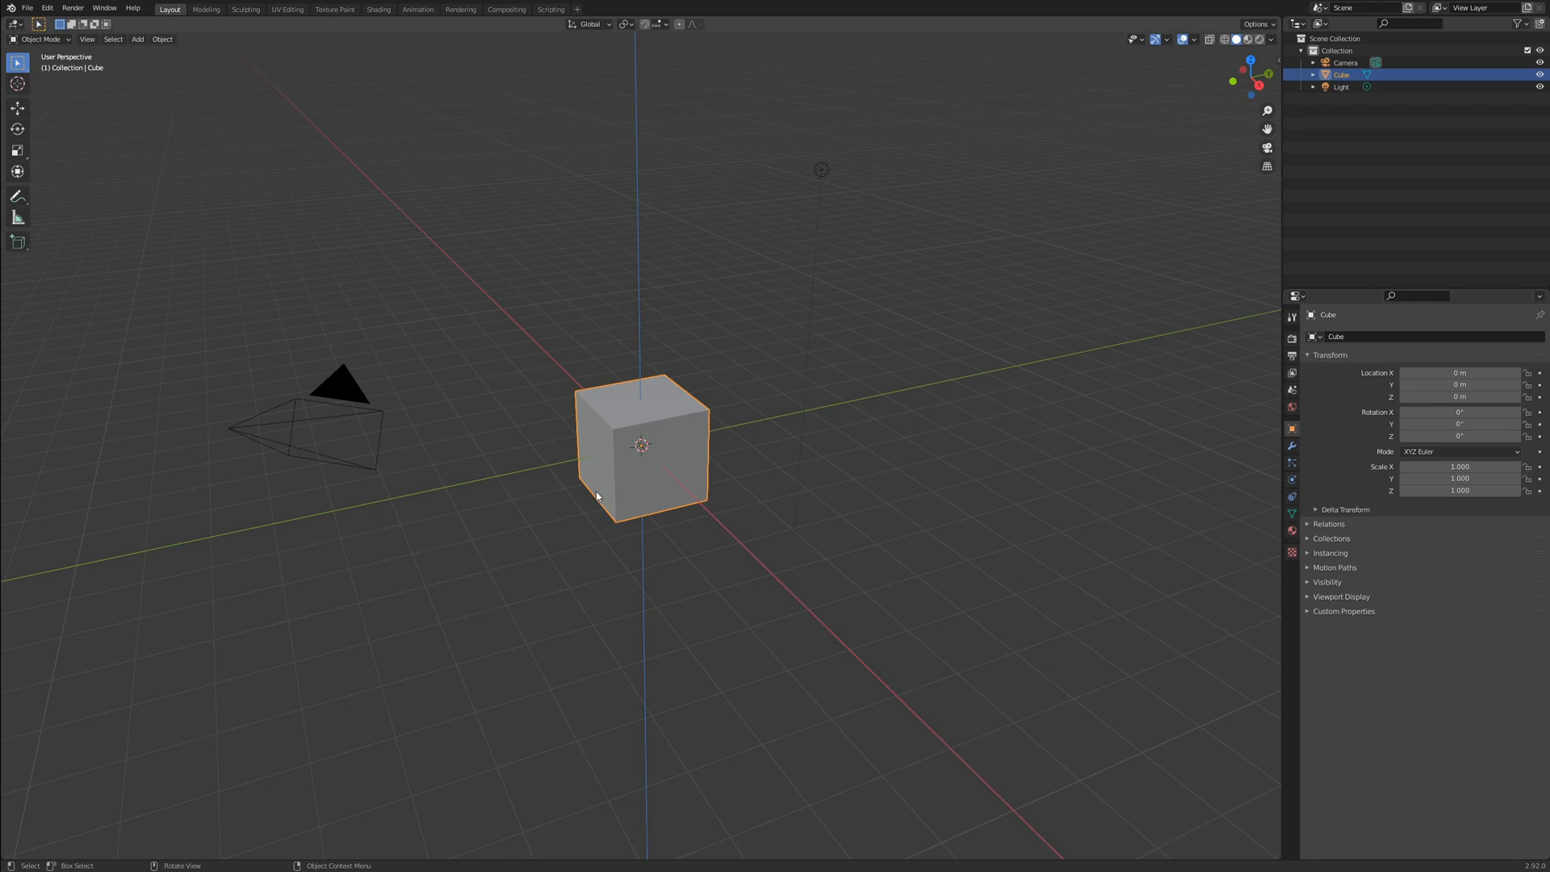
{"action": "left_click_drag", "start_coordinate": [641, 446], "coordinate": [668, 355]}
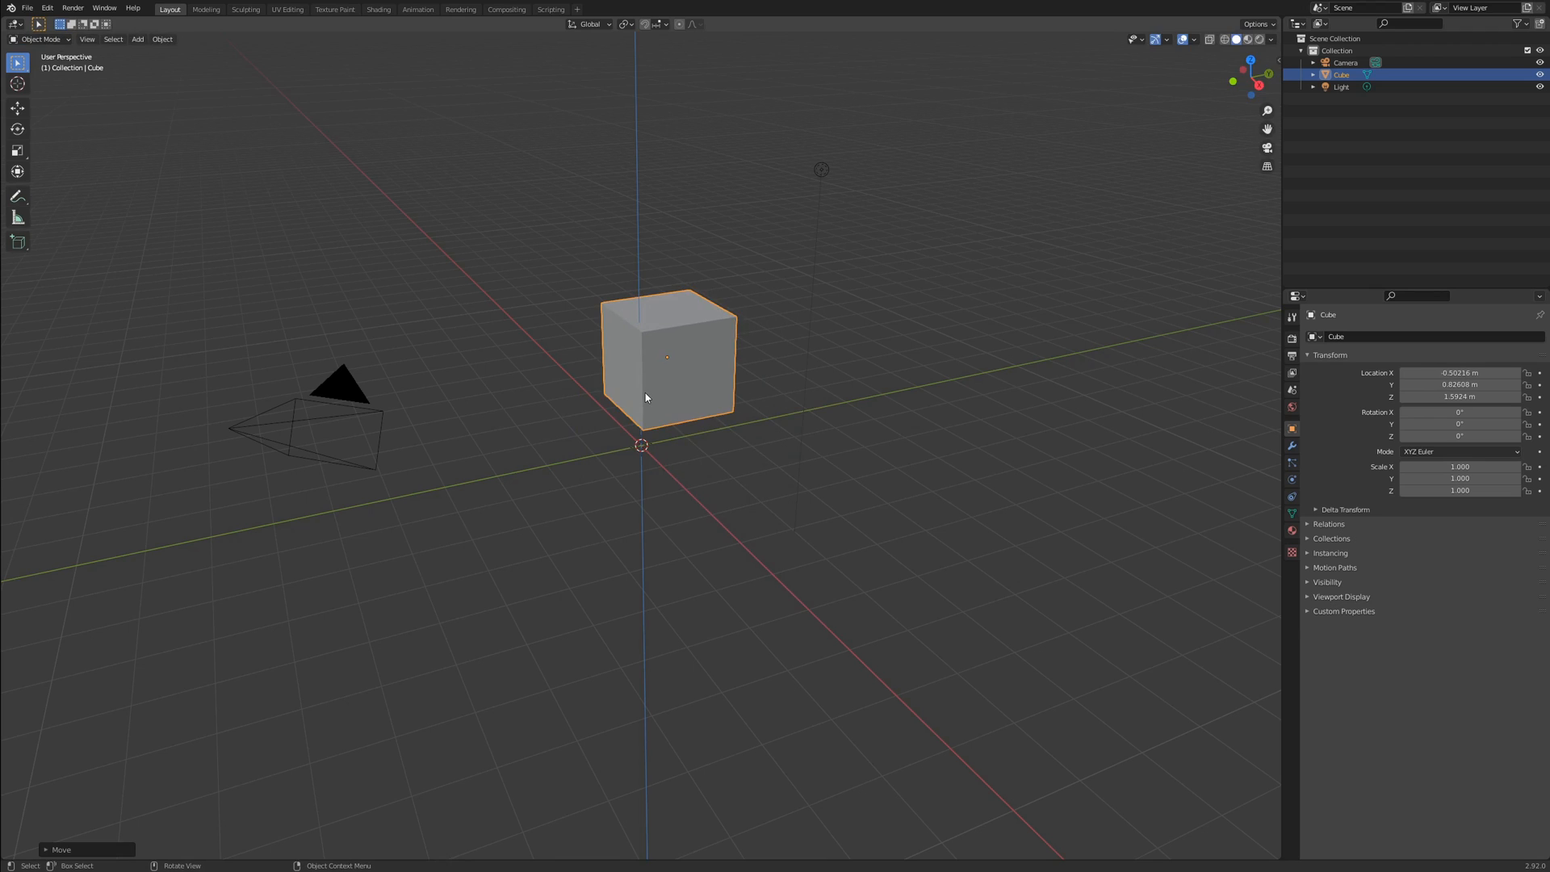
{"action": "left_click_drag", "start_coordinate": [645, 397], "coordinate": [688, 429]}
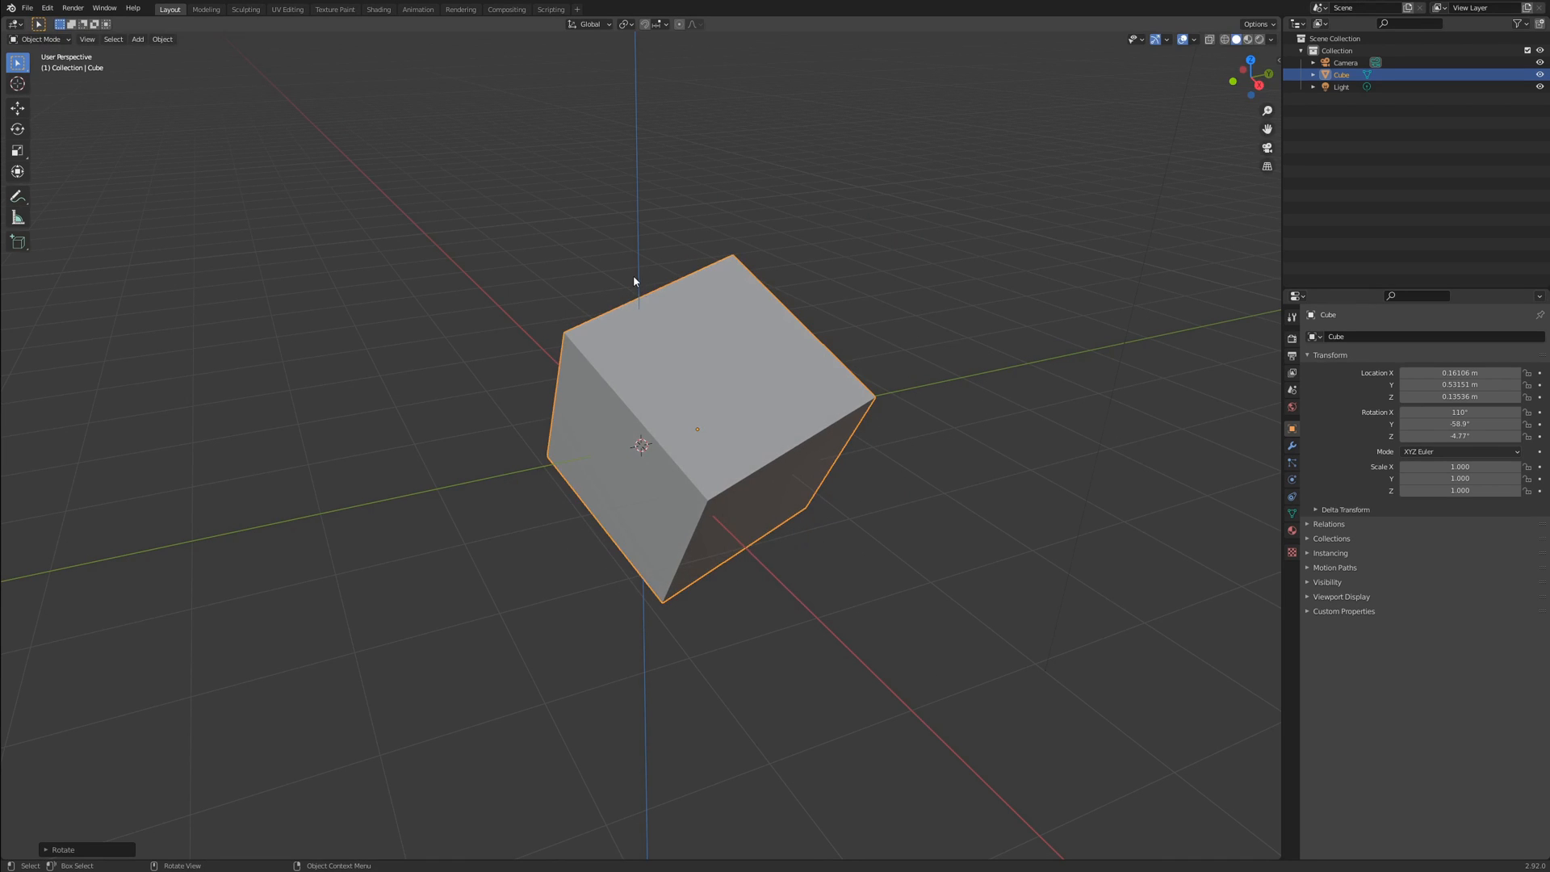
{"action": "key", "text": "s"}
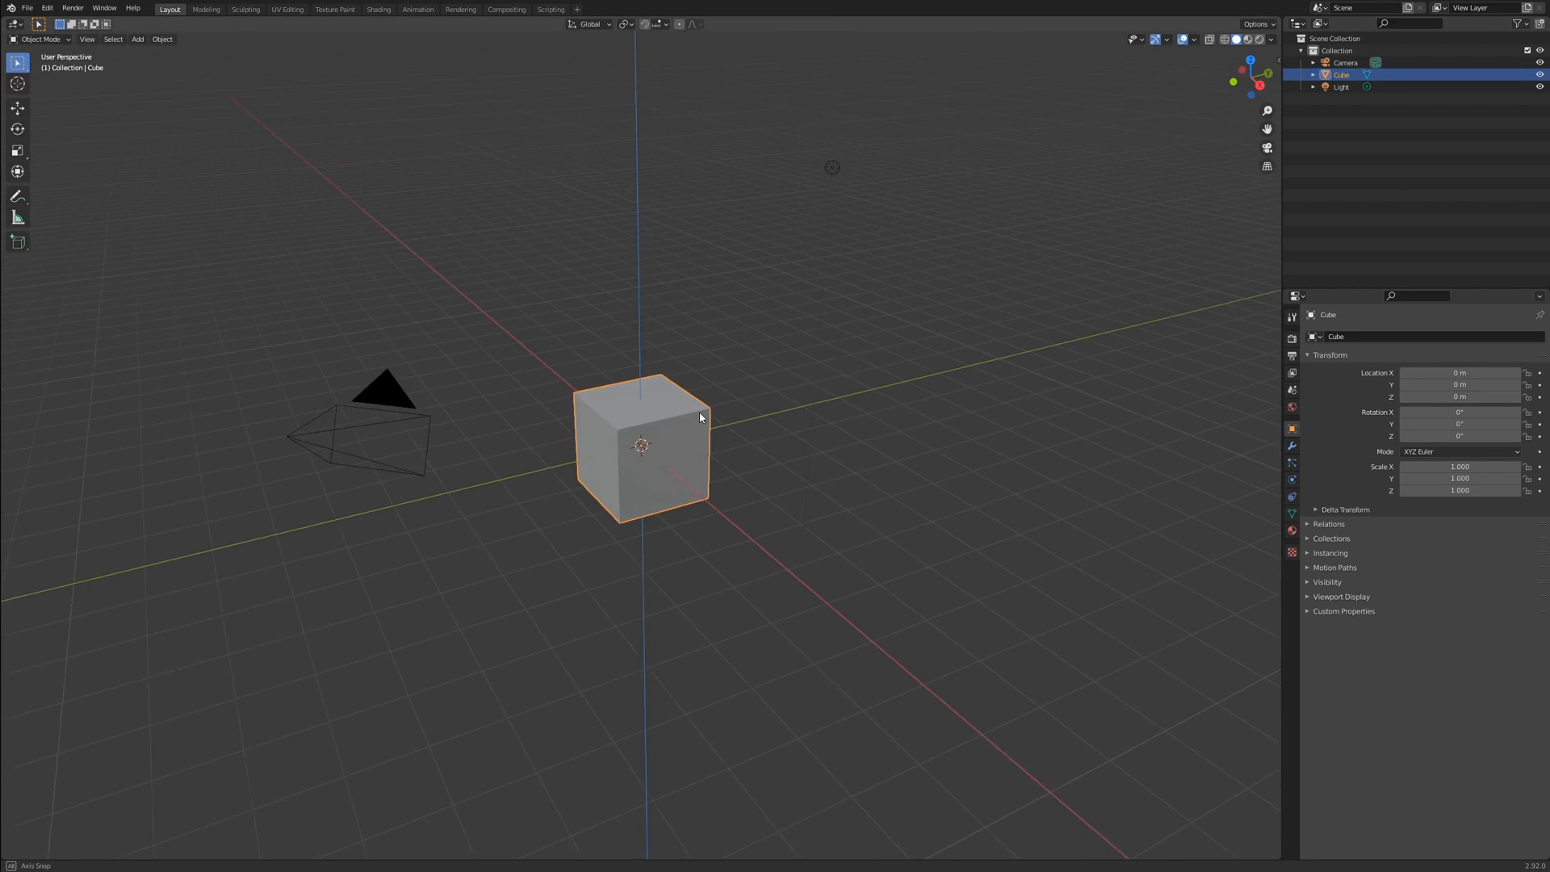
{"action": "left_click_drag", "start_coordinate": [693, 414], "coordinate": [795, 442]}
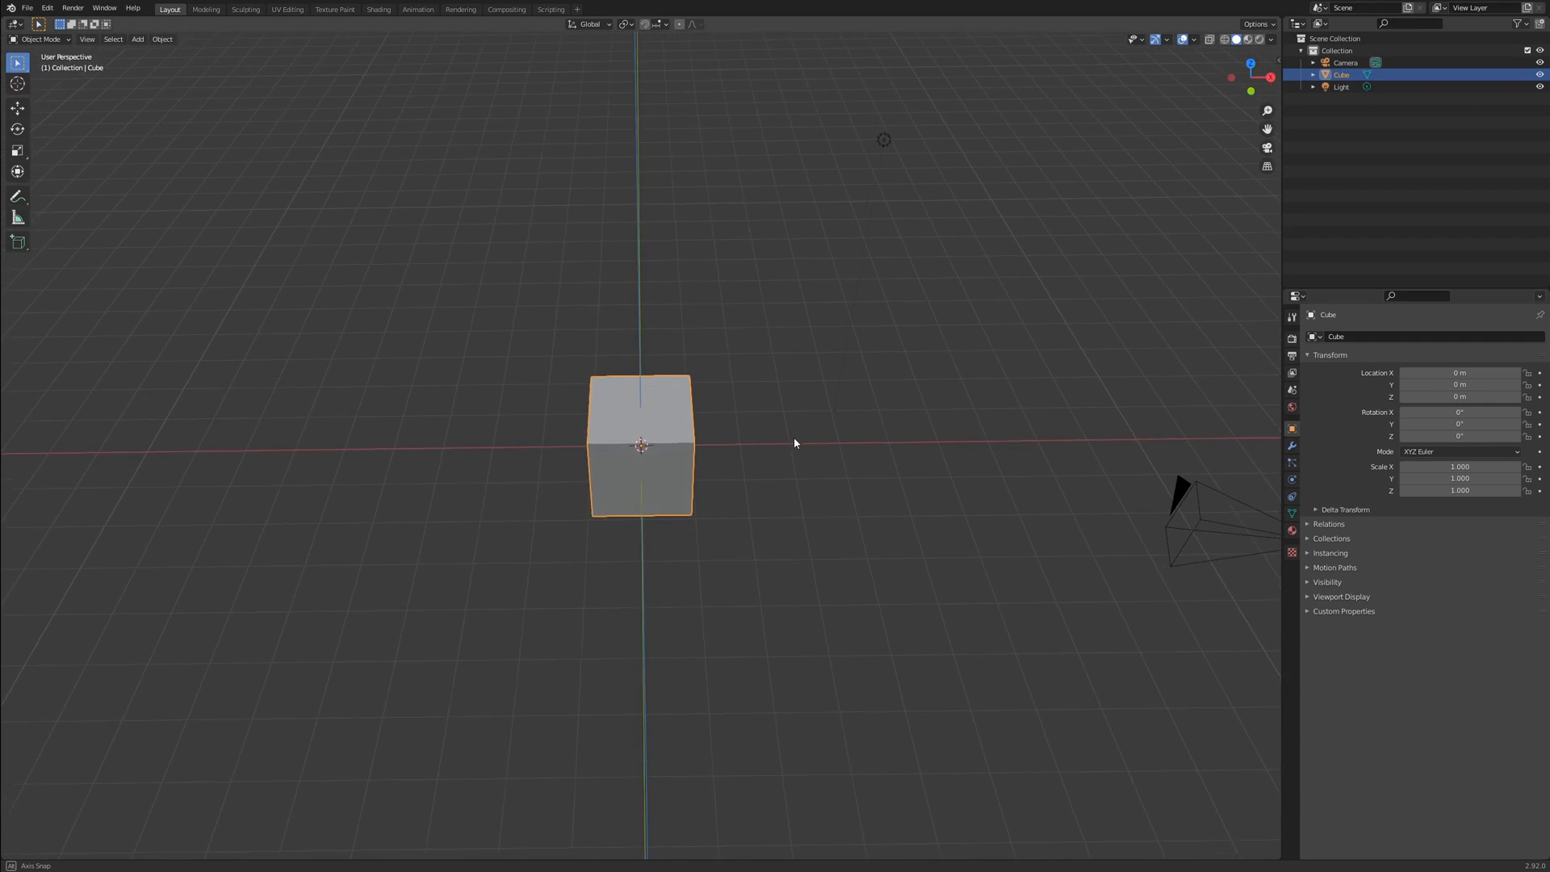
{"action": "left_click_drag", "start_coordinate": [794, 443], "coordinate": [814, 424]}
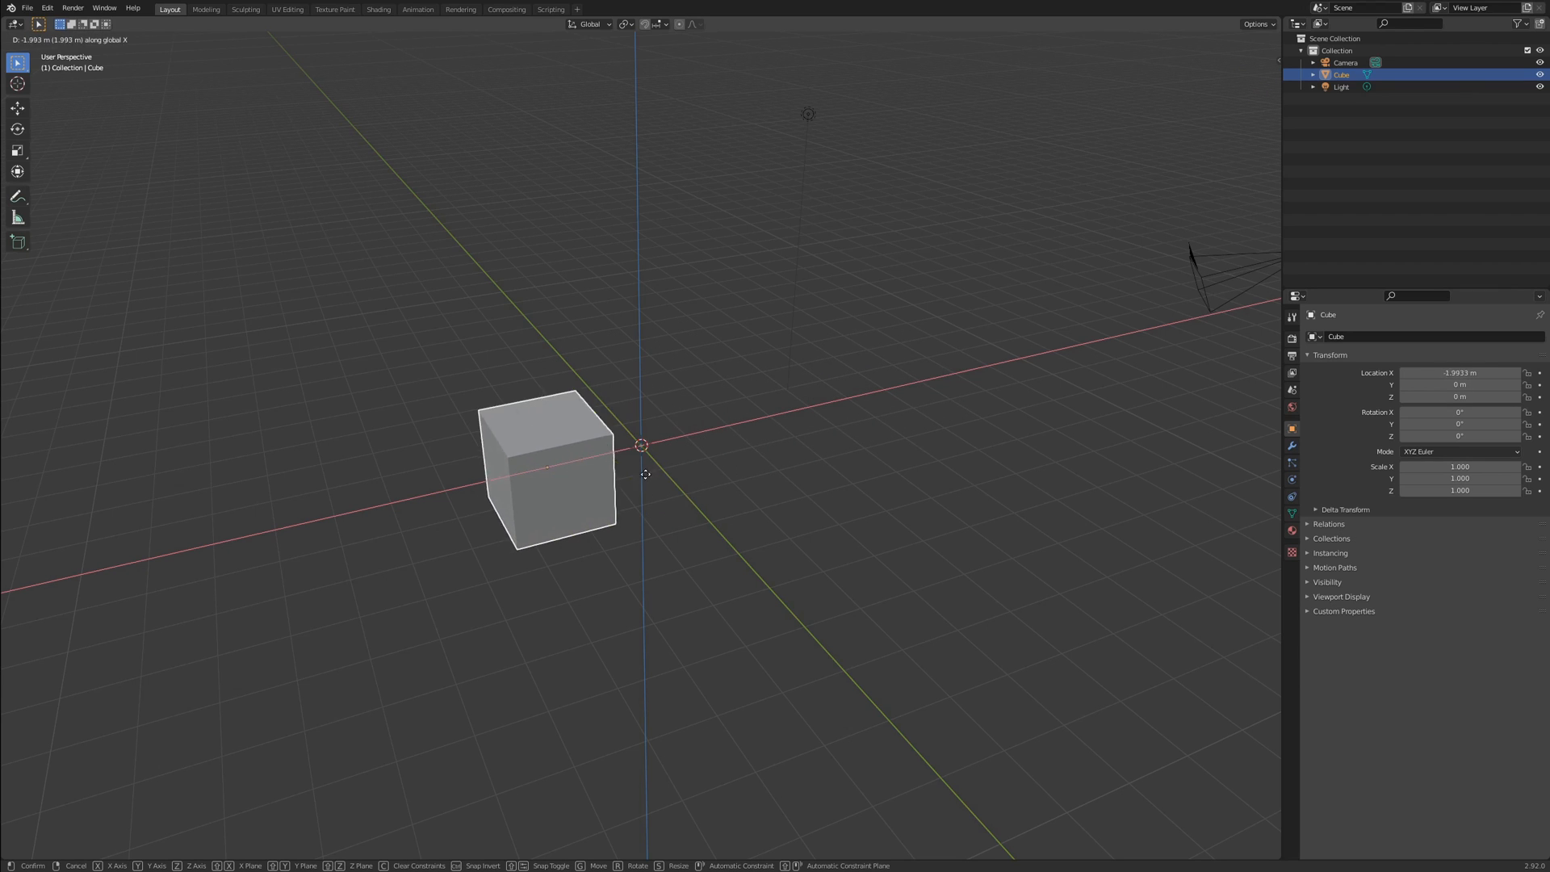
{"action": "left_click", "coordinate": [888, 481]}
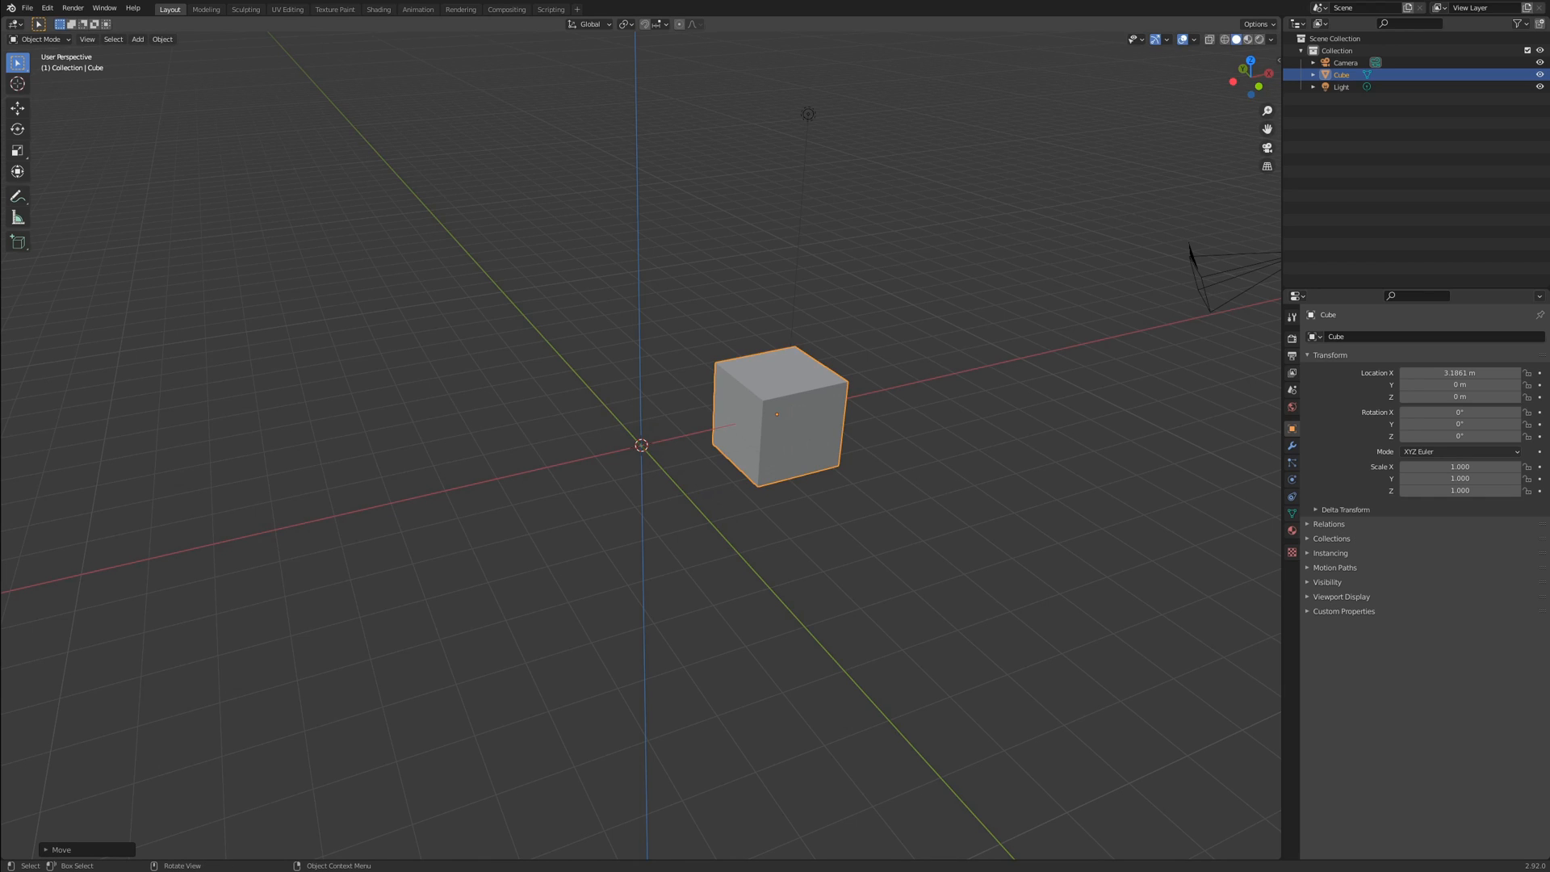
{"action": "key", "text": "s"}
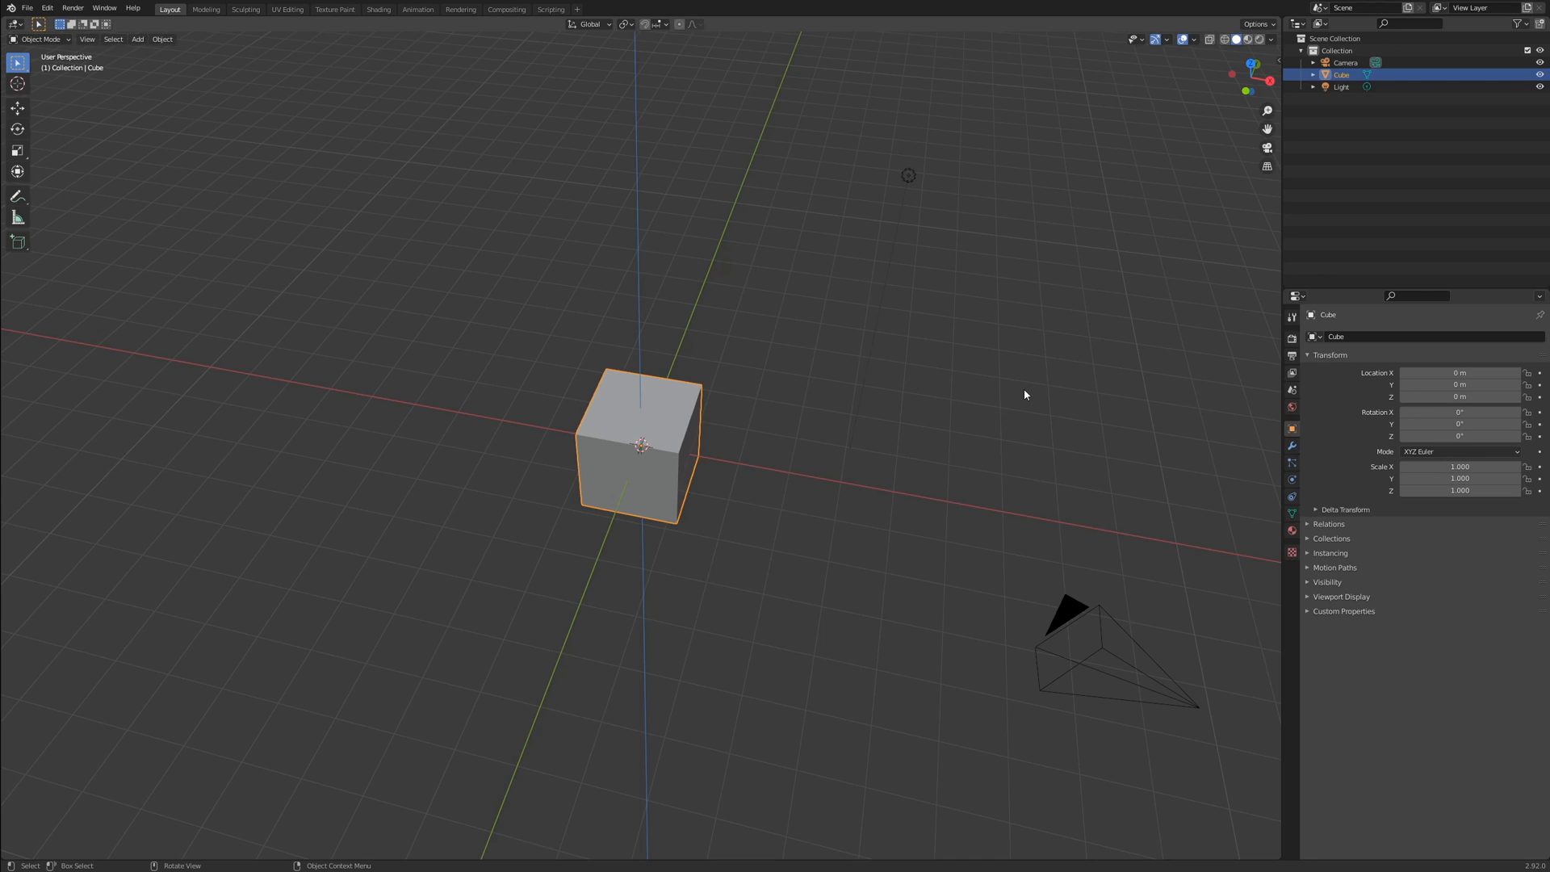
{"action": "mouse_move", "coordinate": [711, 392]}
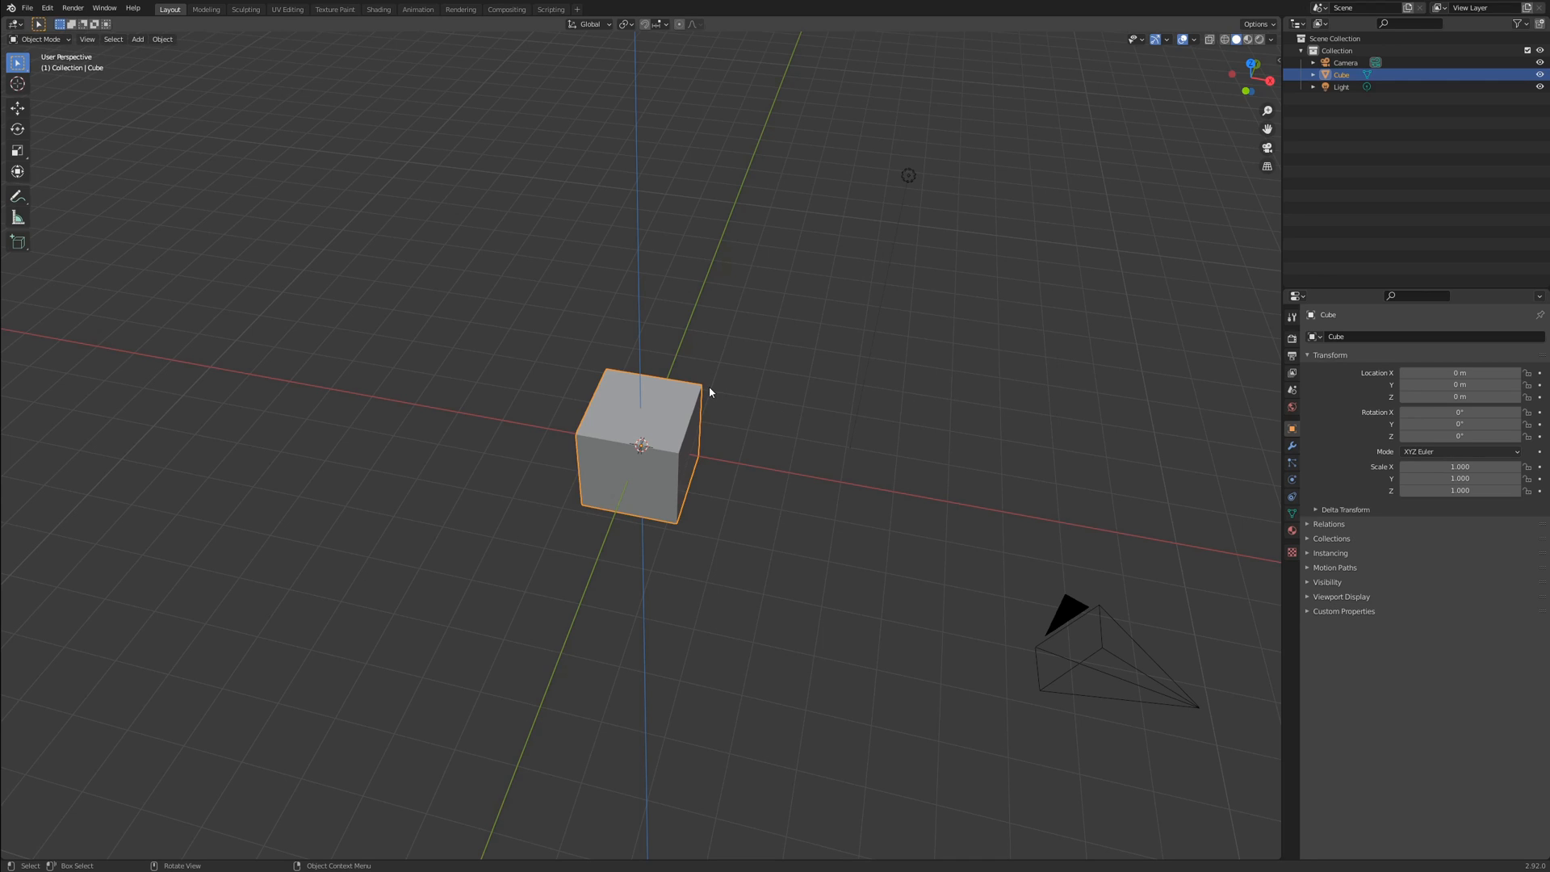
- Grab the cube with Z excluded and slide it across the ground plane
{"action": "key", "text": "g"}
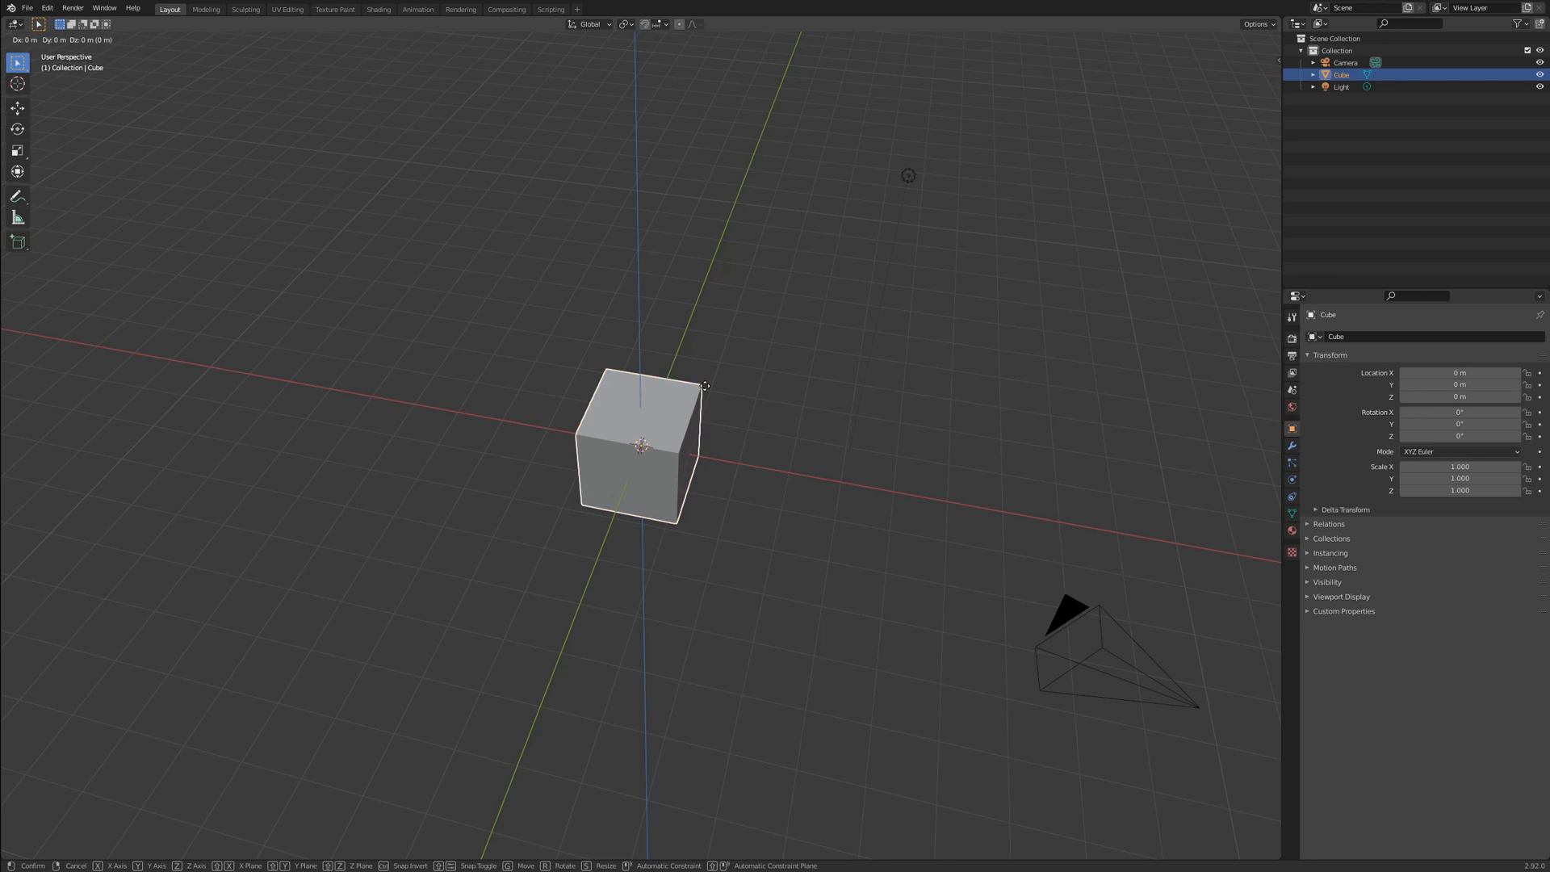
{"action": "key", "text": "z"}
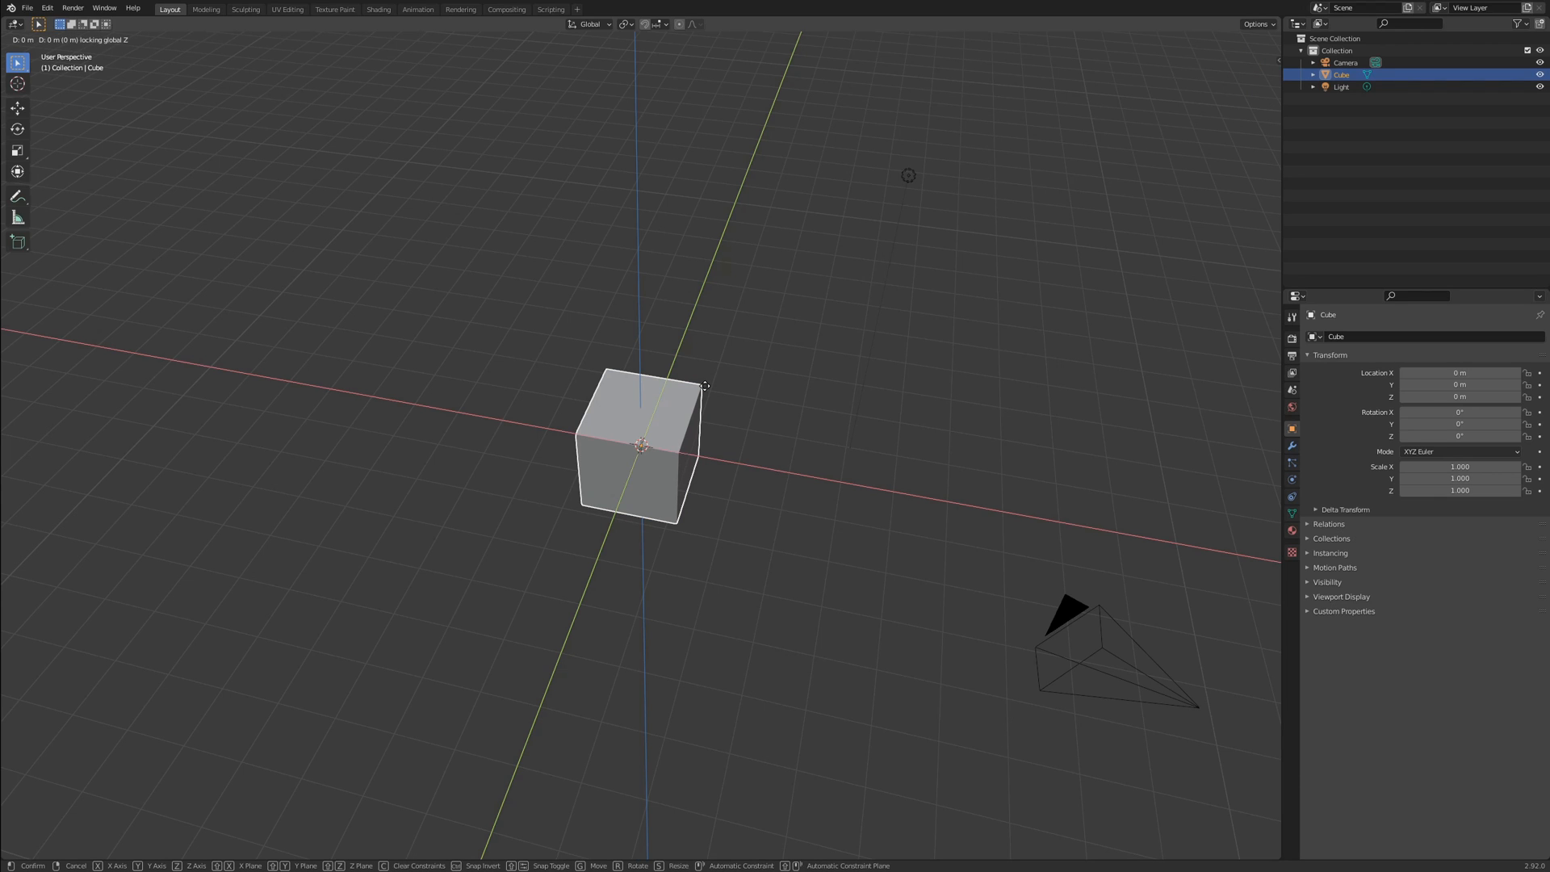
{"action": "left_click_drag", "start_coordinate": [642, 446], "coordinate": [489, 341]}
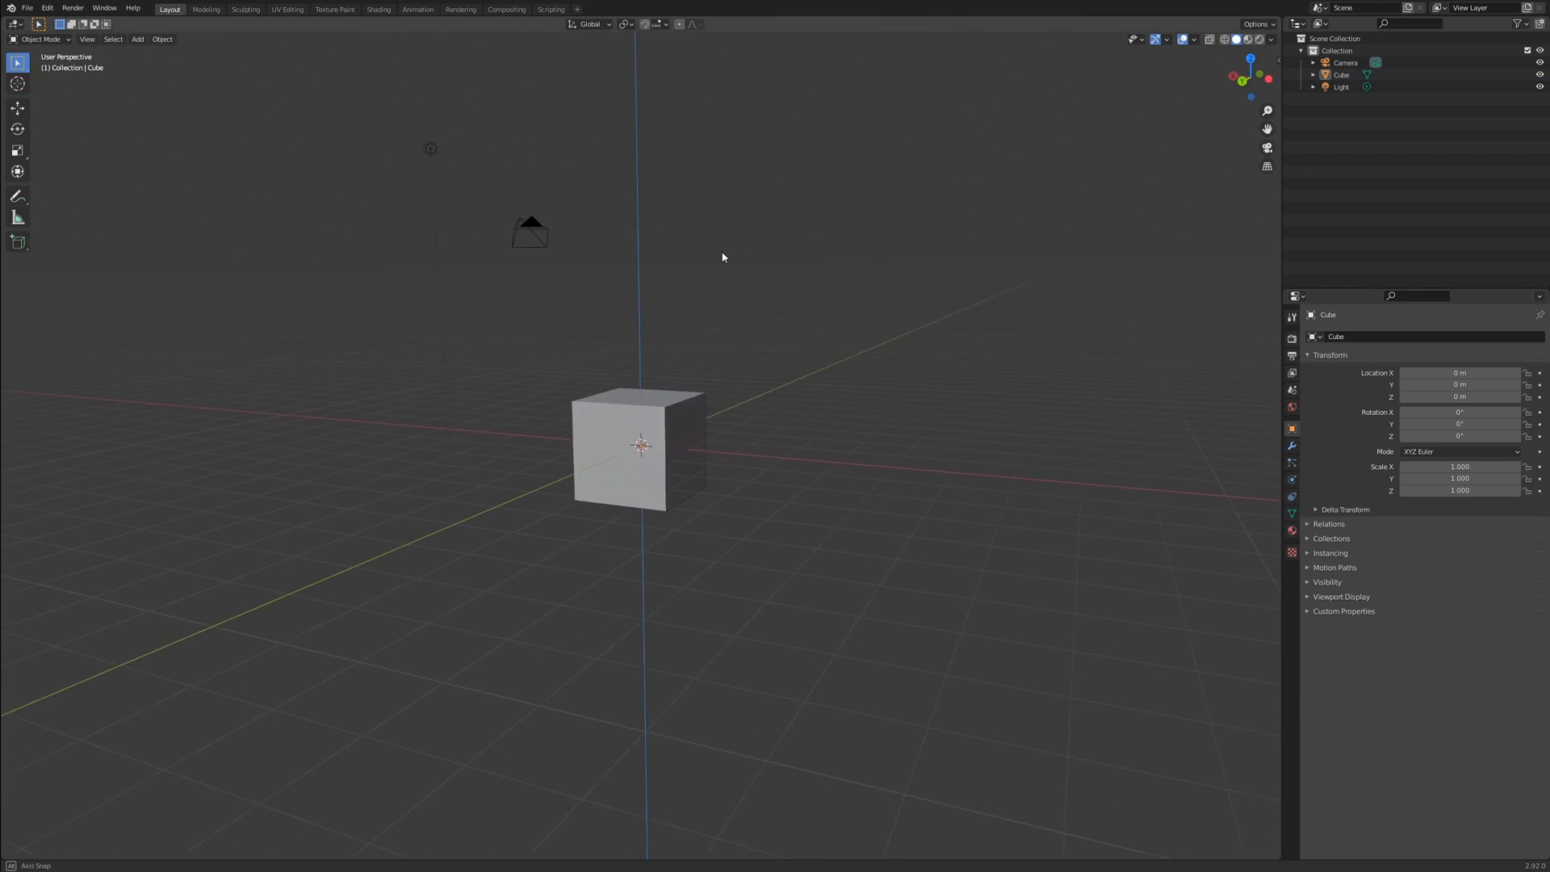
- Orbit the view around the cube before rotating it
{"action": "left_click_drag", "start_coordinate": [721, 257], "coordinate": [651, 255]}
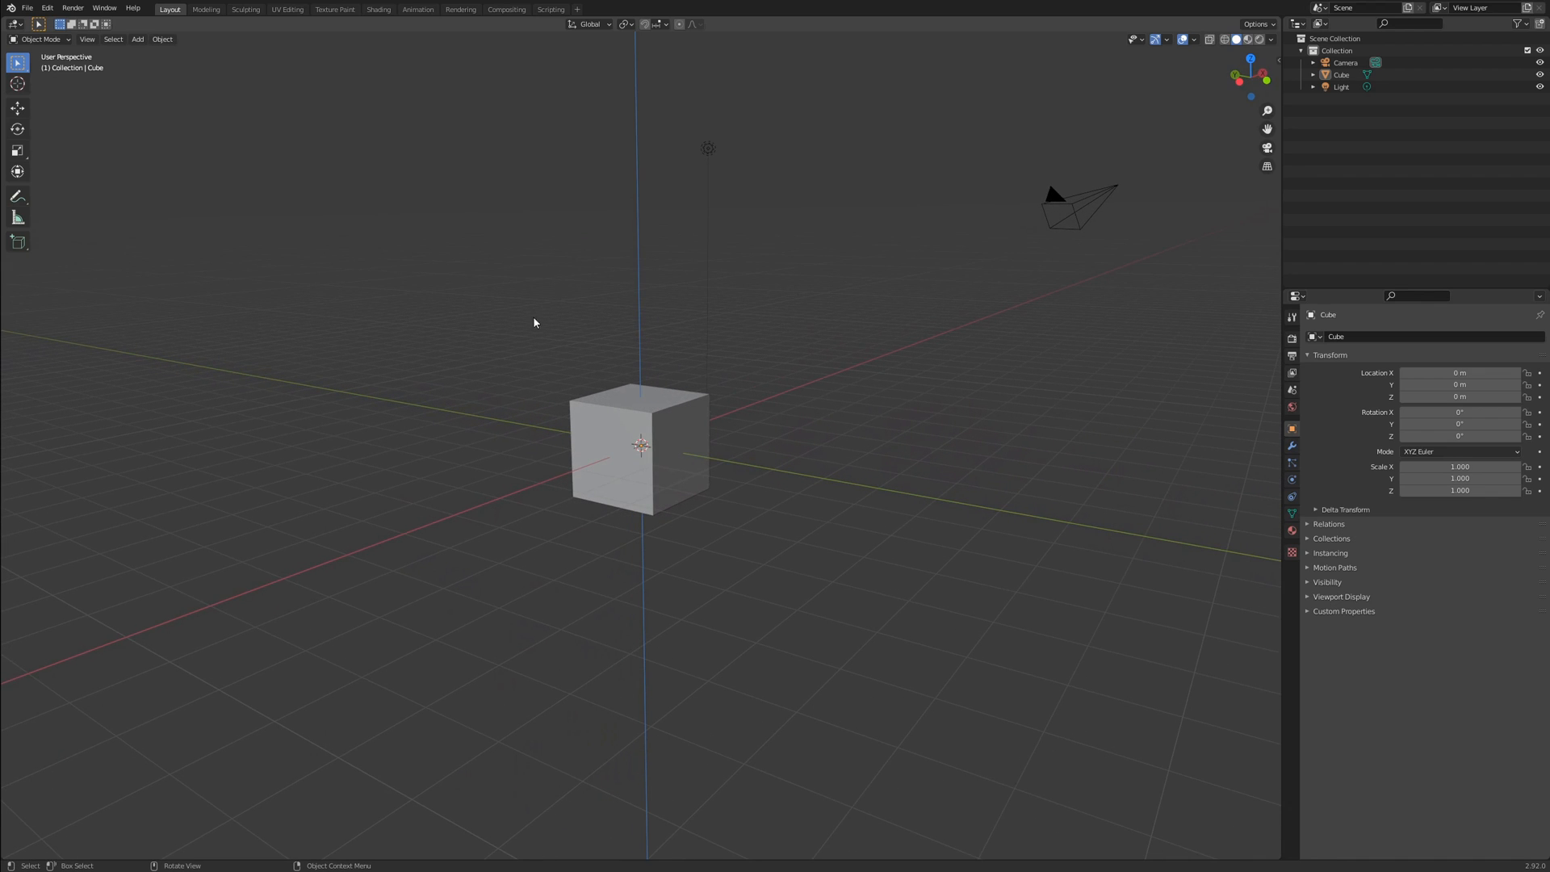
{"action": "mouse_move", "coordinate": [491, 403]}
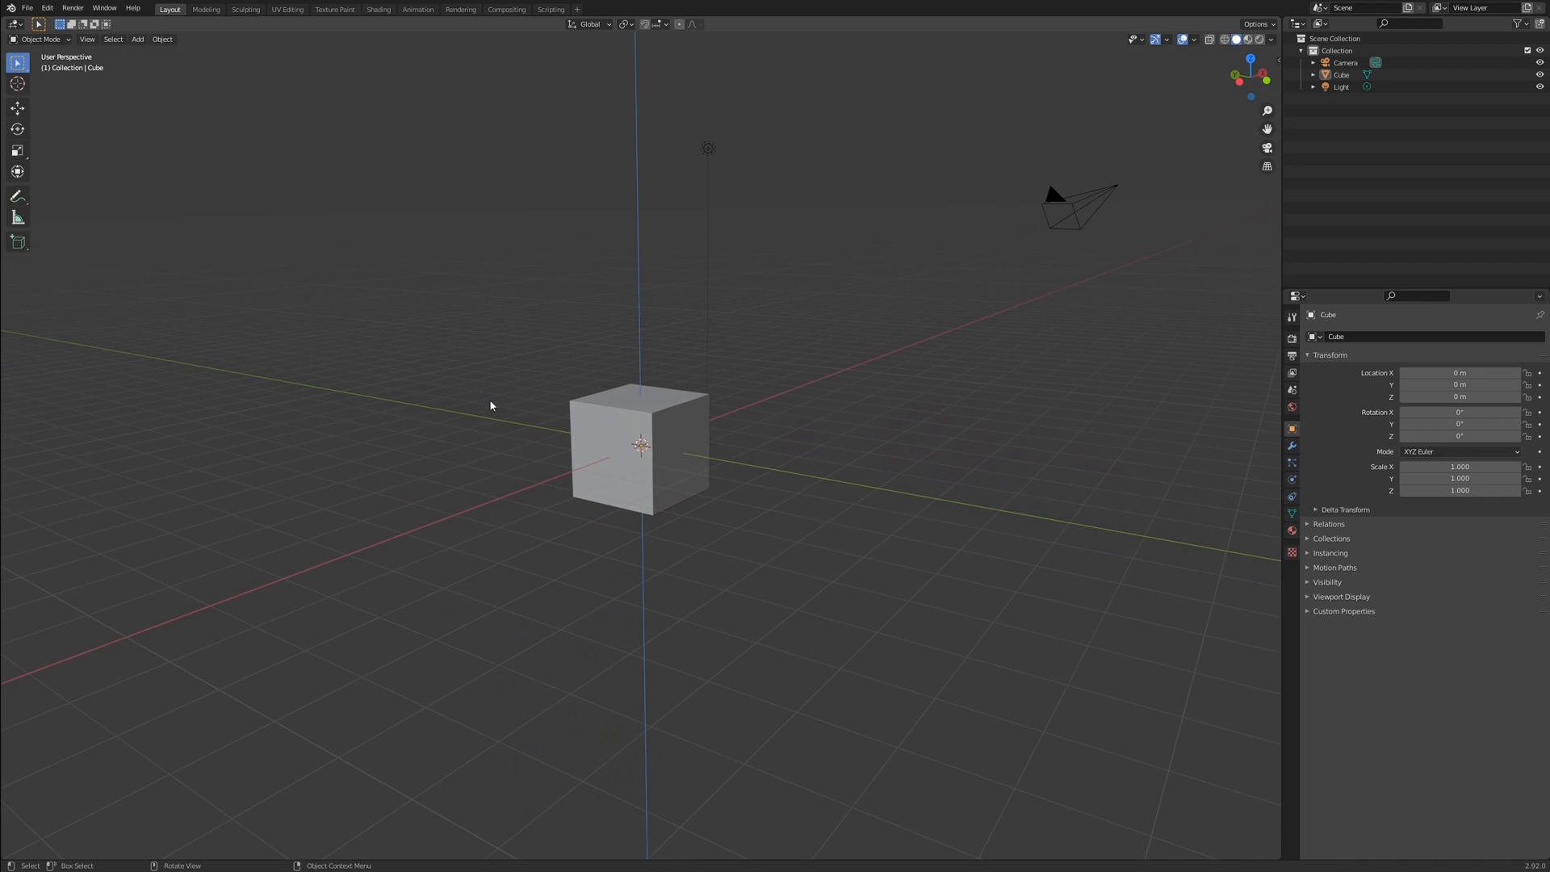
{"action": "mouse_move", "coordinate": [652, 594]}
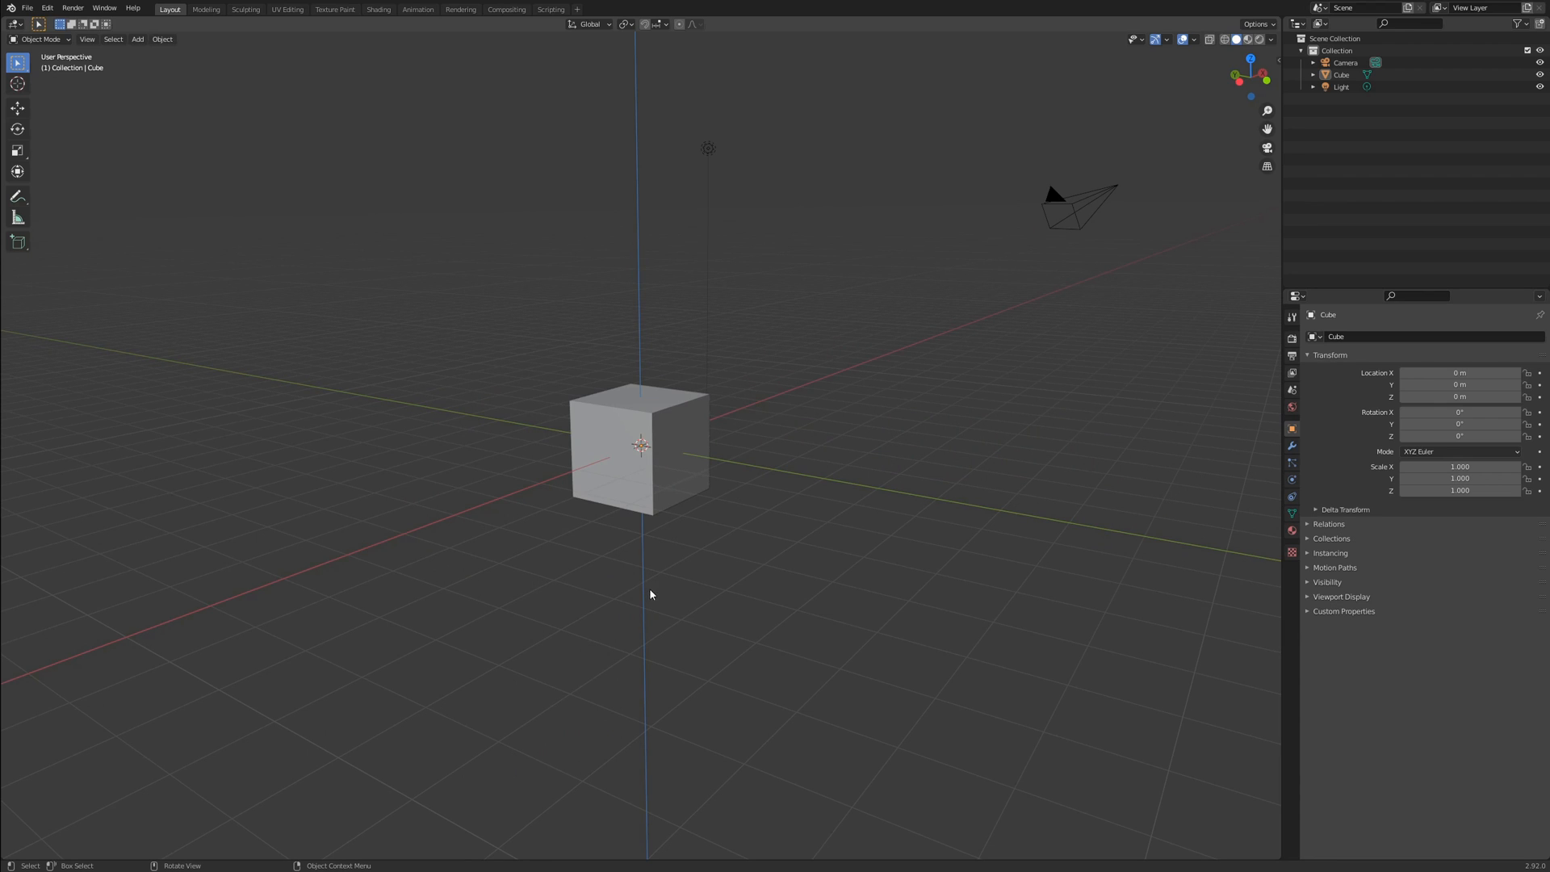
{"action": "mouse_move", "coordinate": [1017, 500]}
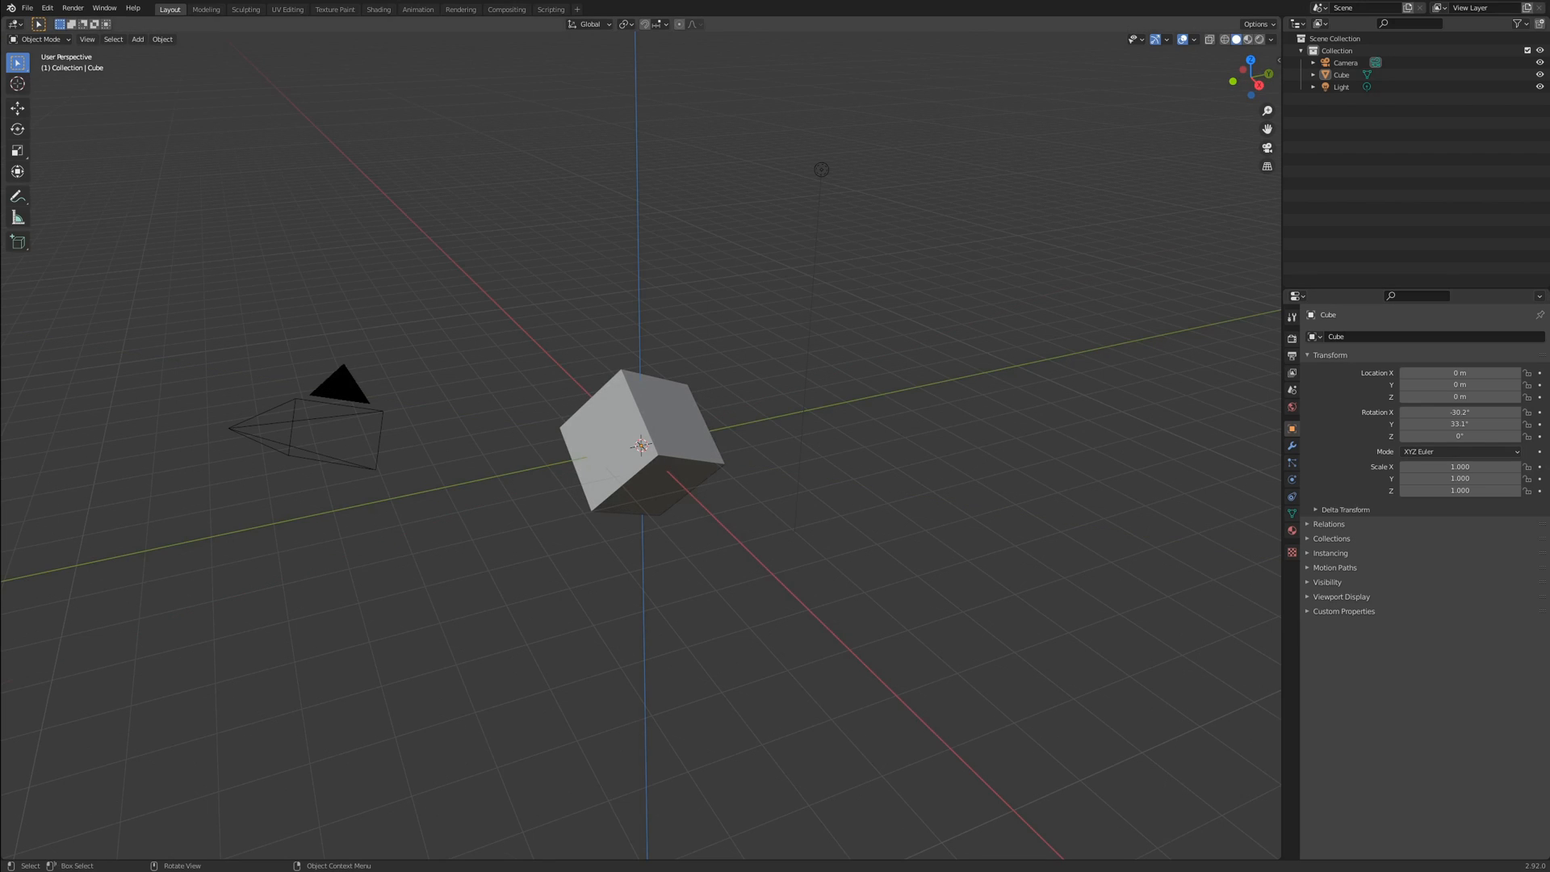
{"action": "mouse_move", "coordinate": [736, 537]}
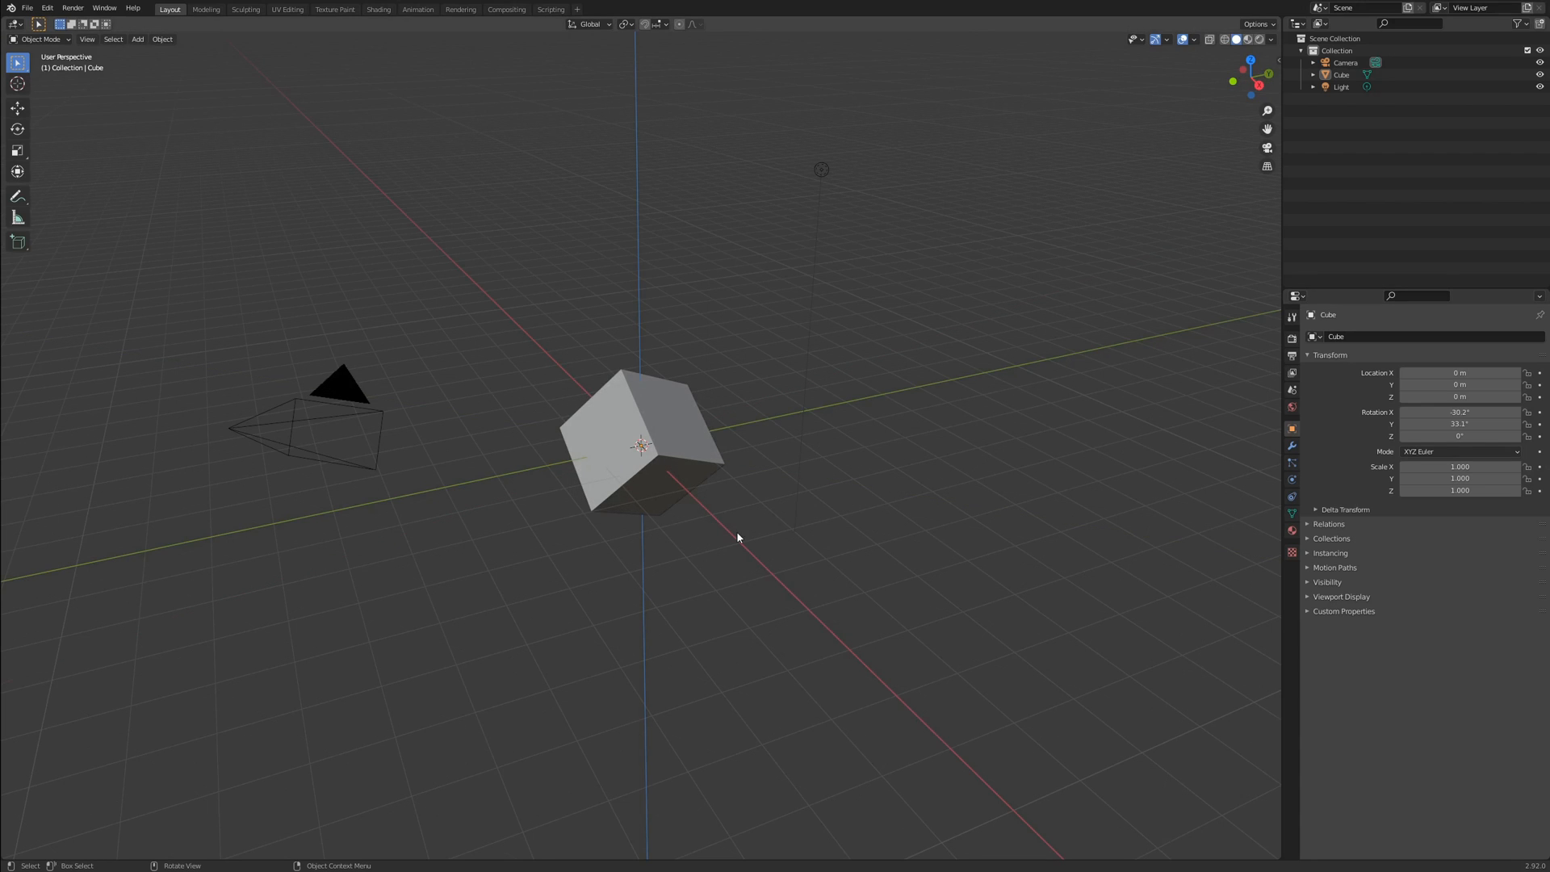
{"action": "mouse_move", "coordinate": [694, 410]}
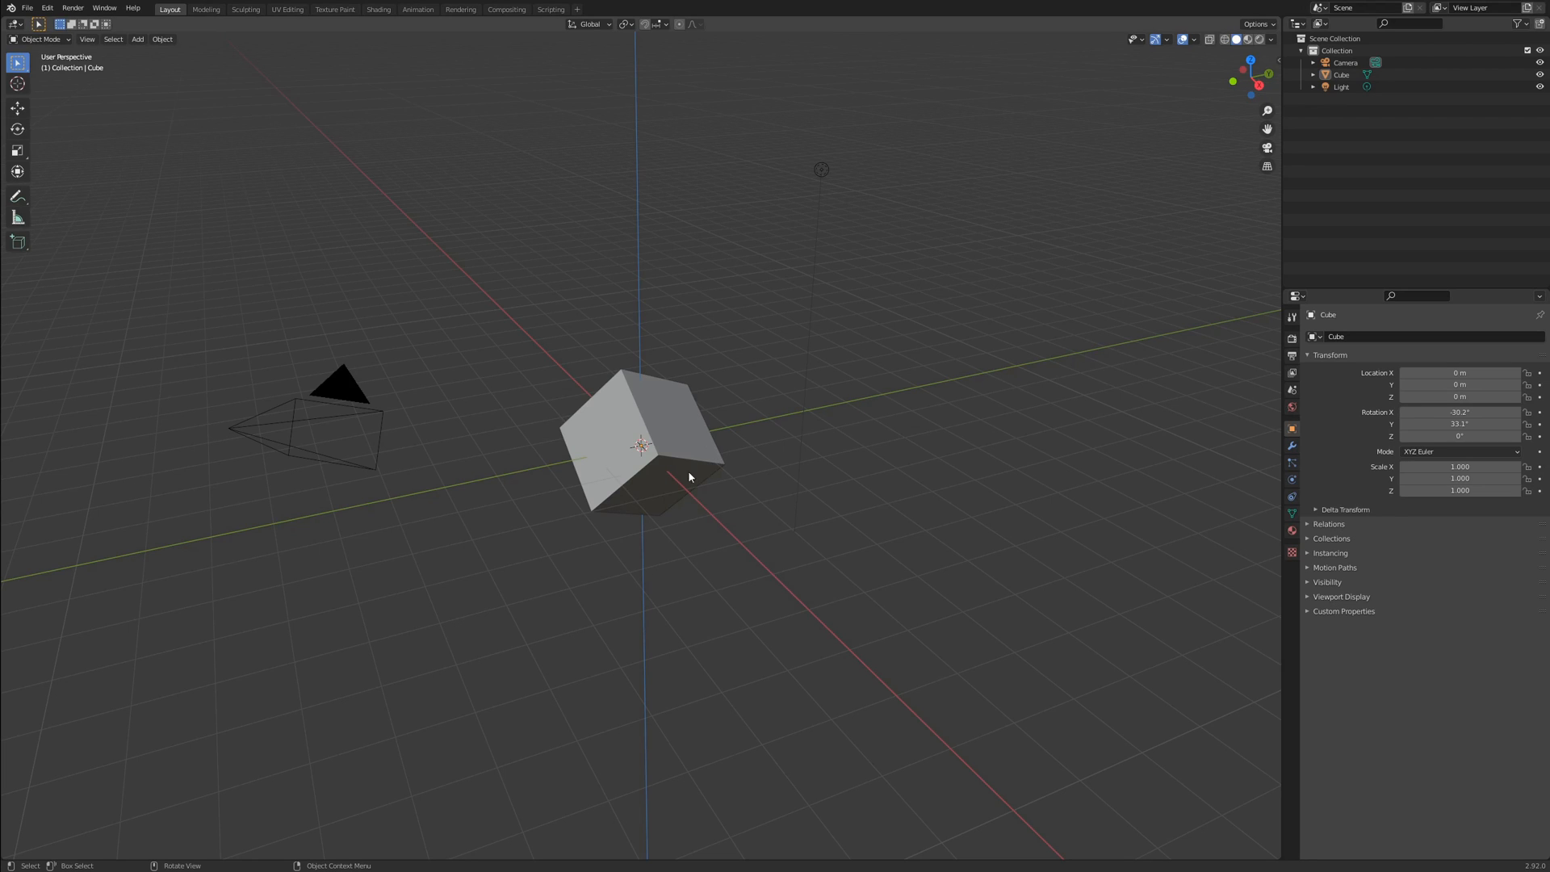
{"action": "mouse_move", "coordinate": [565, 538]}
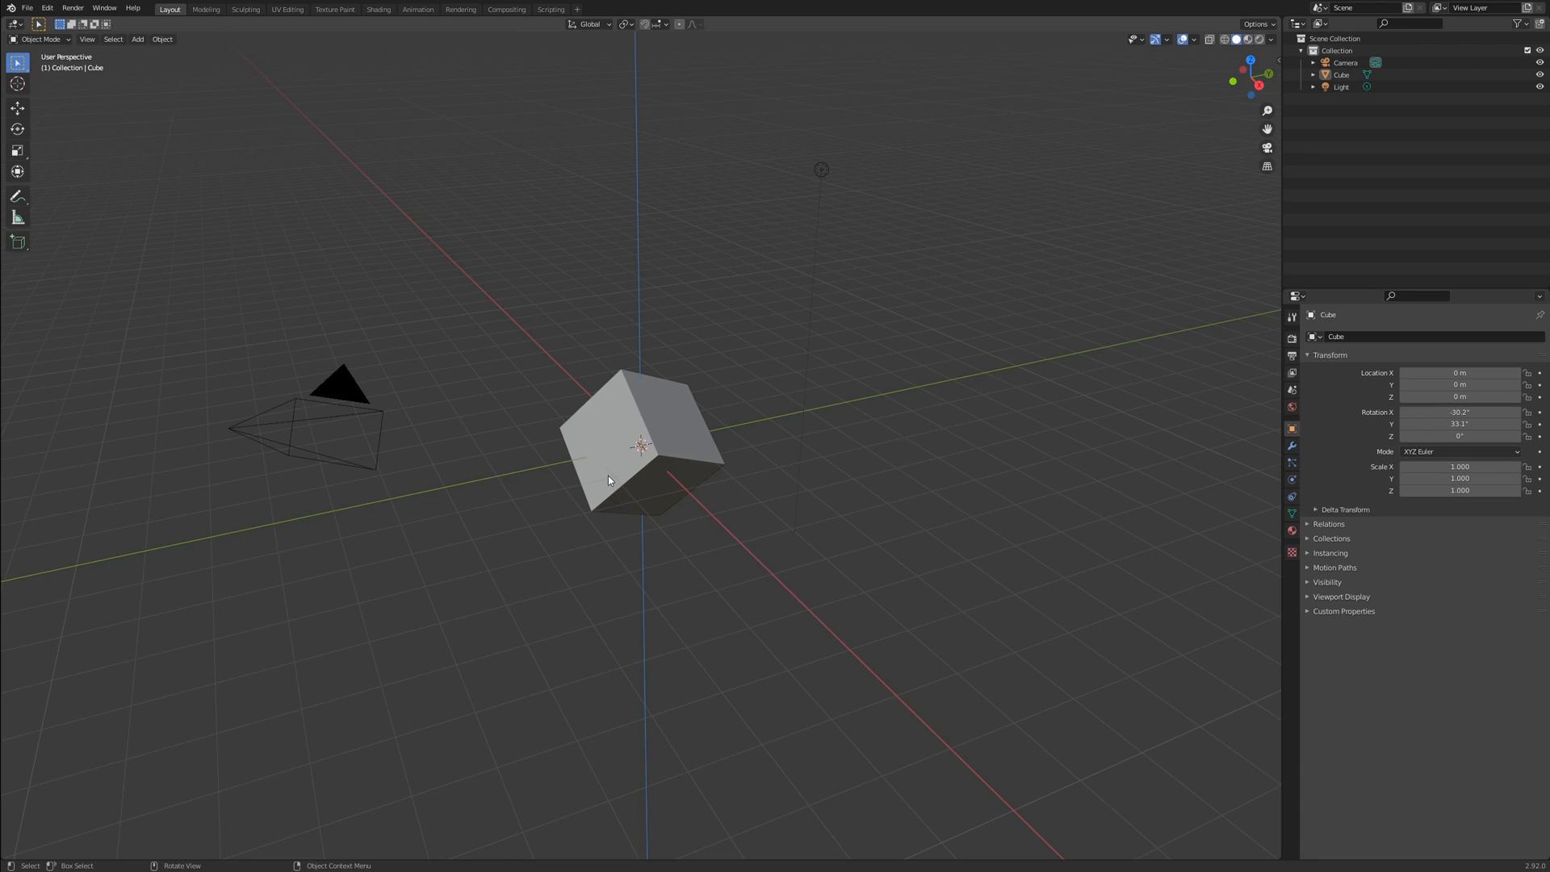
{"action": "mouse_move", "coordinate": [689, 439]}
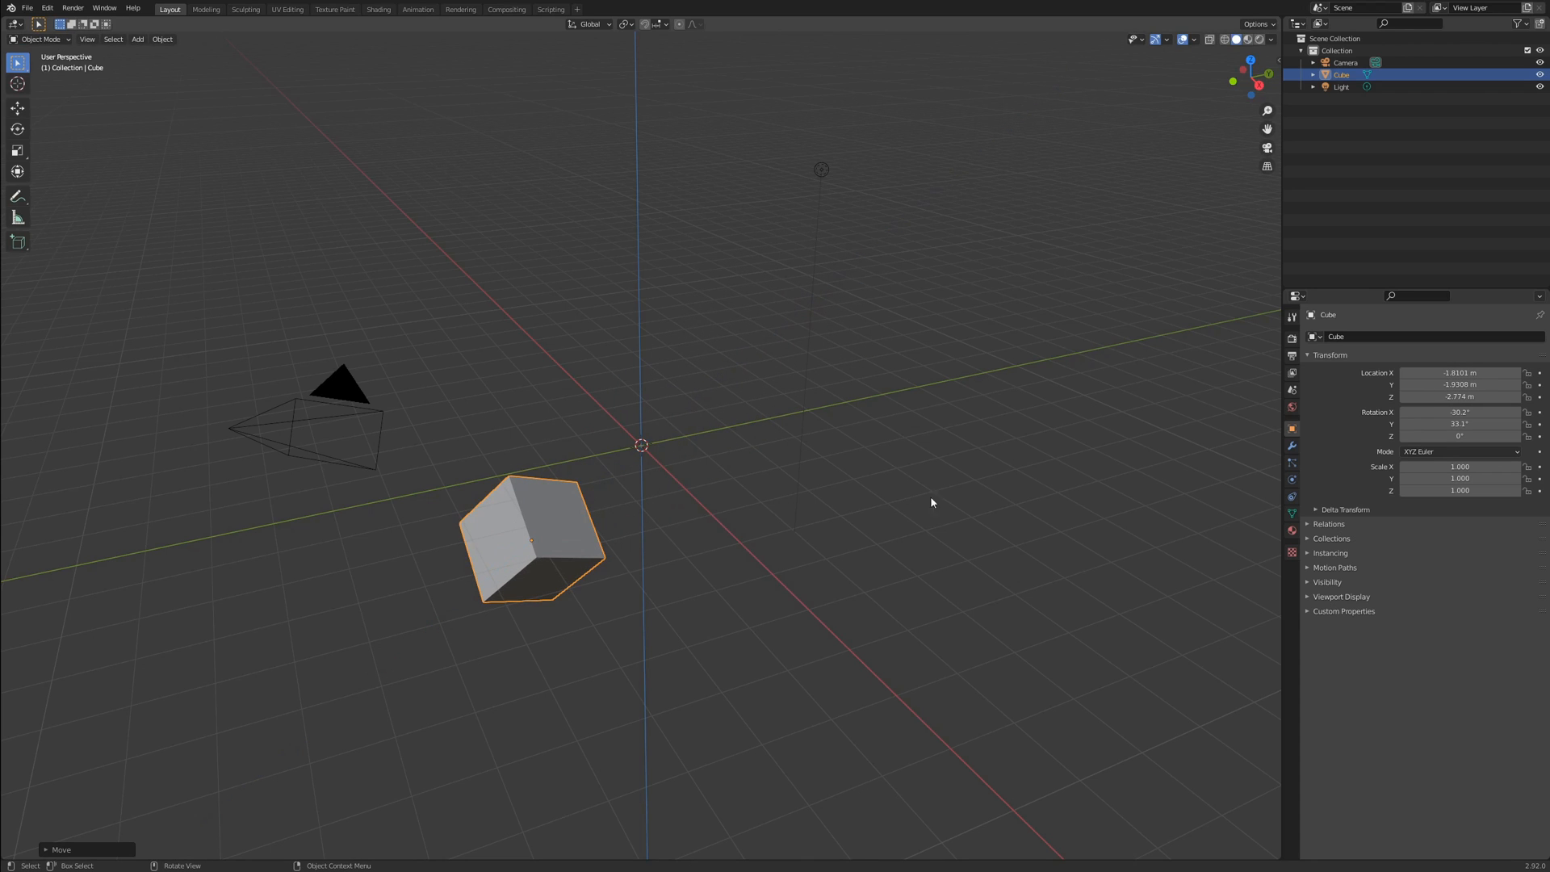
{"action": "mouse_move", "coordinate": [964, 484]}
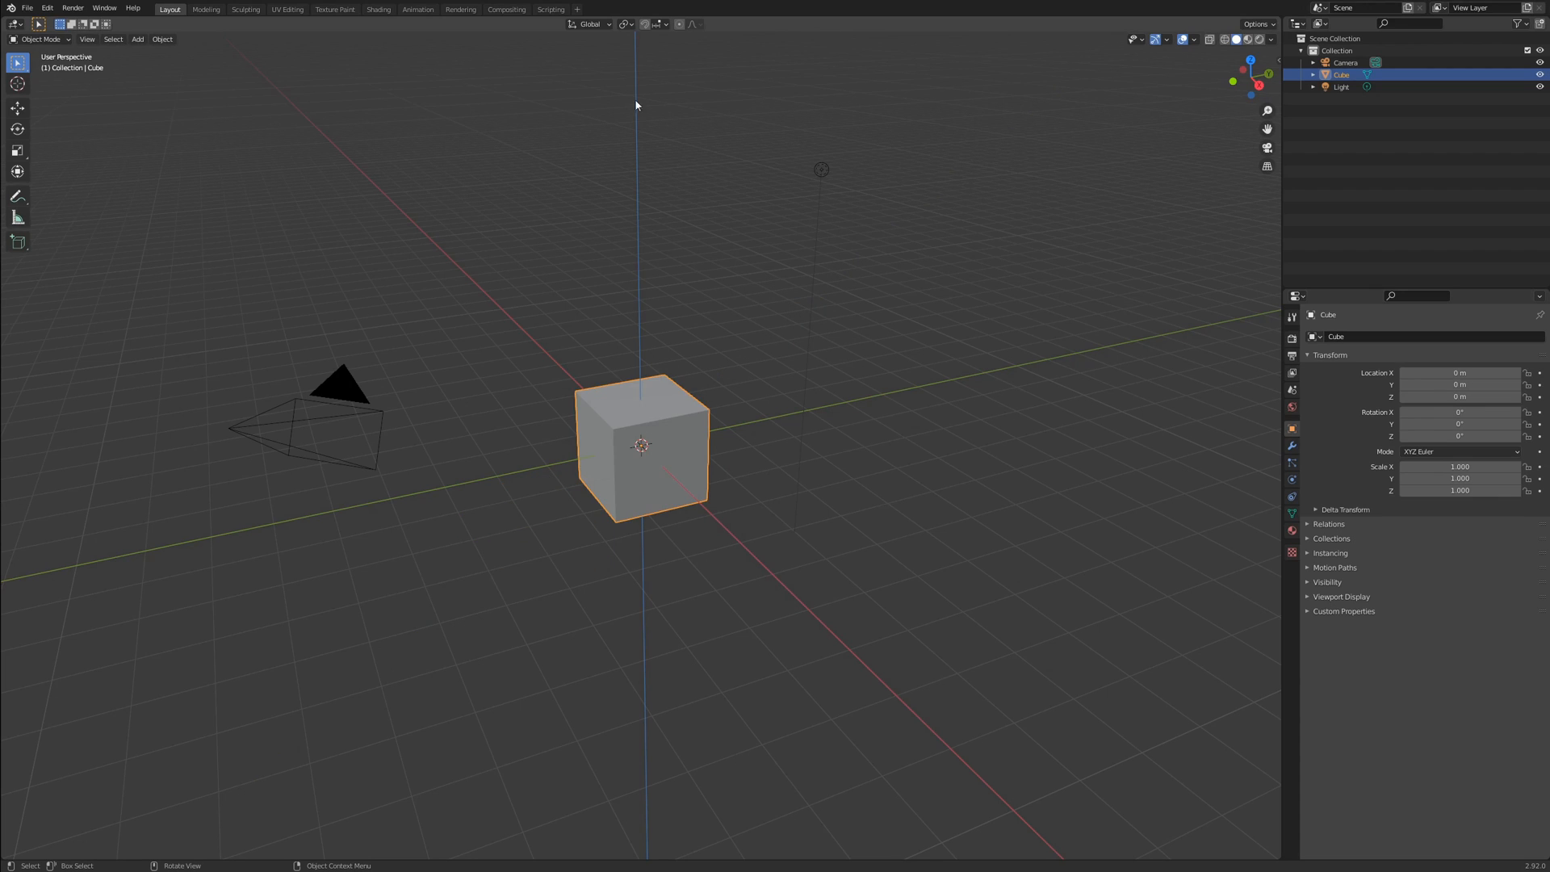
- Try a rotation, then set the Transform Pivot Point to Median Point
{"action": "left_click", "coordinate": [626, 22]}
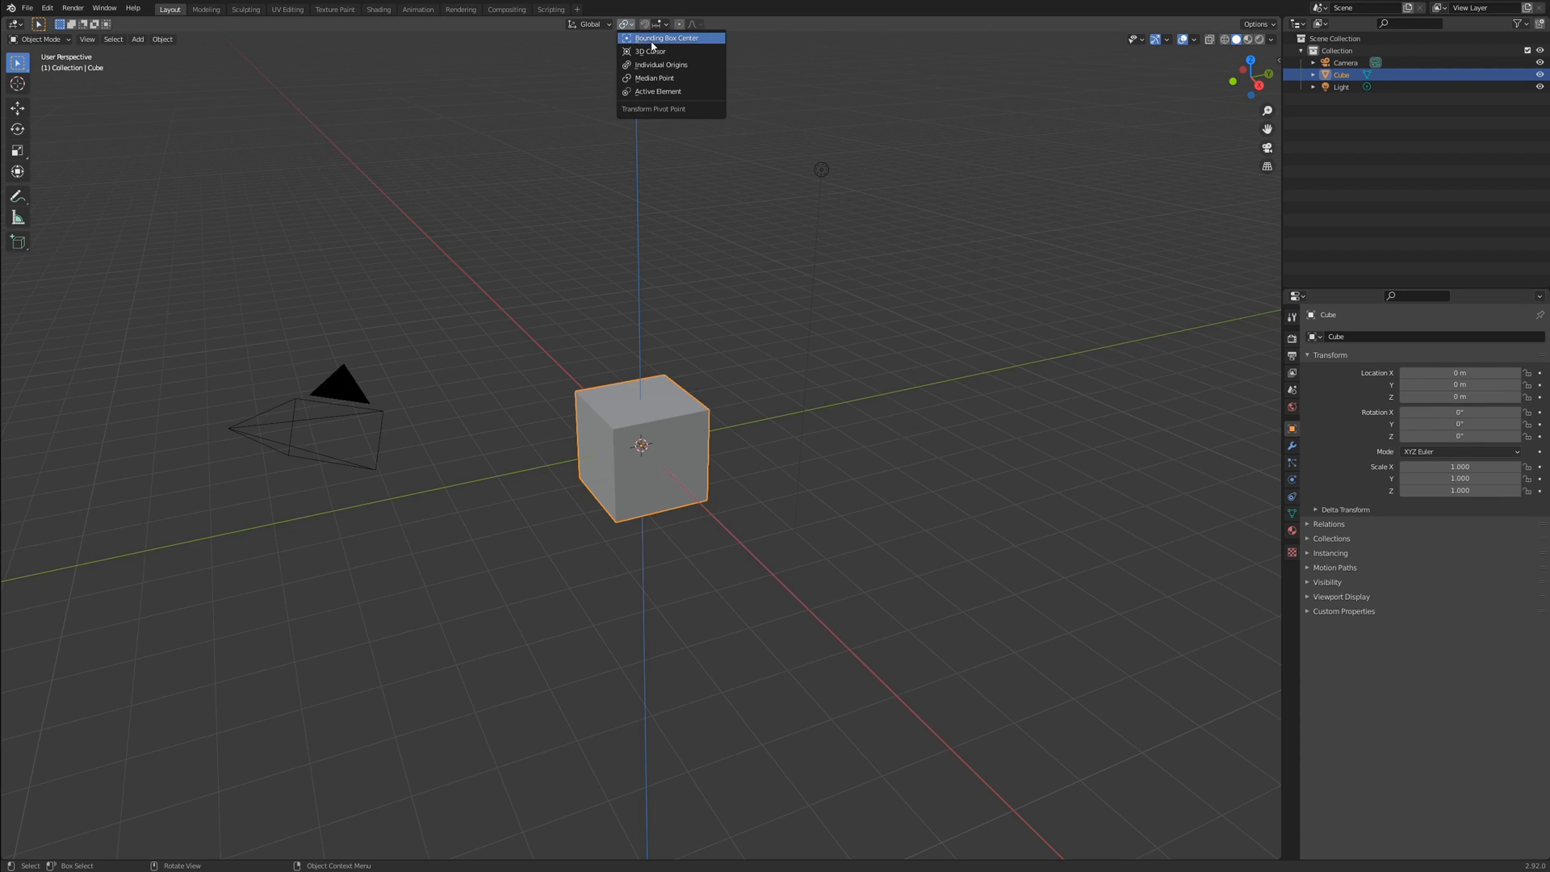
{"action": "mouse_move", "coordinate": [702, 94]}
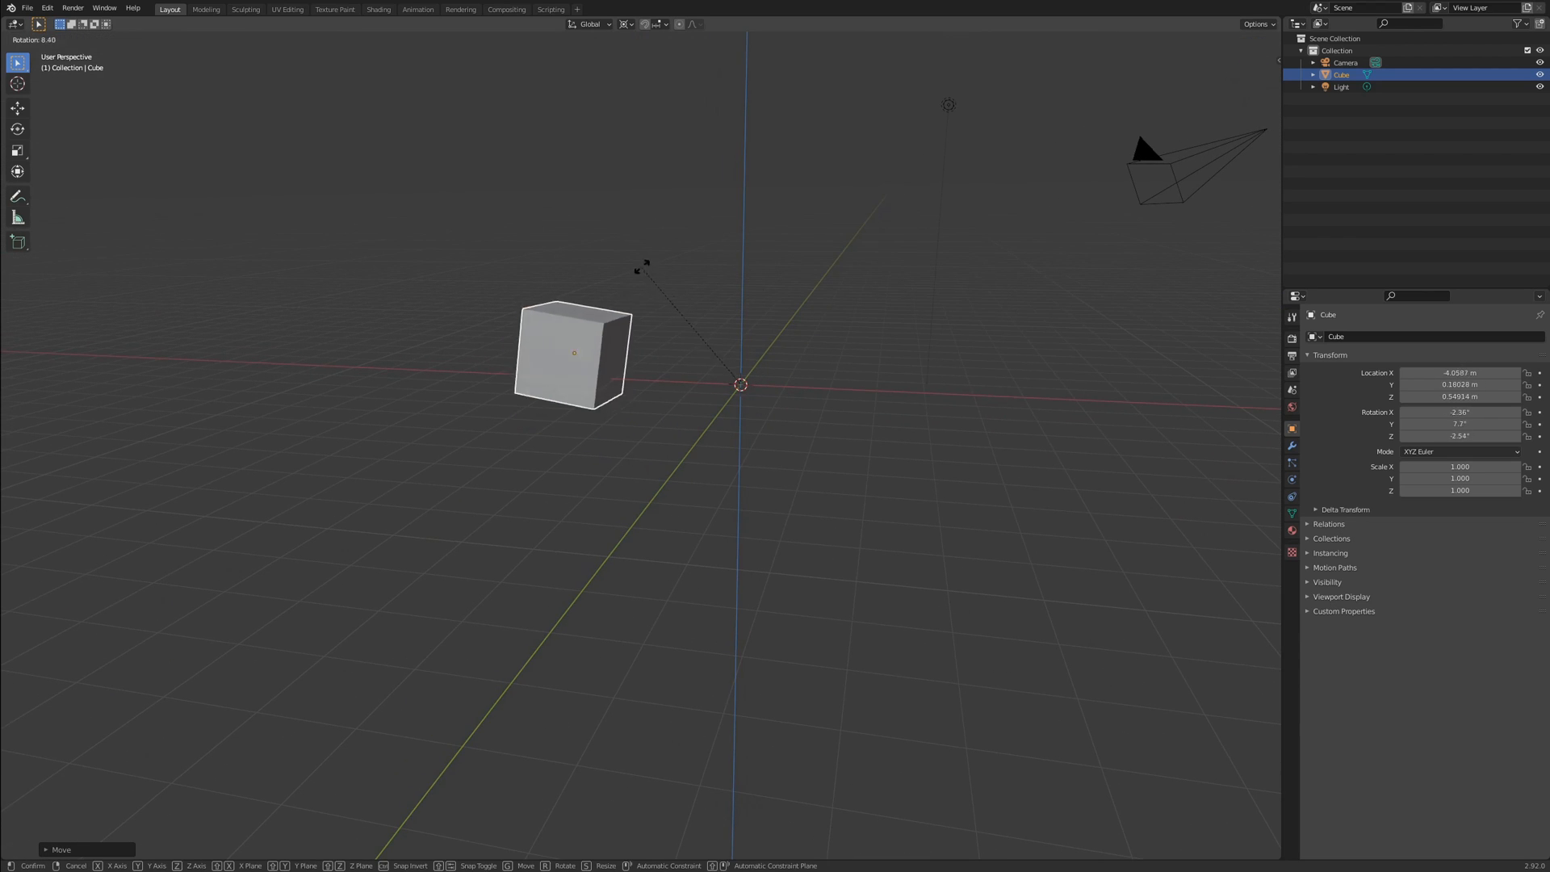
{"action": "left_click_drag", "start_coordinate": [573, 354], "coordinate": [833, 522]}
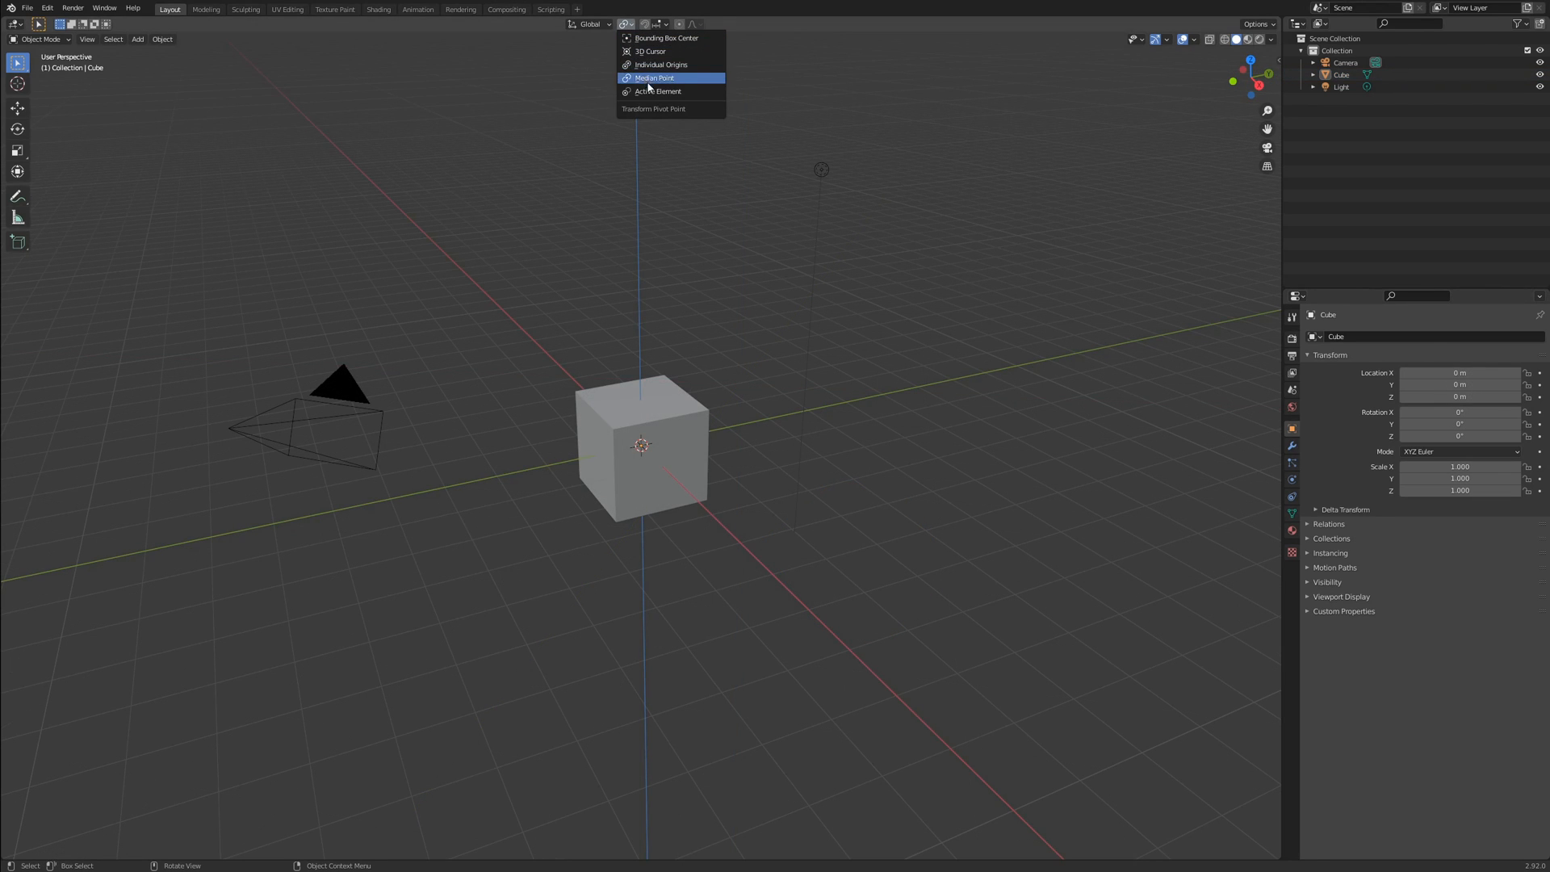
{"action": "mouse_move", "coordinate": [693, 81]}
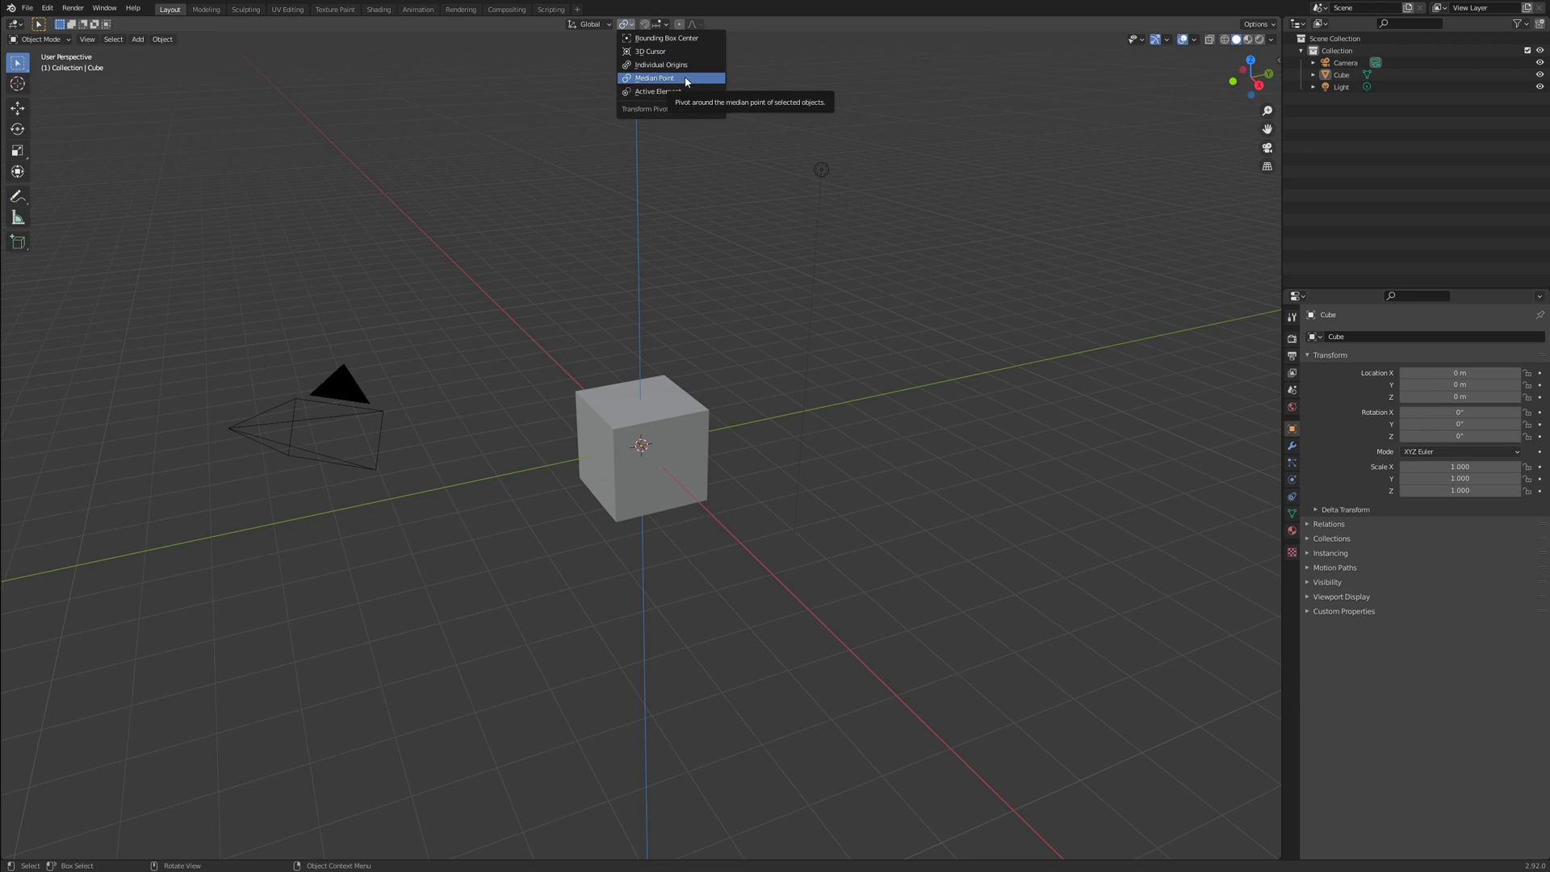
{"action": "left_click", "coordinate": [662, 78]}
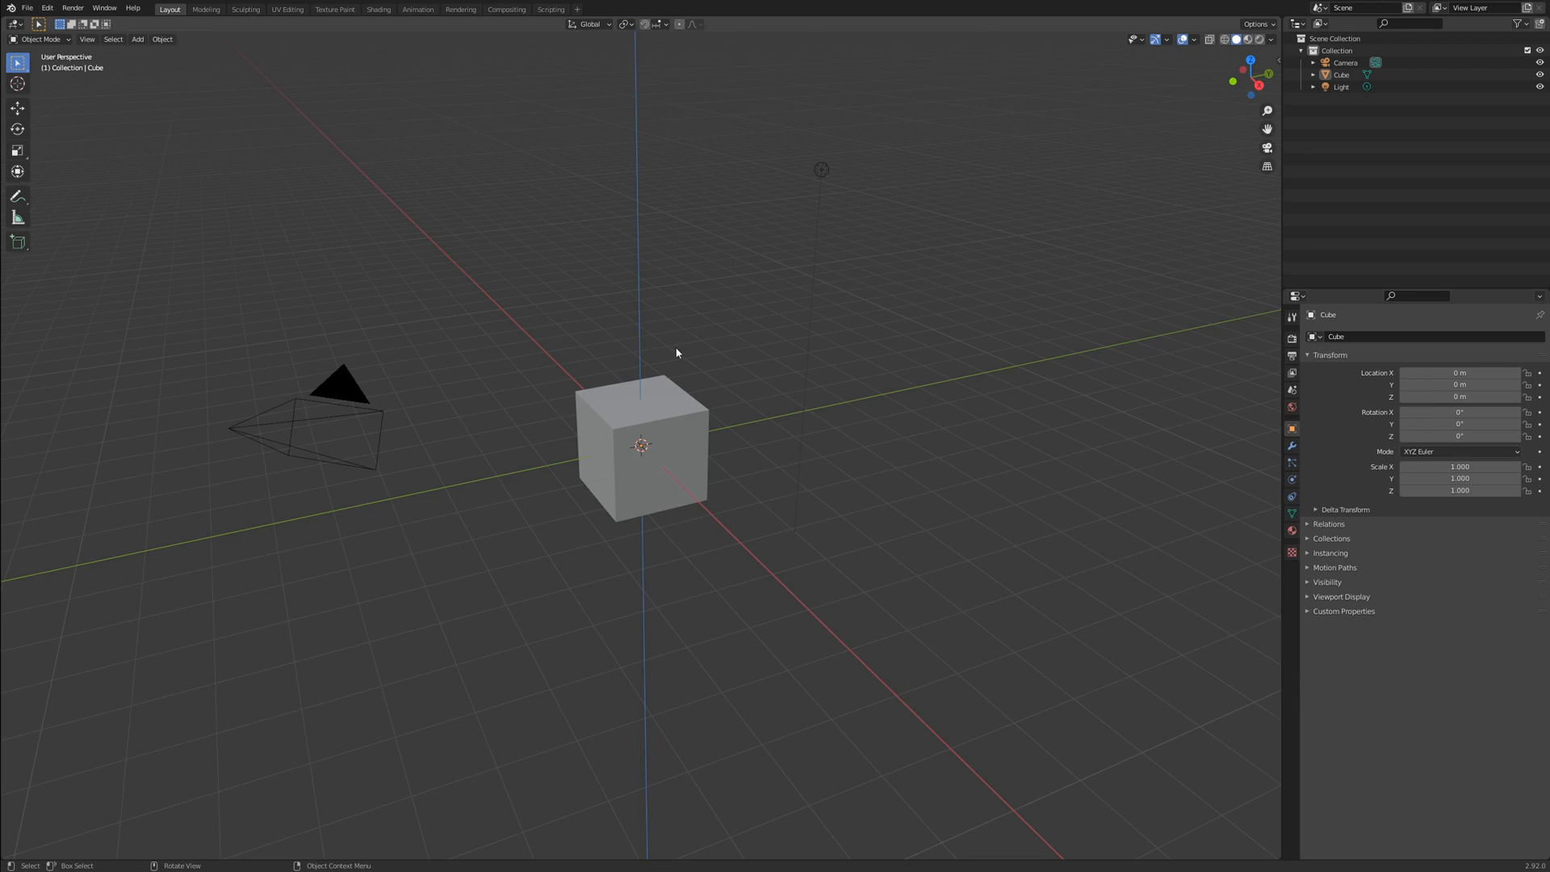
{"action": "mouse_move", "coordinate": [673, 420]}
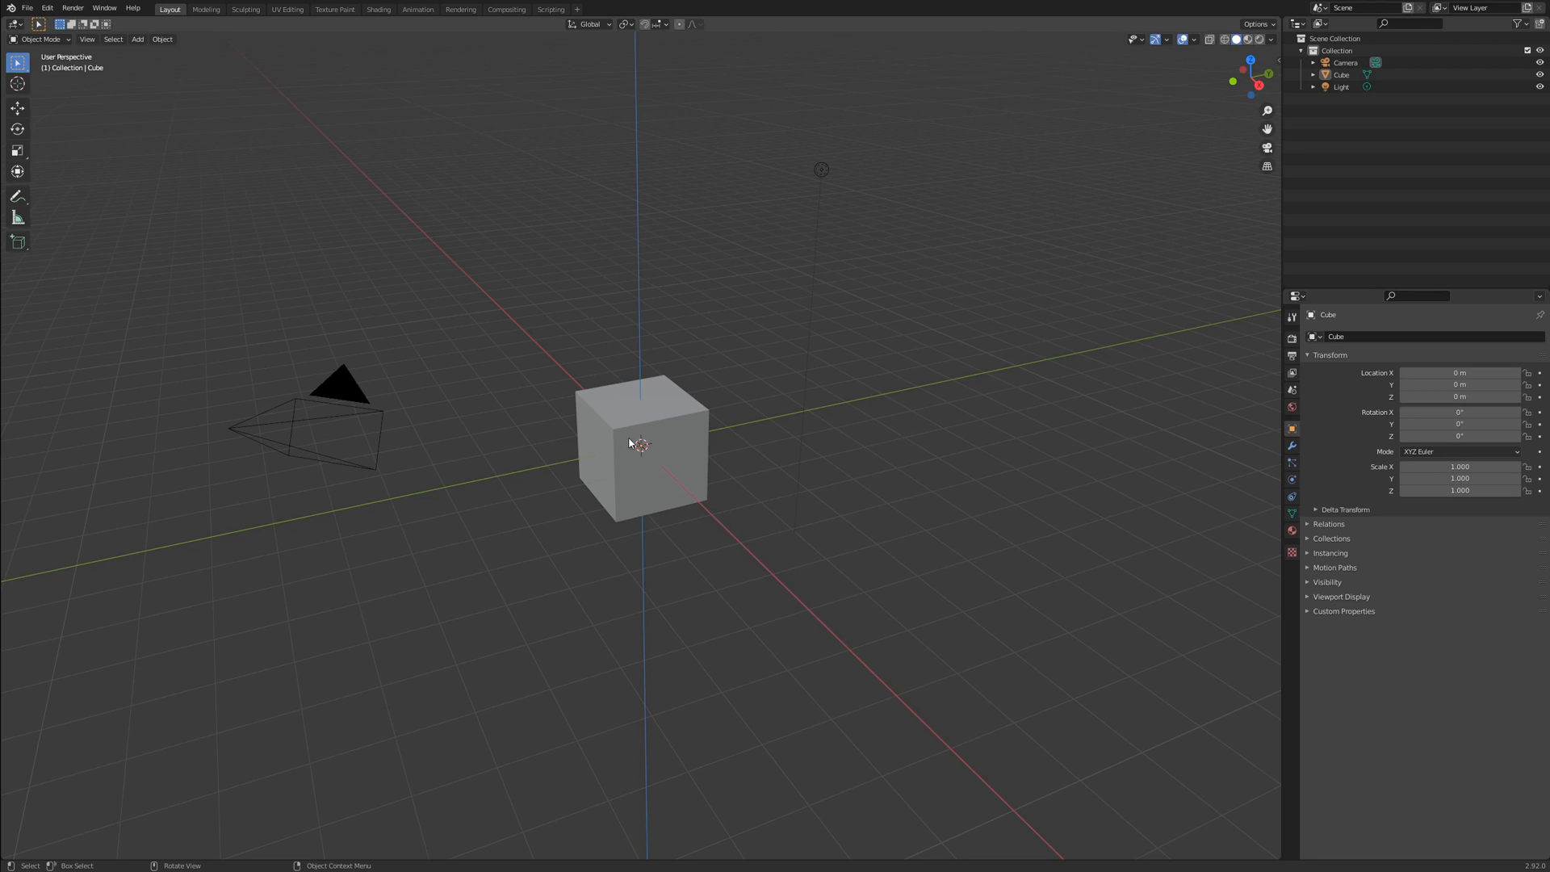
{"action": "mouse_move", "coordinate": [641, 436]}
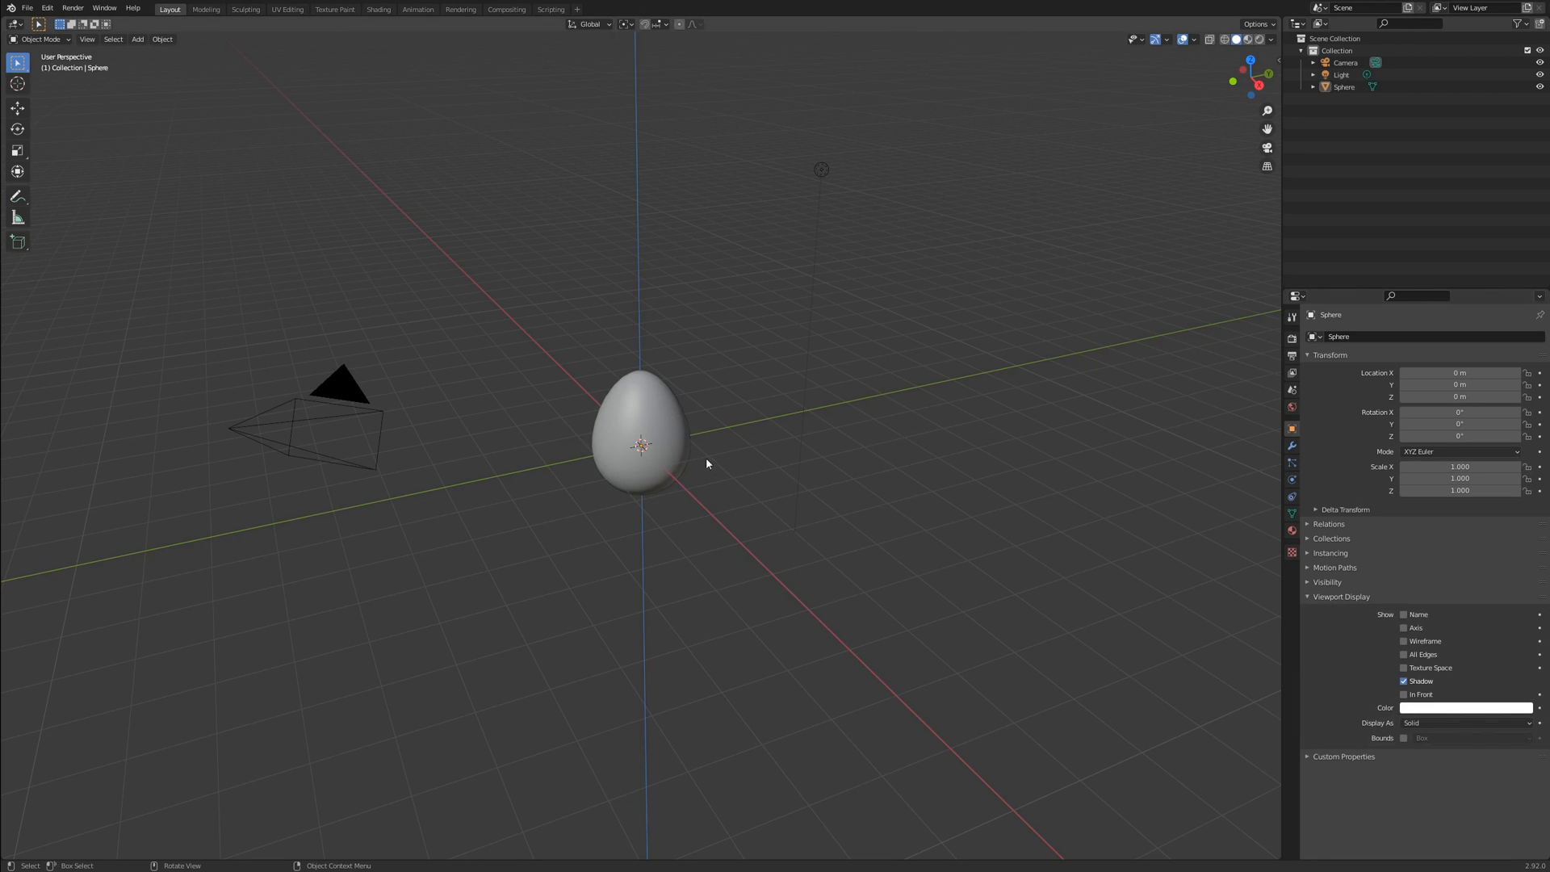
- Set the sphere's Viewport Display to Bounds so it shows as a bounding box
{"action": "left_click", "coordinate": [1466, 722]}
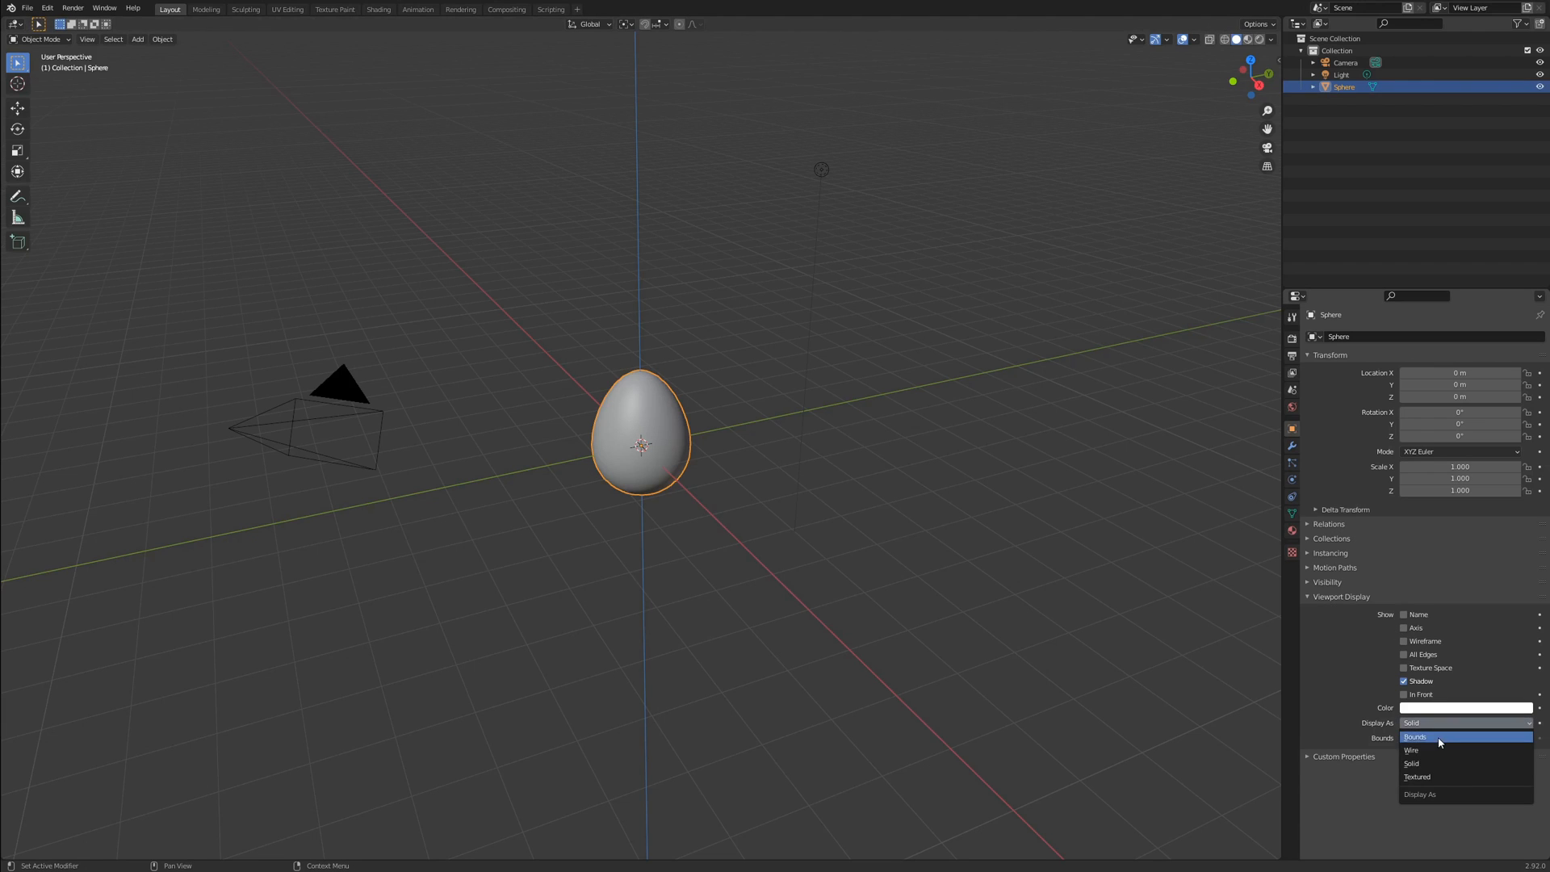
{"action": "left_click", "coordinate": [1417, 736]}
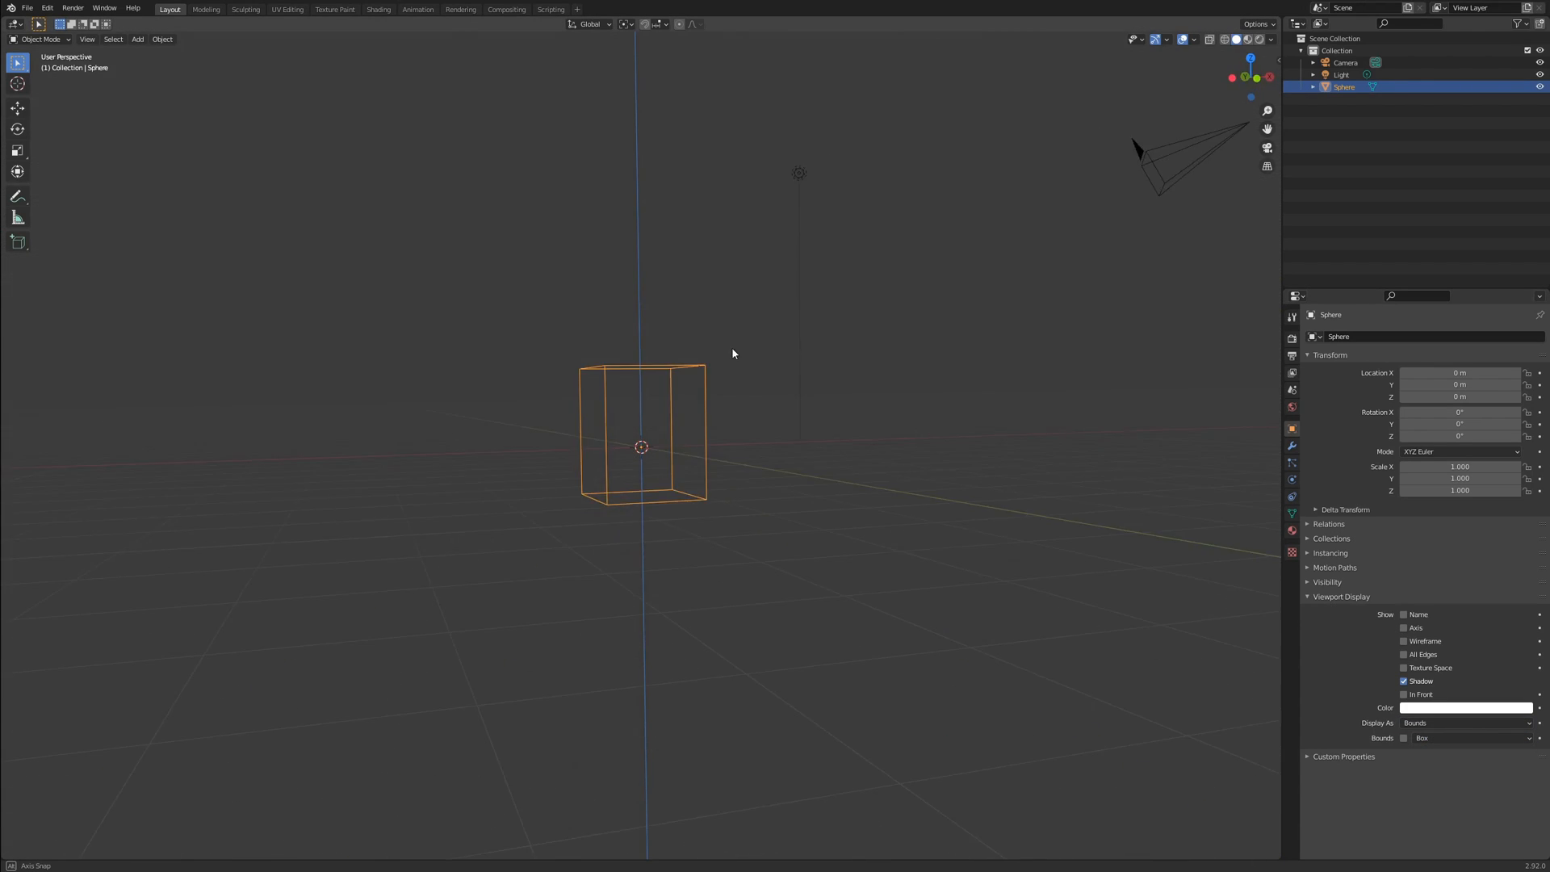
- Move the cube to about 2.57 m Y and 3.17 m Z in the side view
{"action": "left_click_drag", "start_coordinate": [733, 353], "coordinate": [693, 394]}
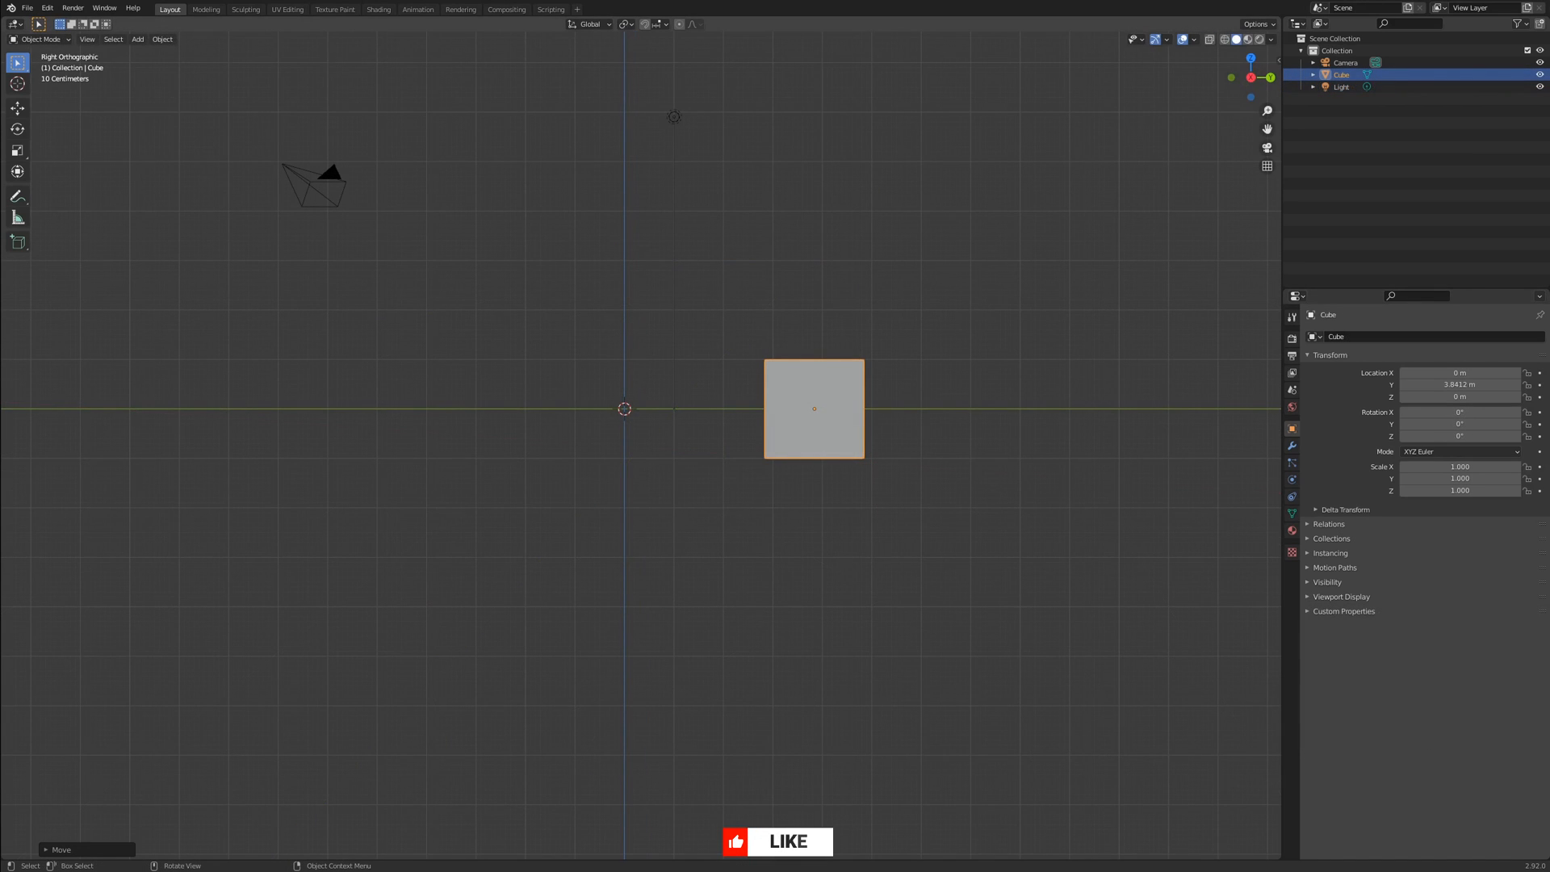
{"action": "left_click", "coordinate": [626, 23]}
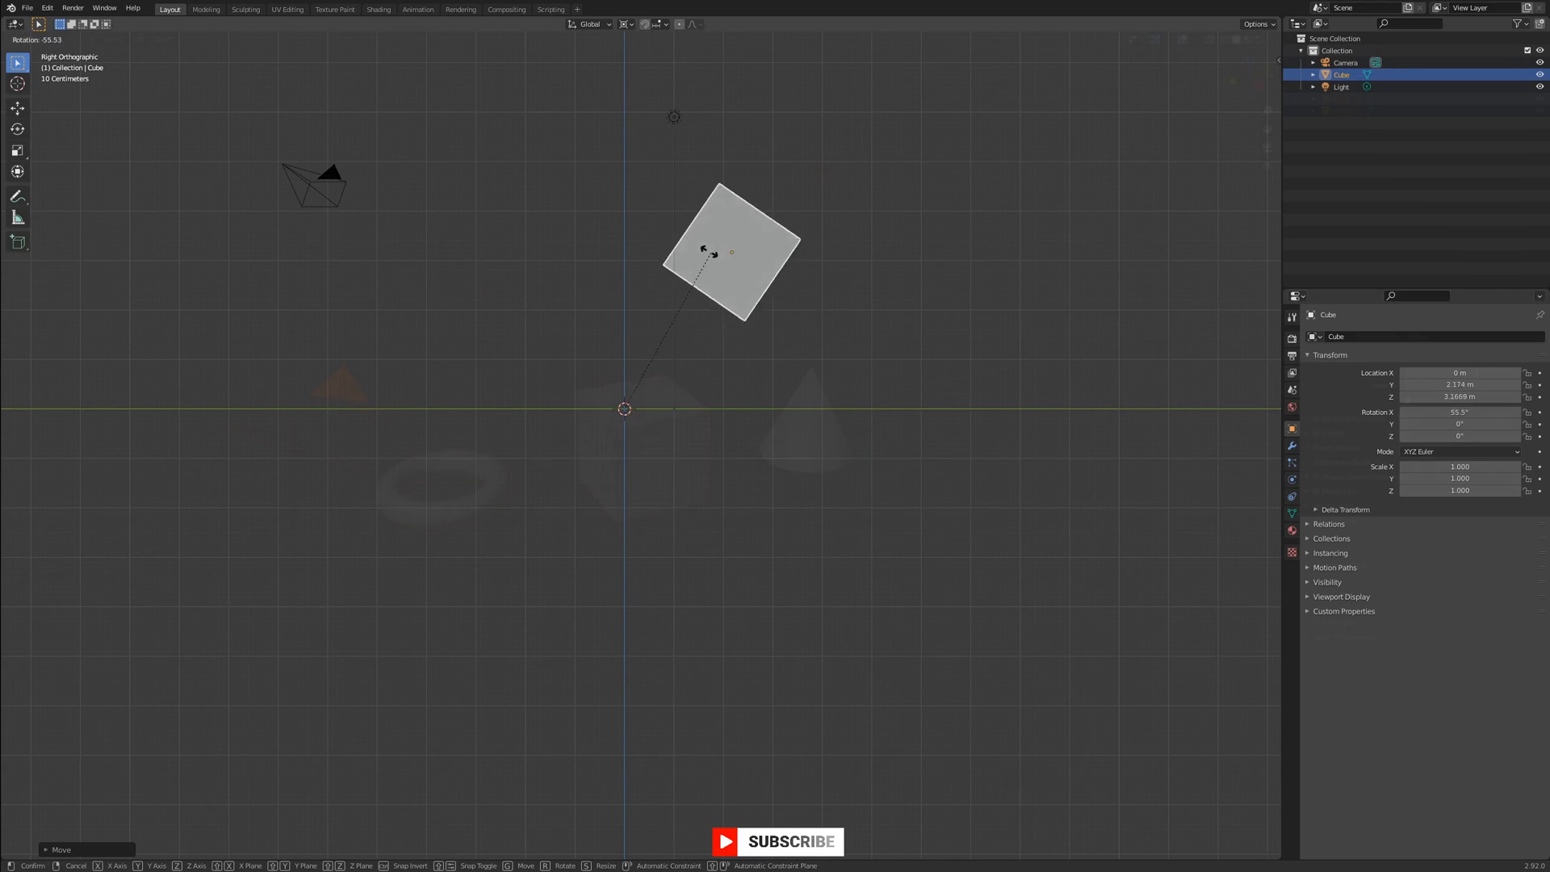
- Set Pivot Point to Individual Origins and rotate all selected objects in place
{"action": "left_click", "coordinate": [623, 22]}
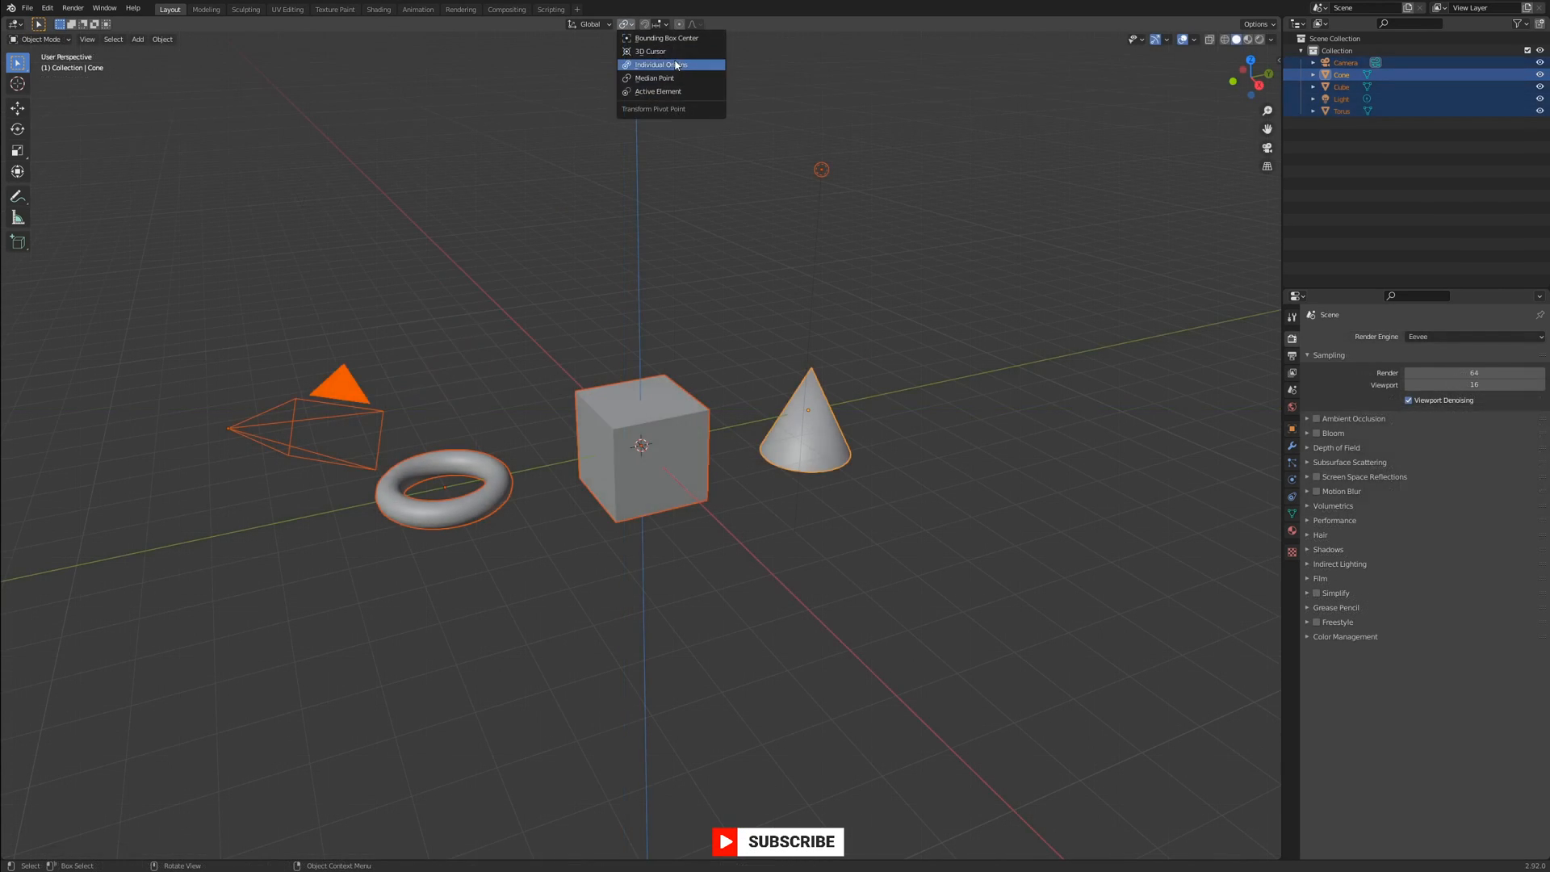
{"action": "left_click", "coordinate": [665, 65]}
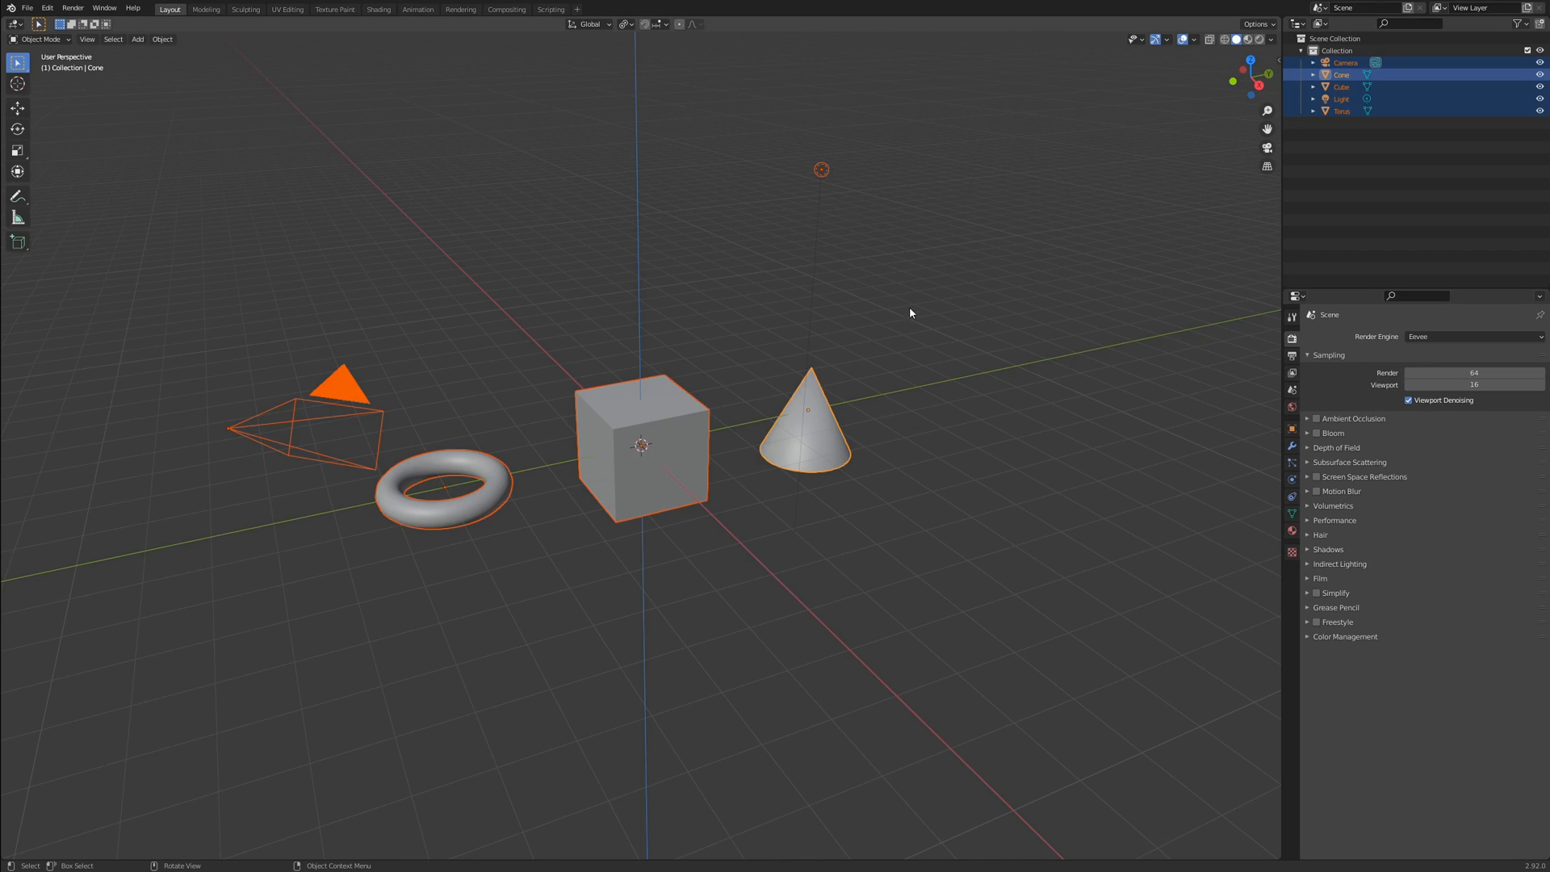
{"action": "key", "text": "r"}
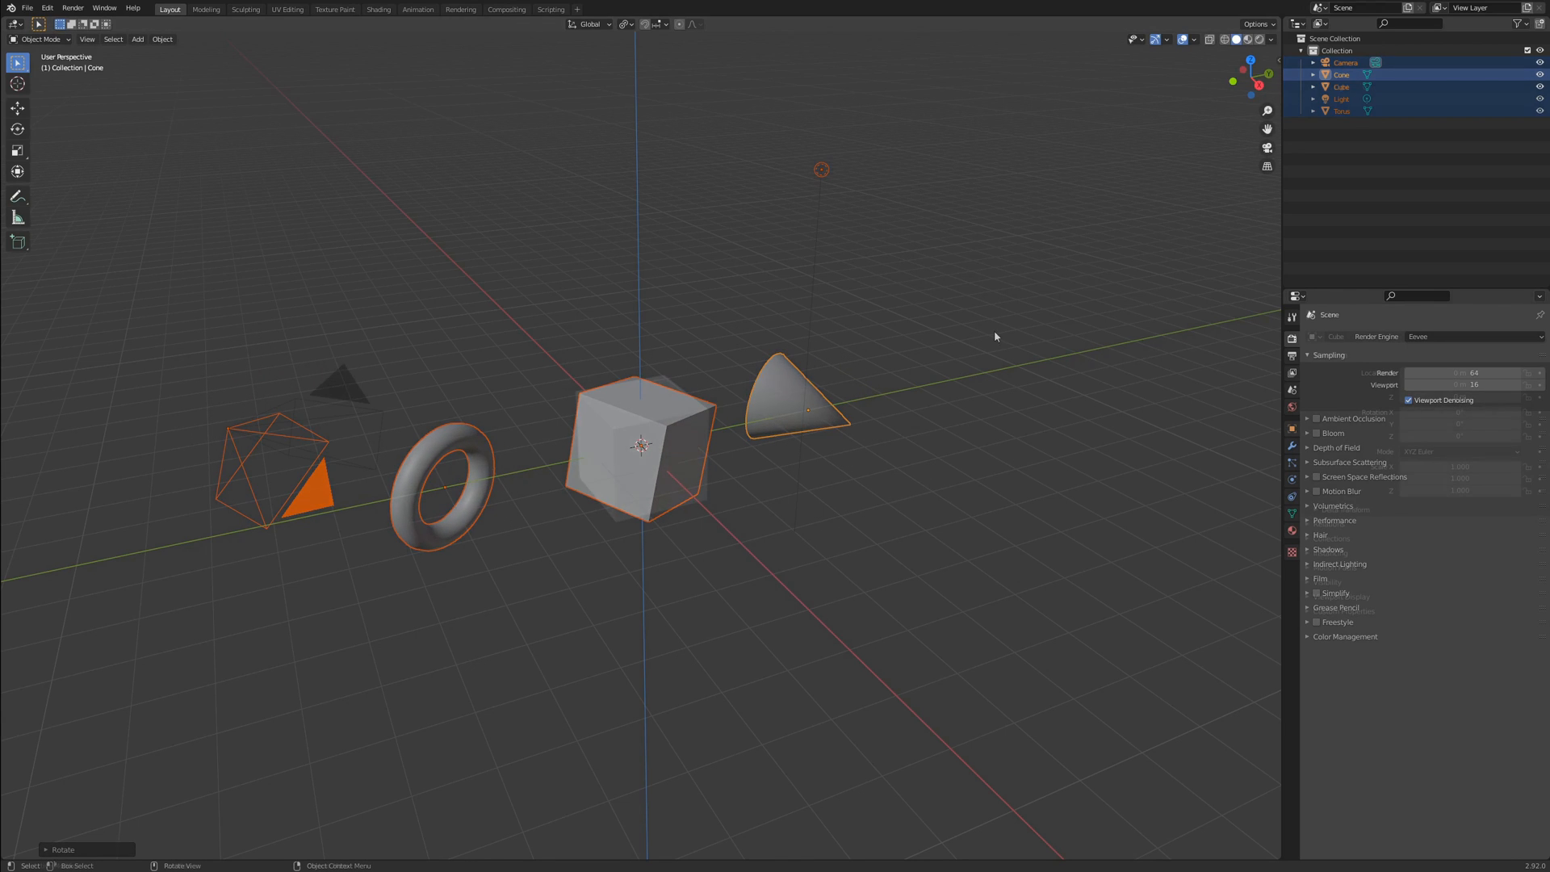
{"action": "left_click", "coordinate": [664, 23]}
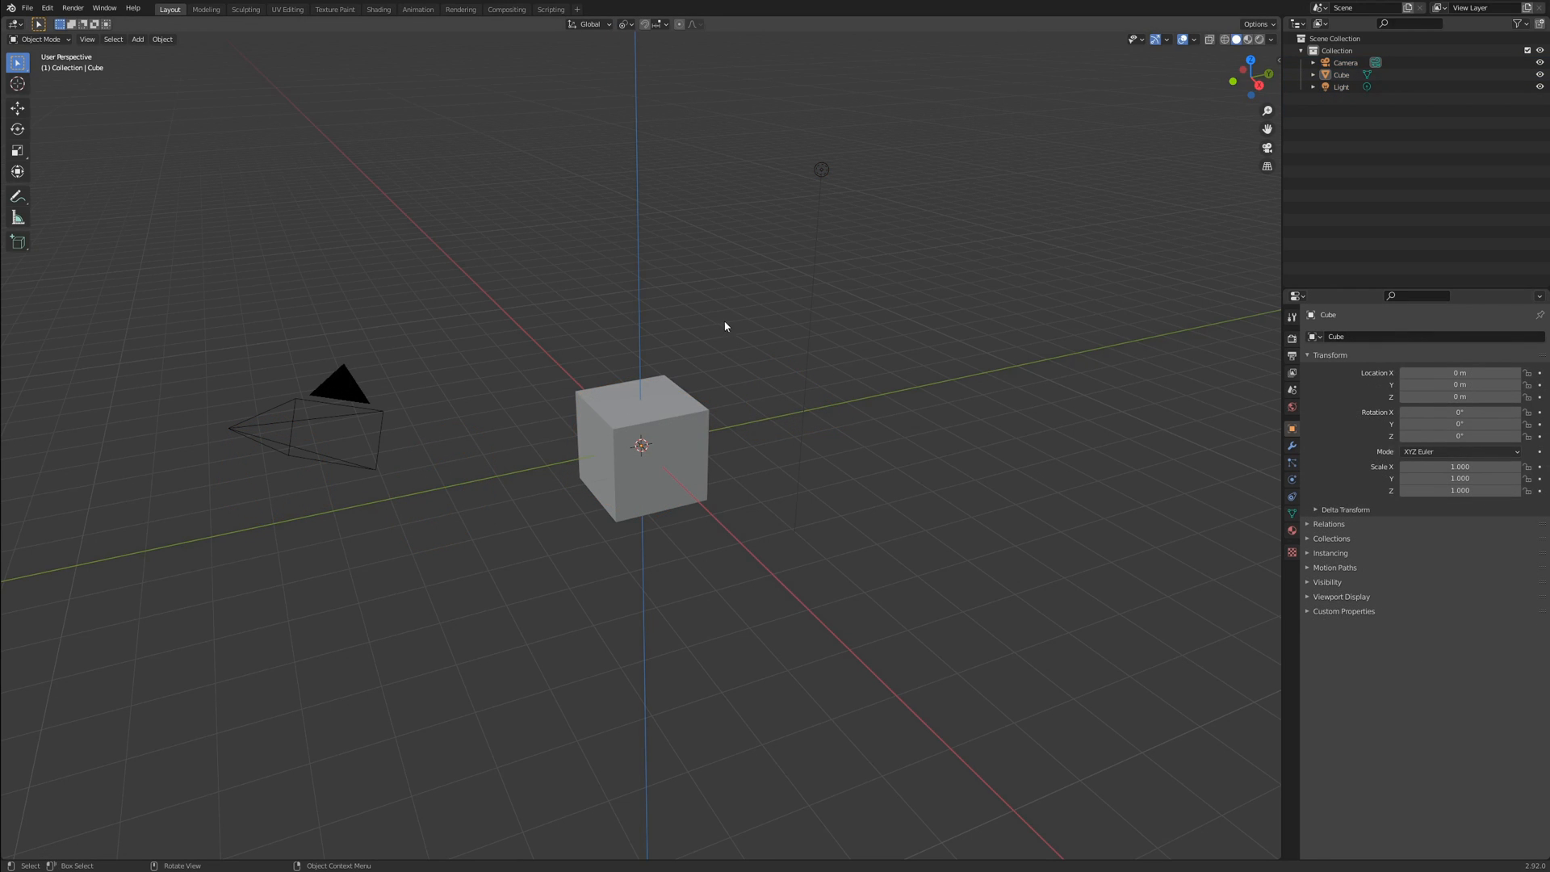
- Extend the selection from the cube to the light, then reselect the cube alone
{"action": "left_click", "coordinate": [642, 461]}
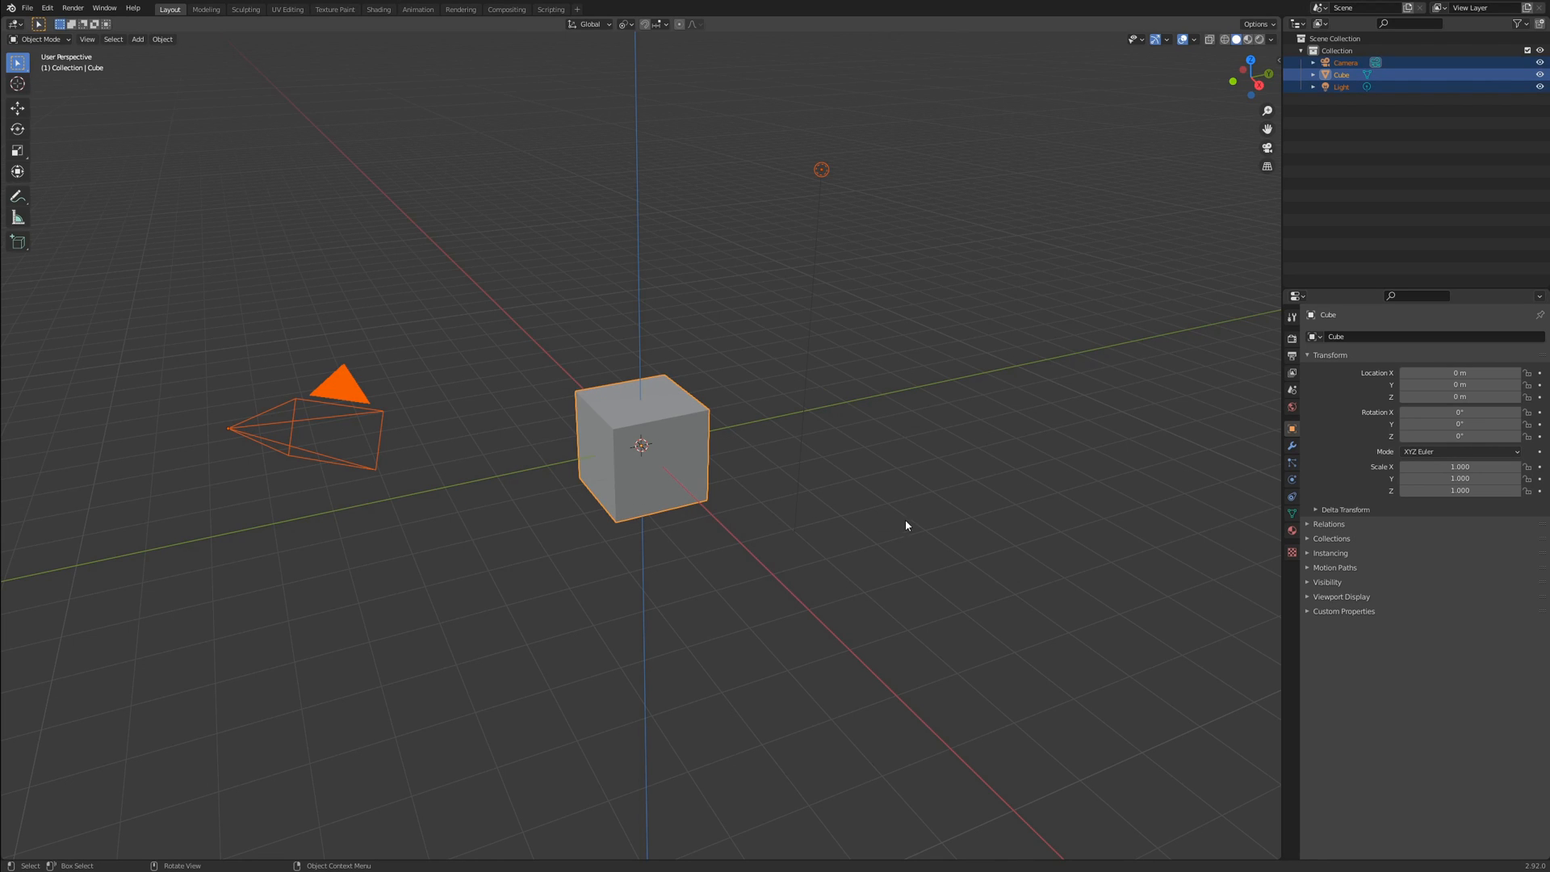
{"action": "left_click", "coordinate": [338, 393]}
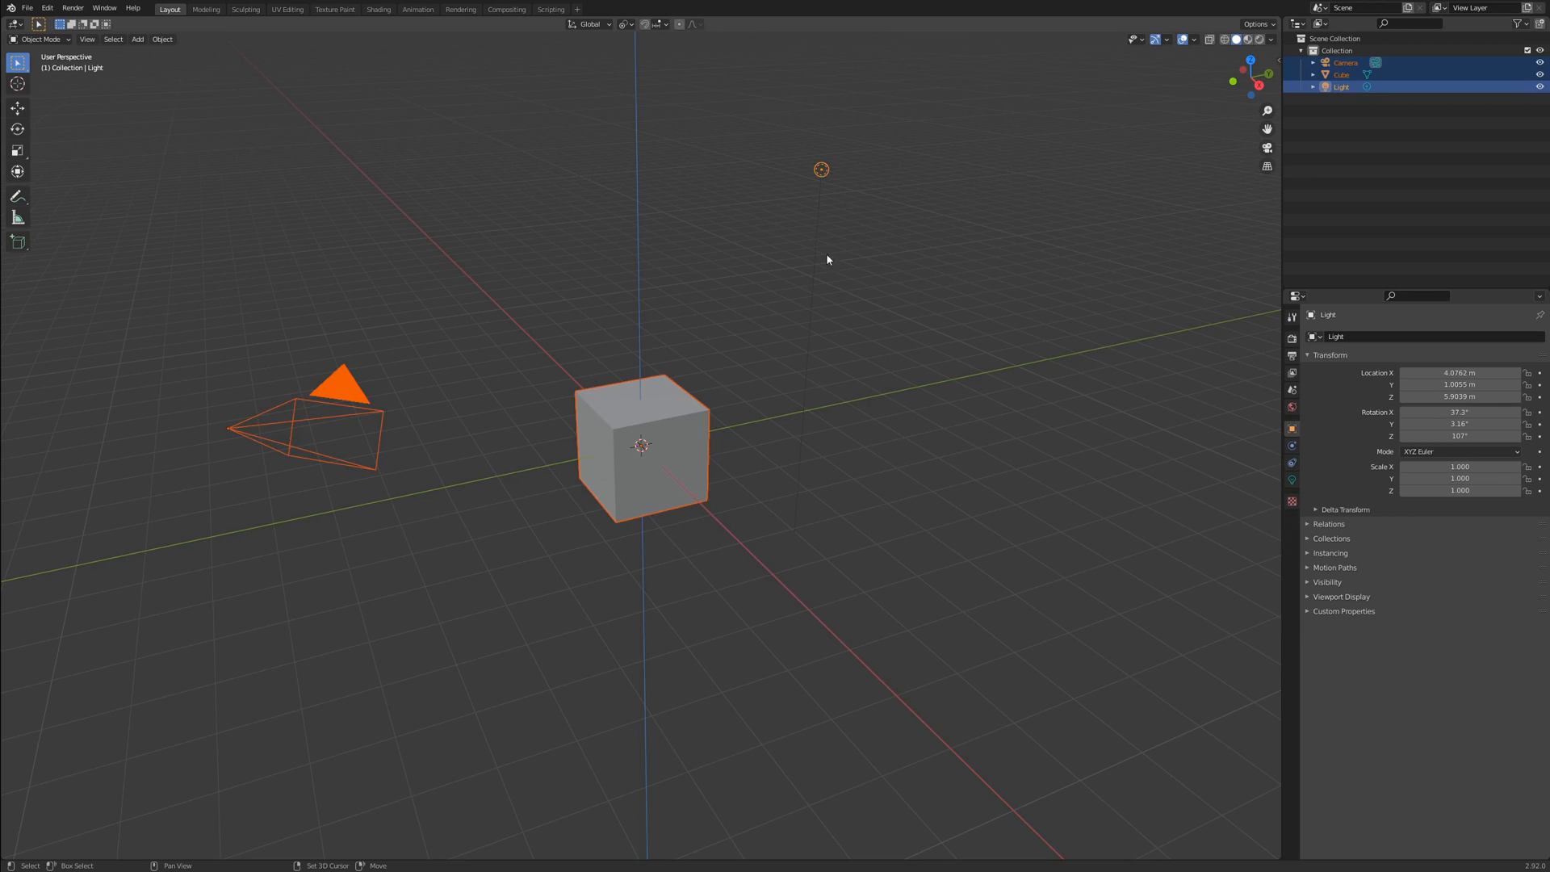
{"action": "mouse_move", "coordinate": [967, 578]}
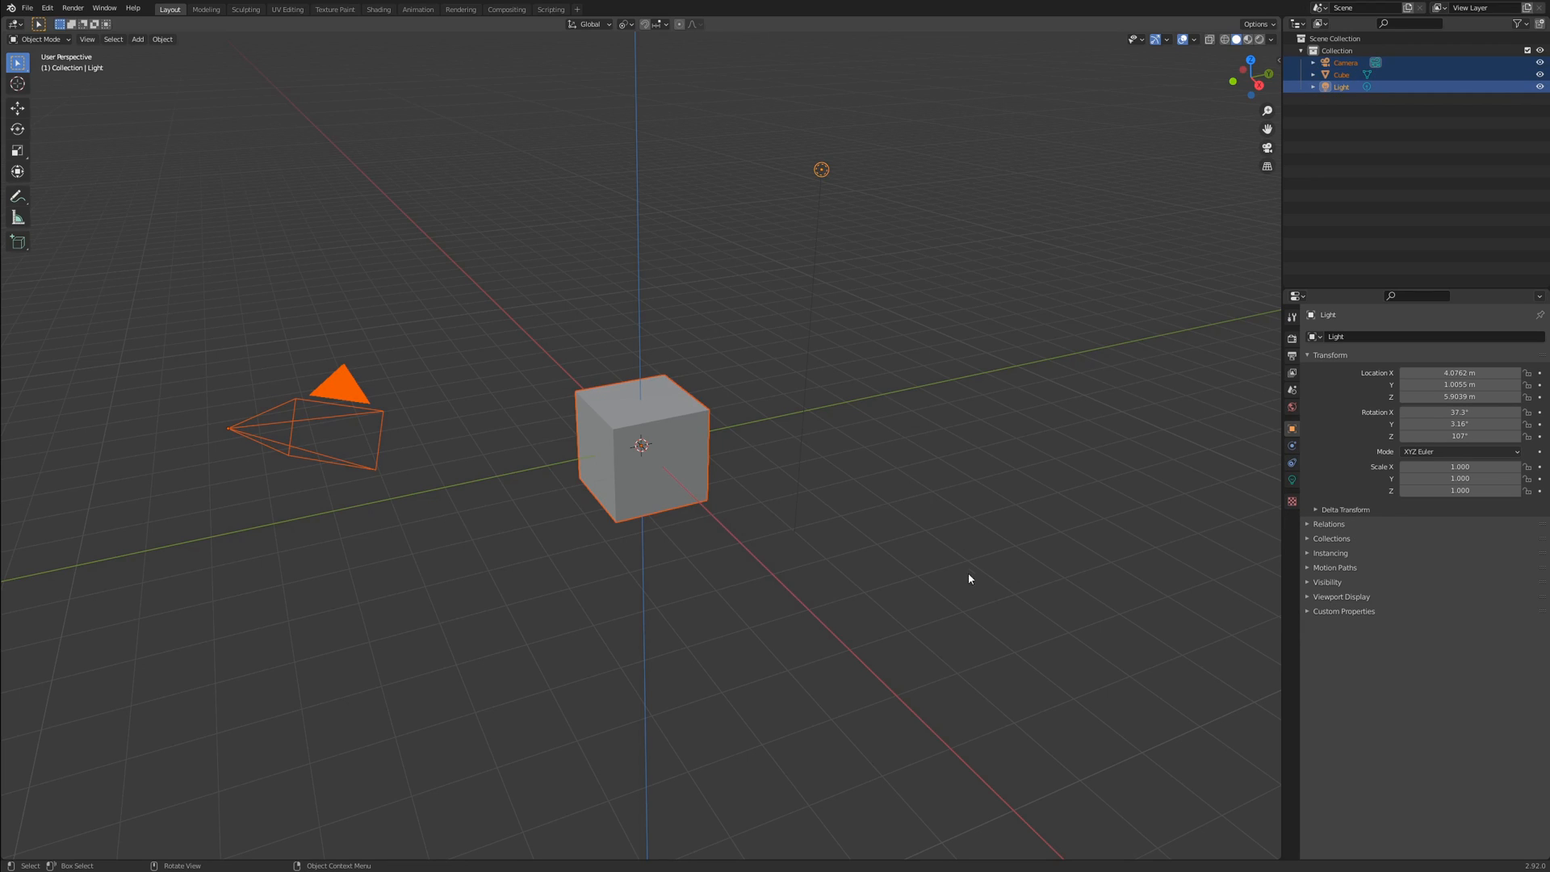
{"action": "mouse_move", "coordinate": [646, 412]}
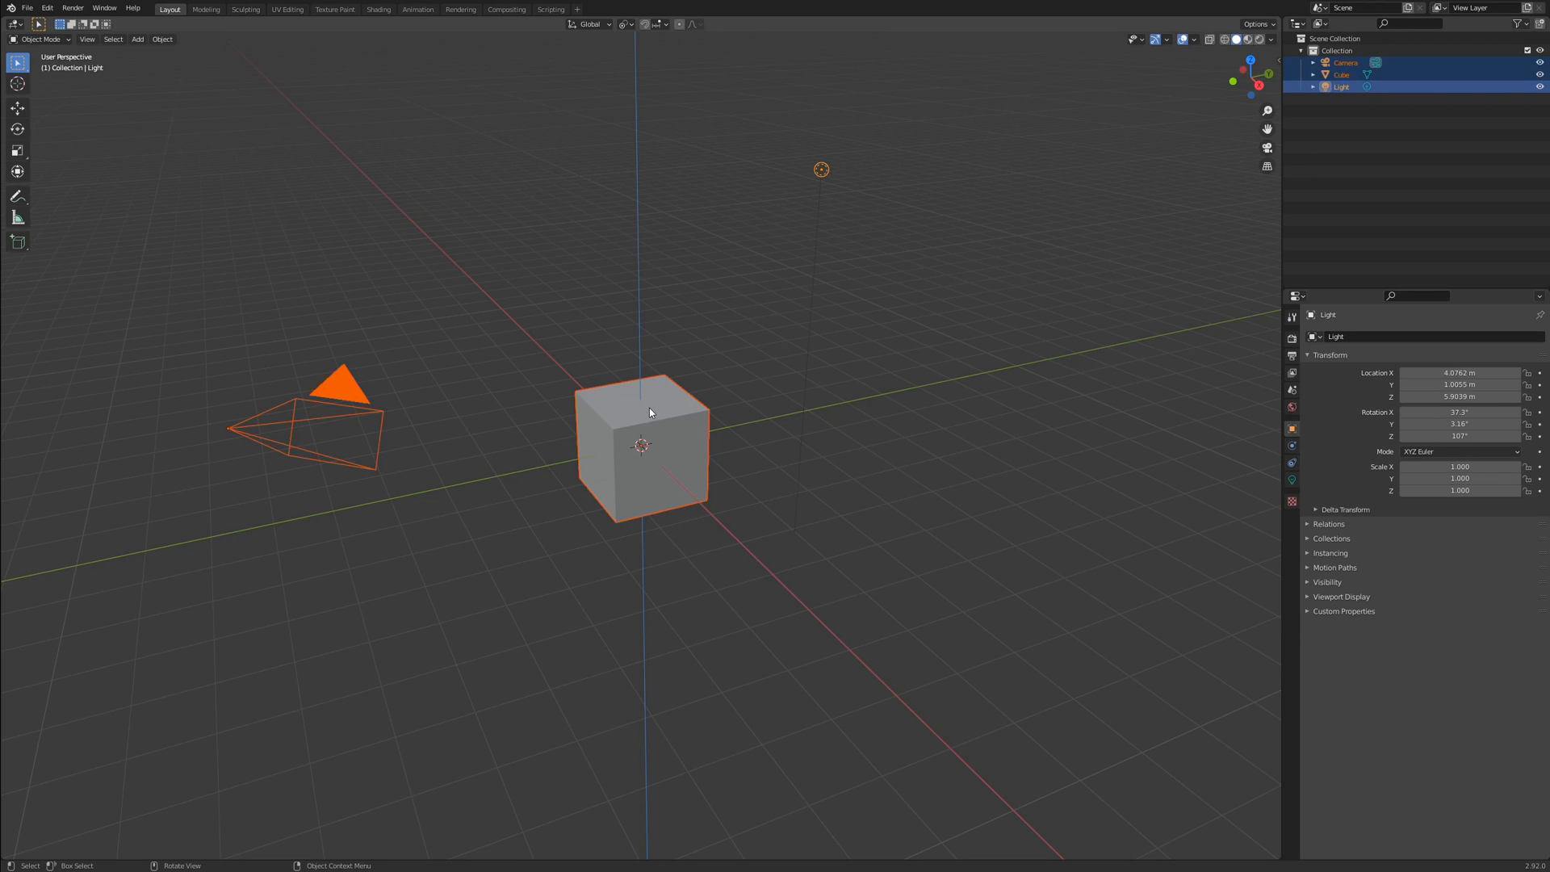
{"action": "mouse_move", "coordinate": [594, 412]}
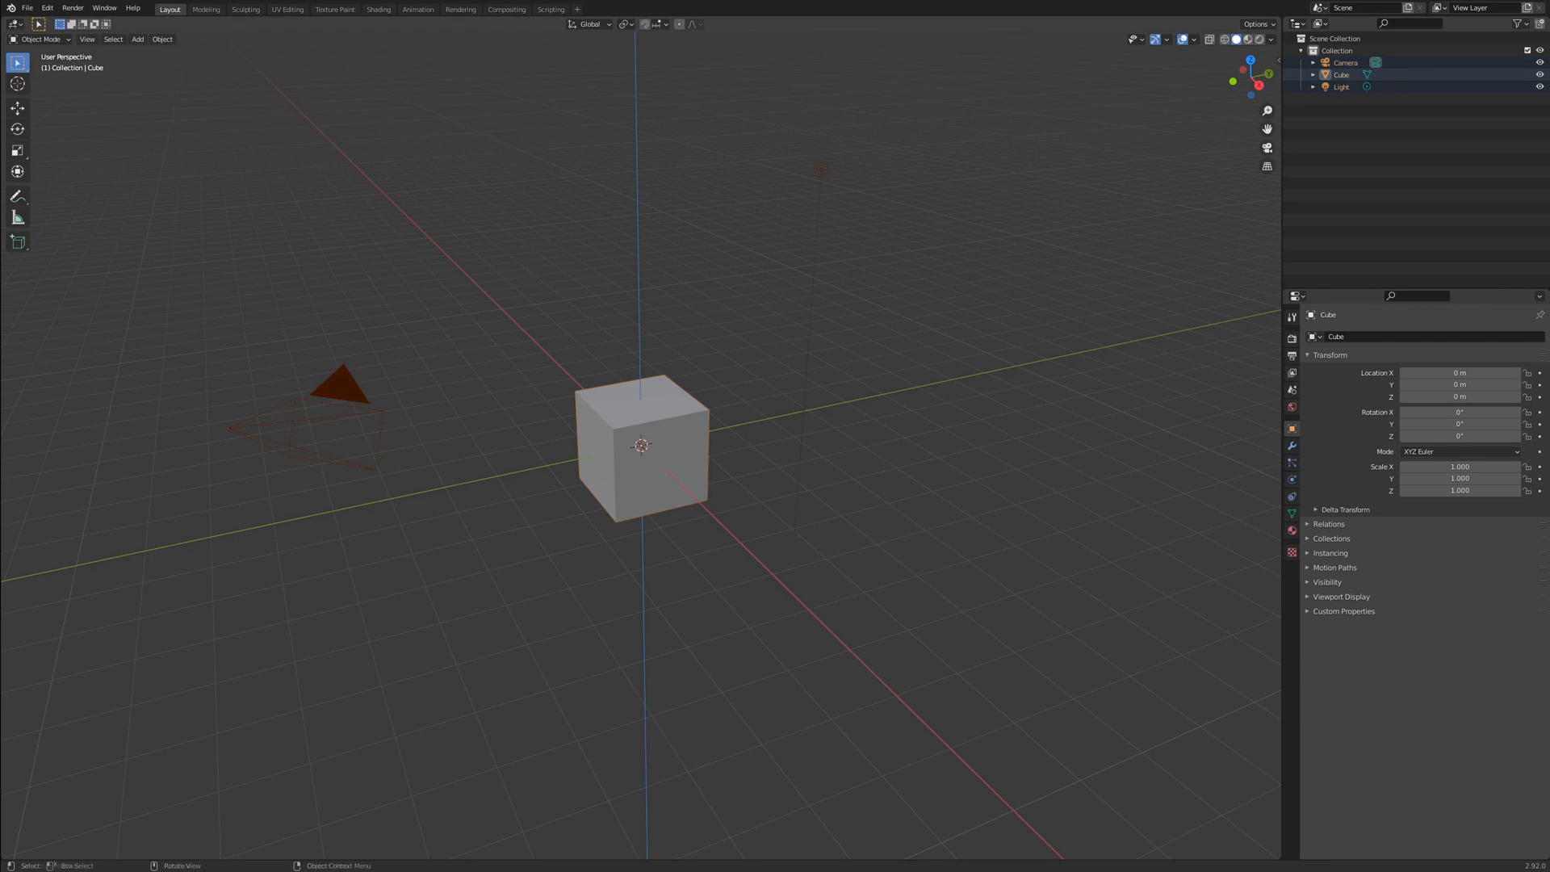
{"action": "left_click", "coordinate": [678, 423]}
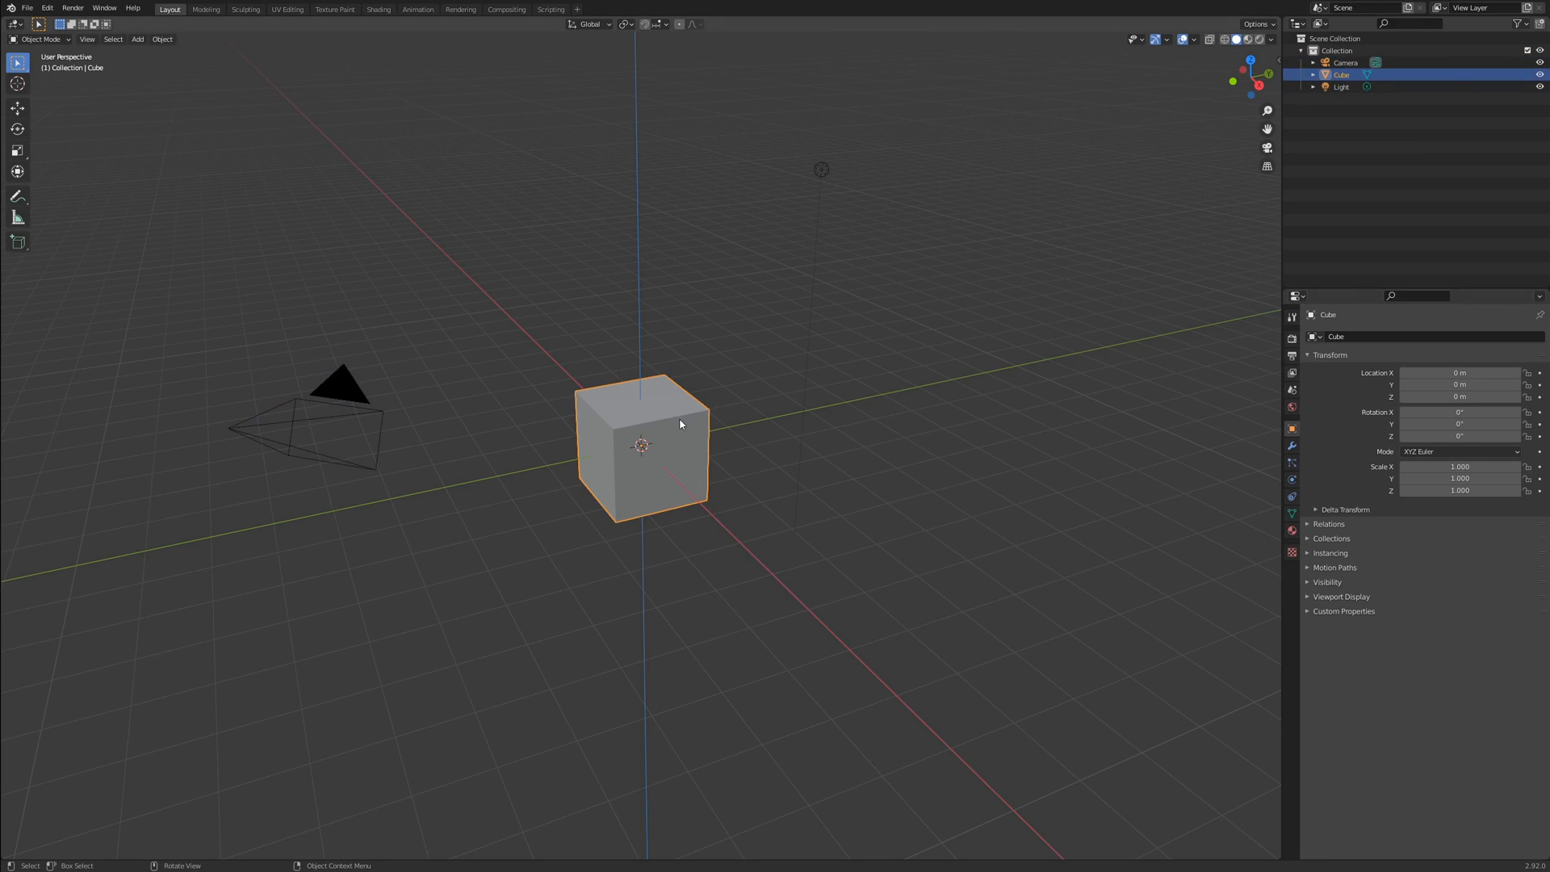
- Move the cube 2 m along X and 1 m along Y, returning it to the origin each time
{"action": "left_click_drag", "start_coordinate": [643, 445], "coordinate": [765, 405]}
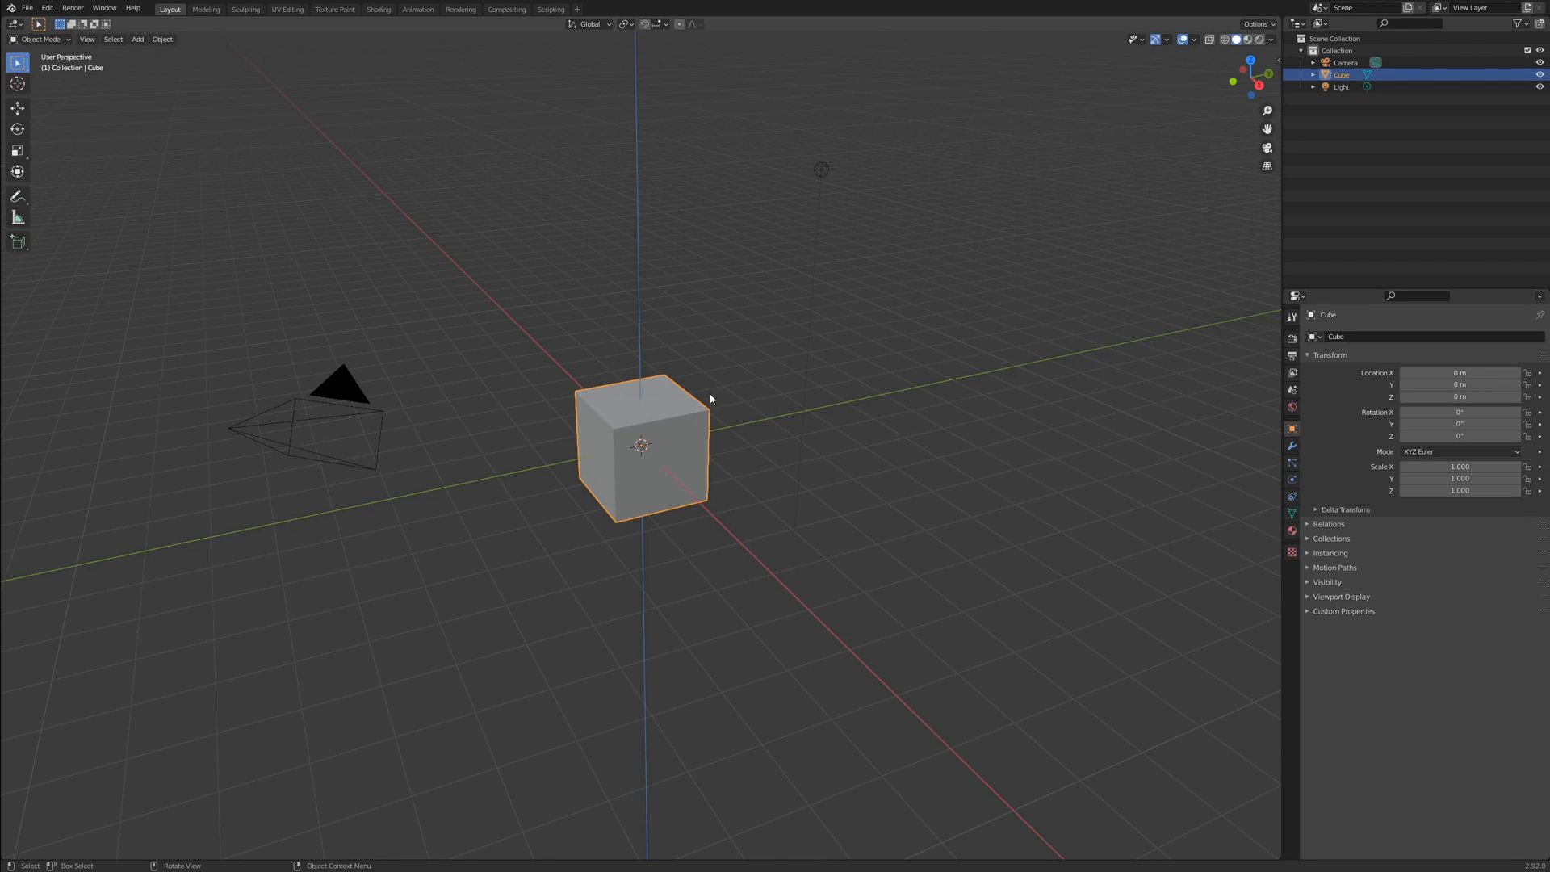
{"action": "key", "text": "g"}
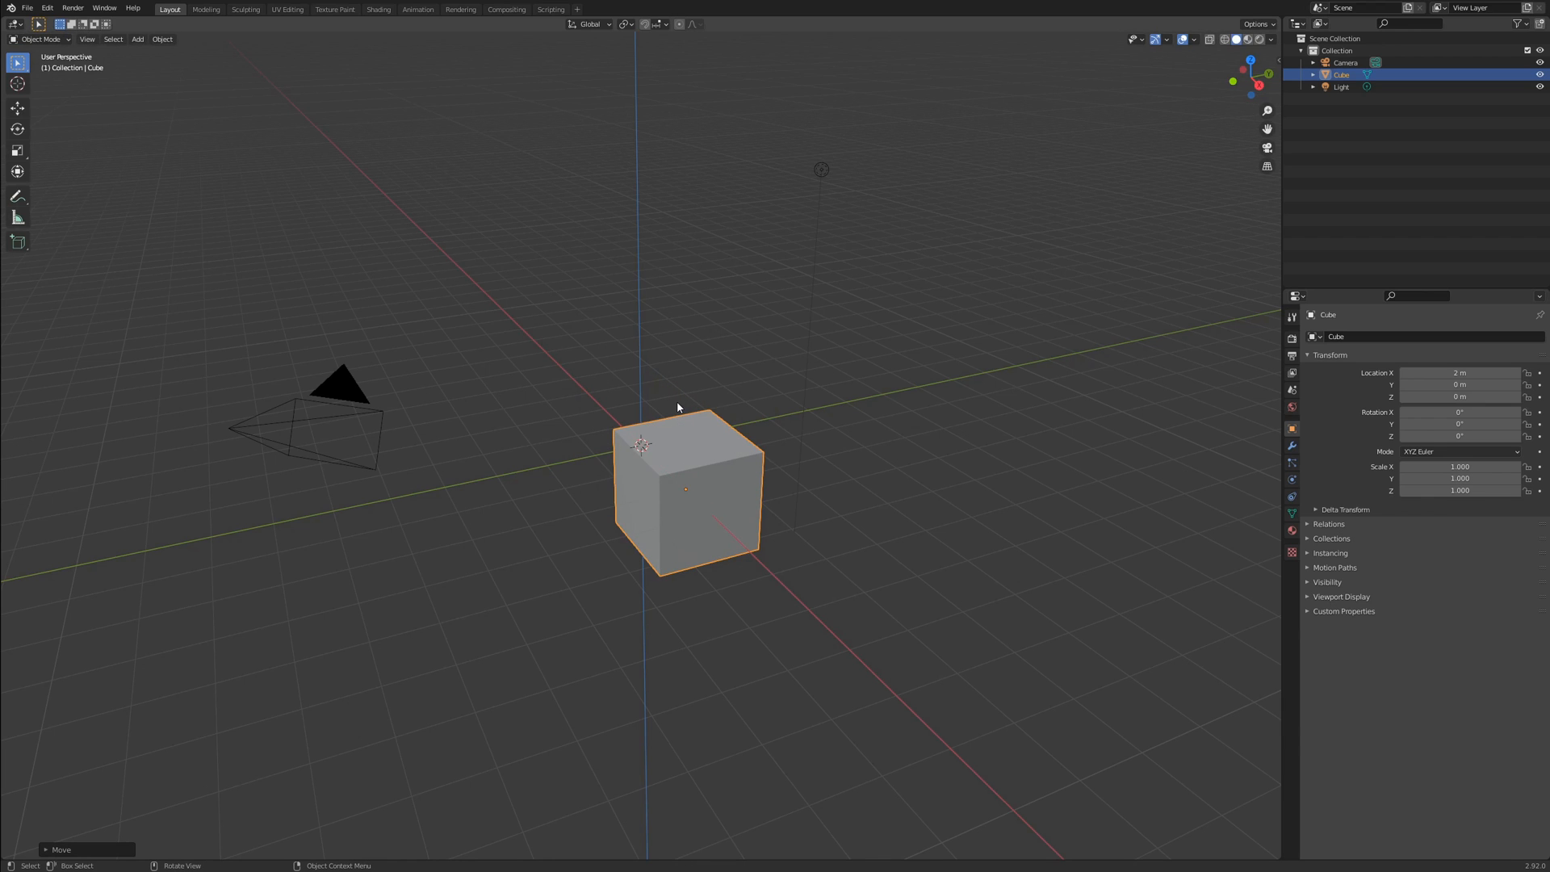
{"action": "left_click_drag", "start_coordinate": [676, 405], "coordinate": [721, 420]}
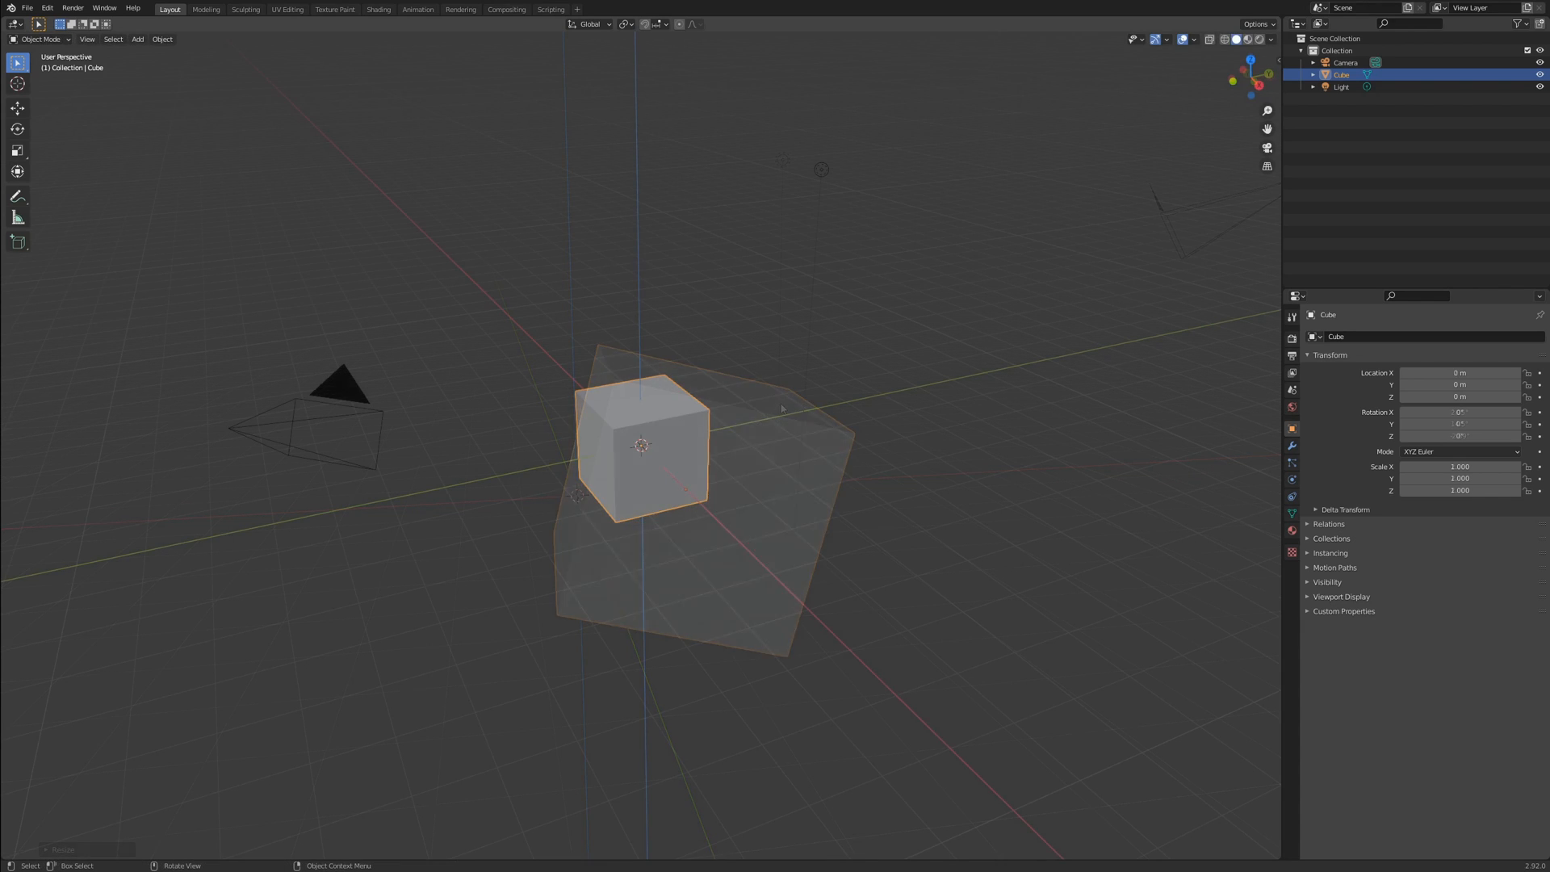
{"action": "key", "text": "g"}
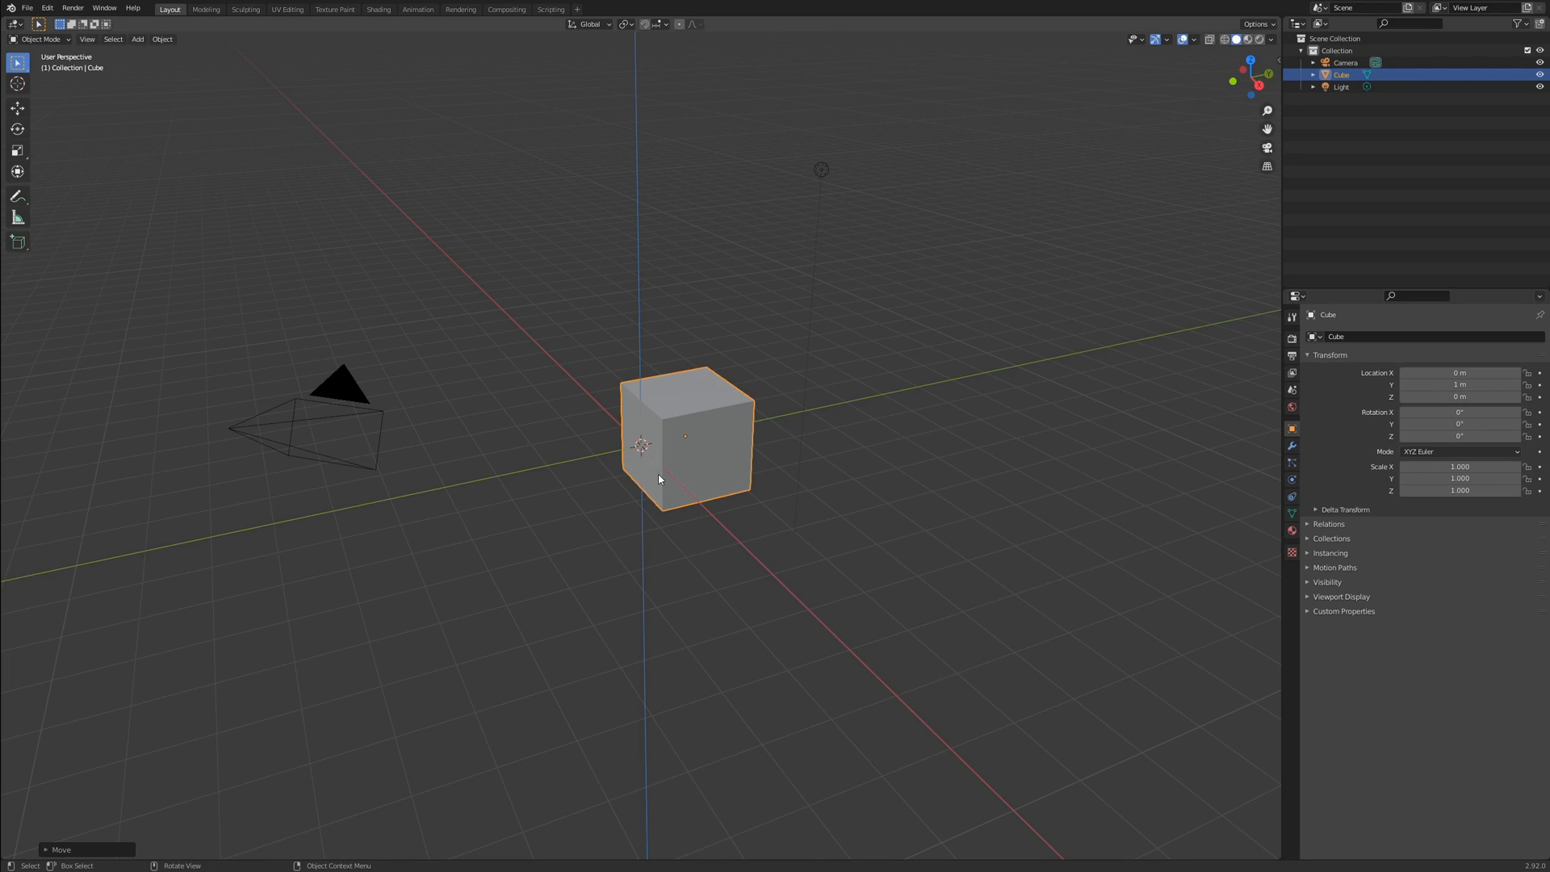
{"action": "key", "text": "g"}
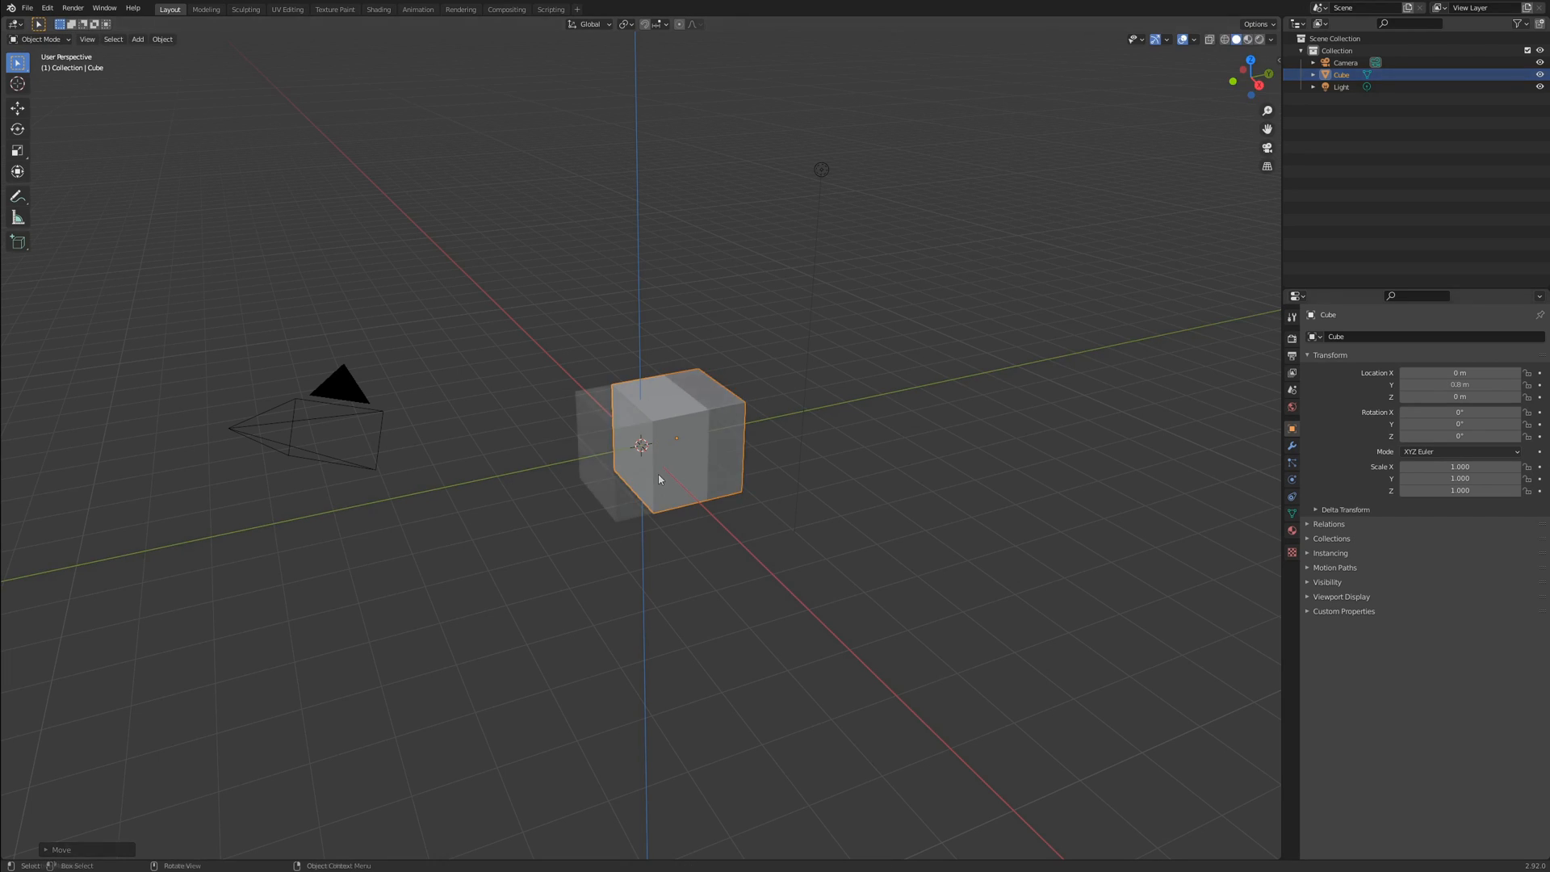
{"action": "left_click_drag", "start_coordinate": [672, 445], "coordinate": [641, 445]}
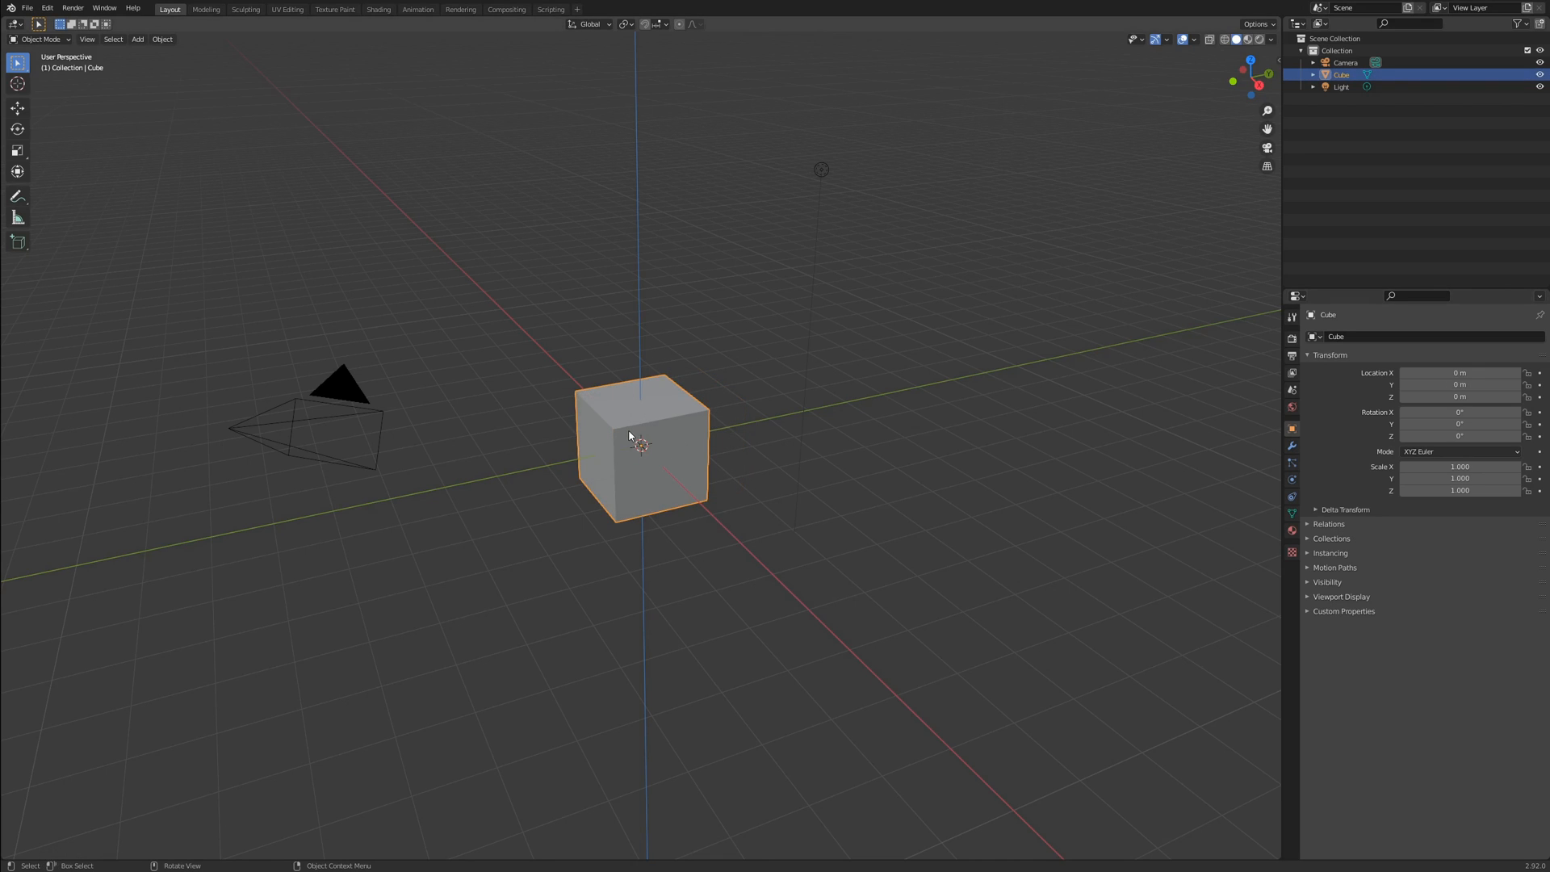
- Rotate the cube 15° about Z, scale it by 2 and then by 0.2
{"action": "key", "text": "r"}
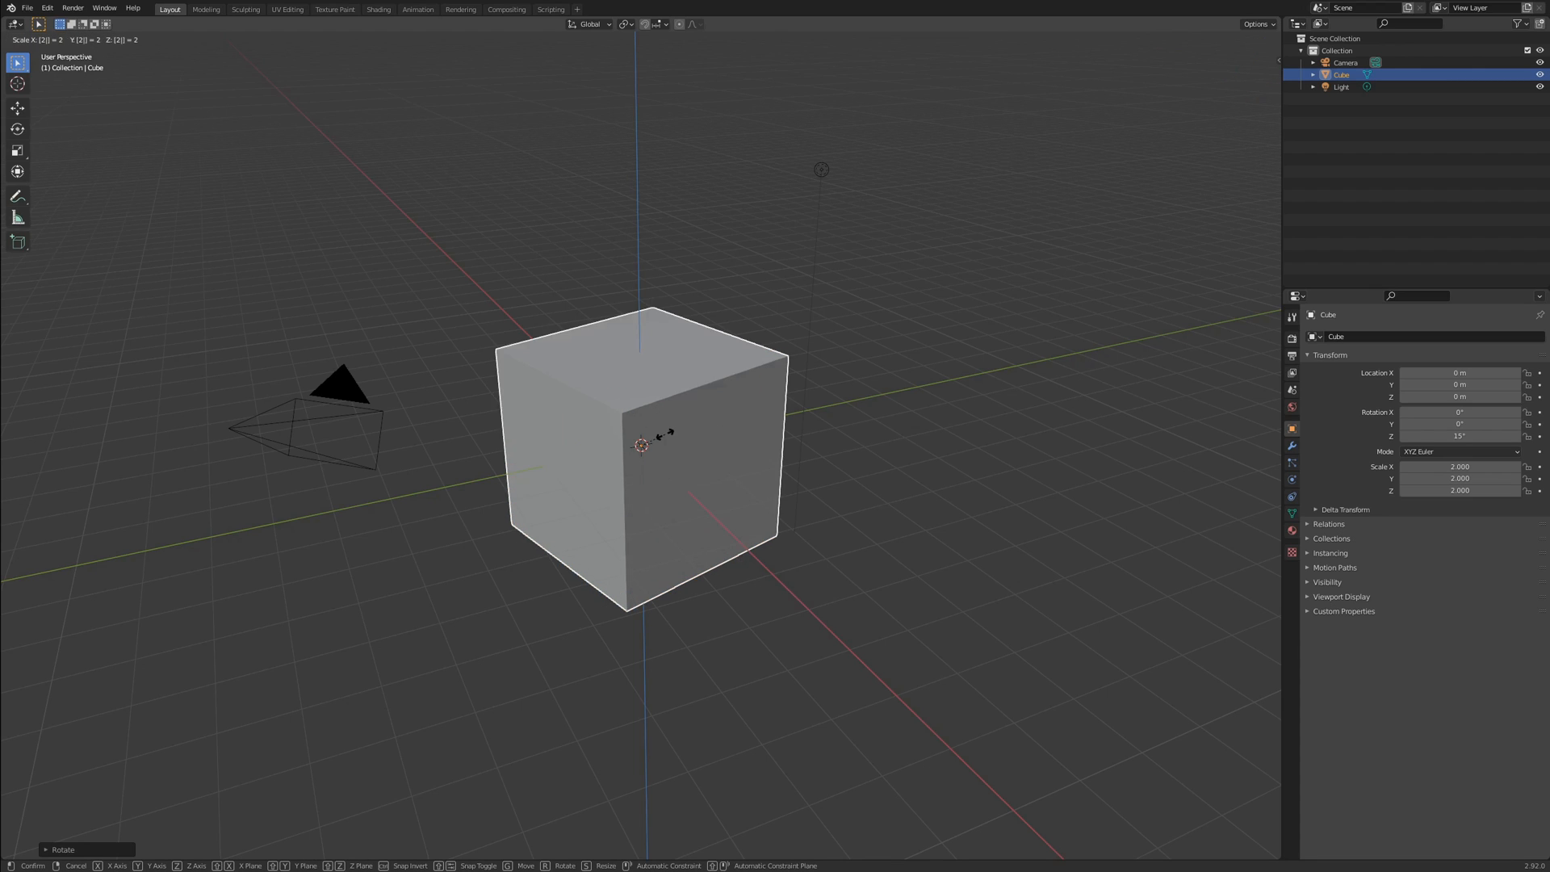
{"action": "left_click", "coordinate": [665, 439]}
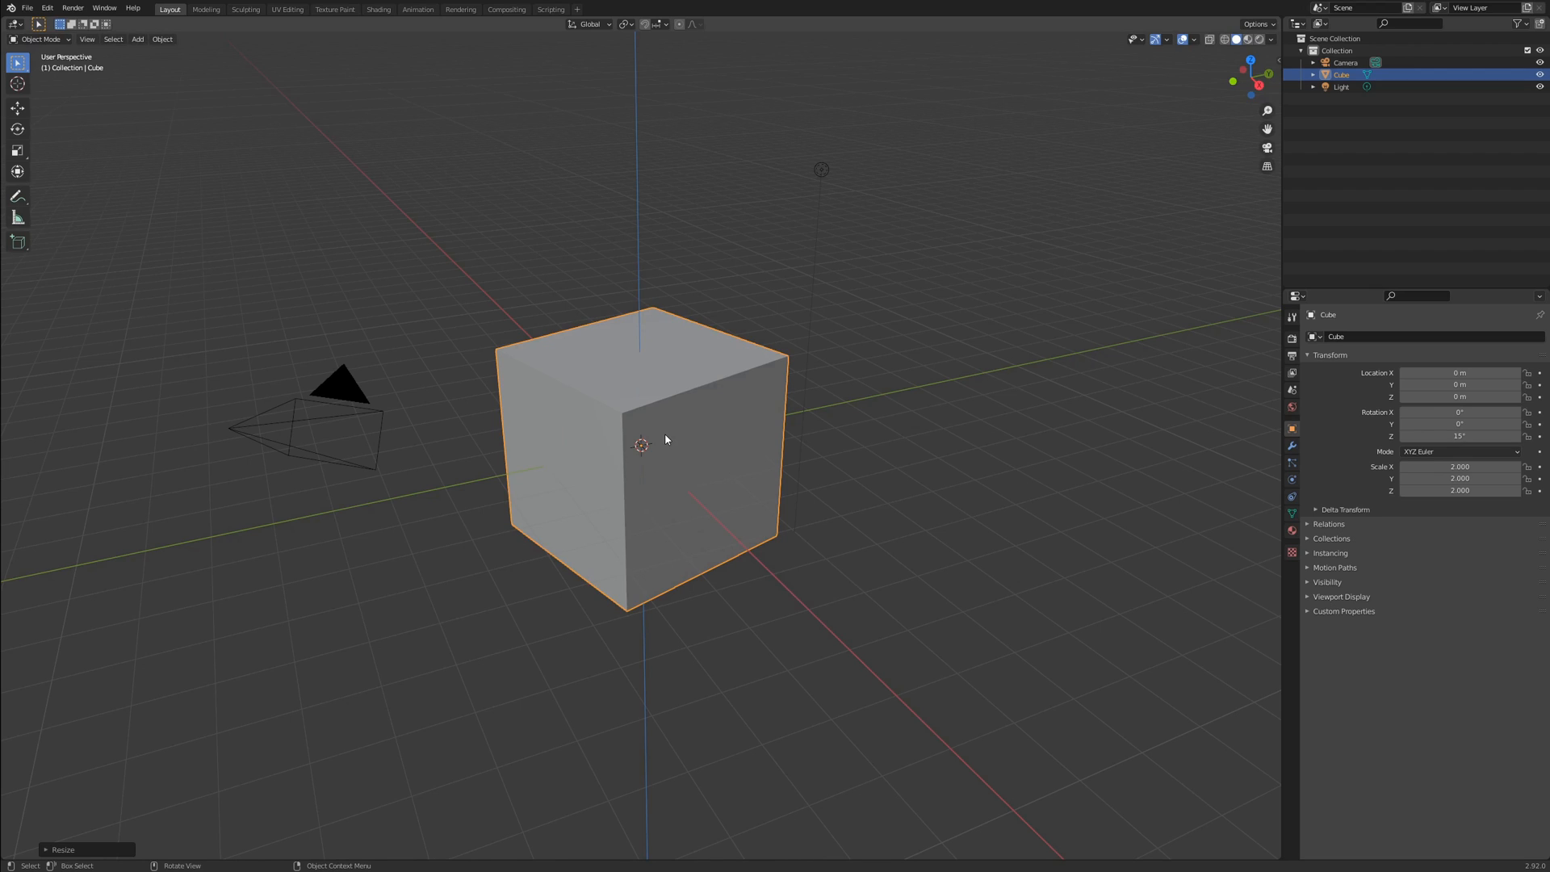
{"action": "key", "text": "s"}
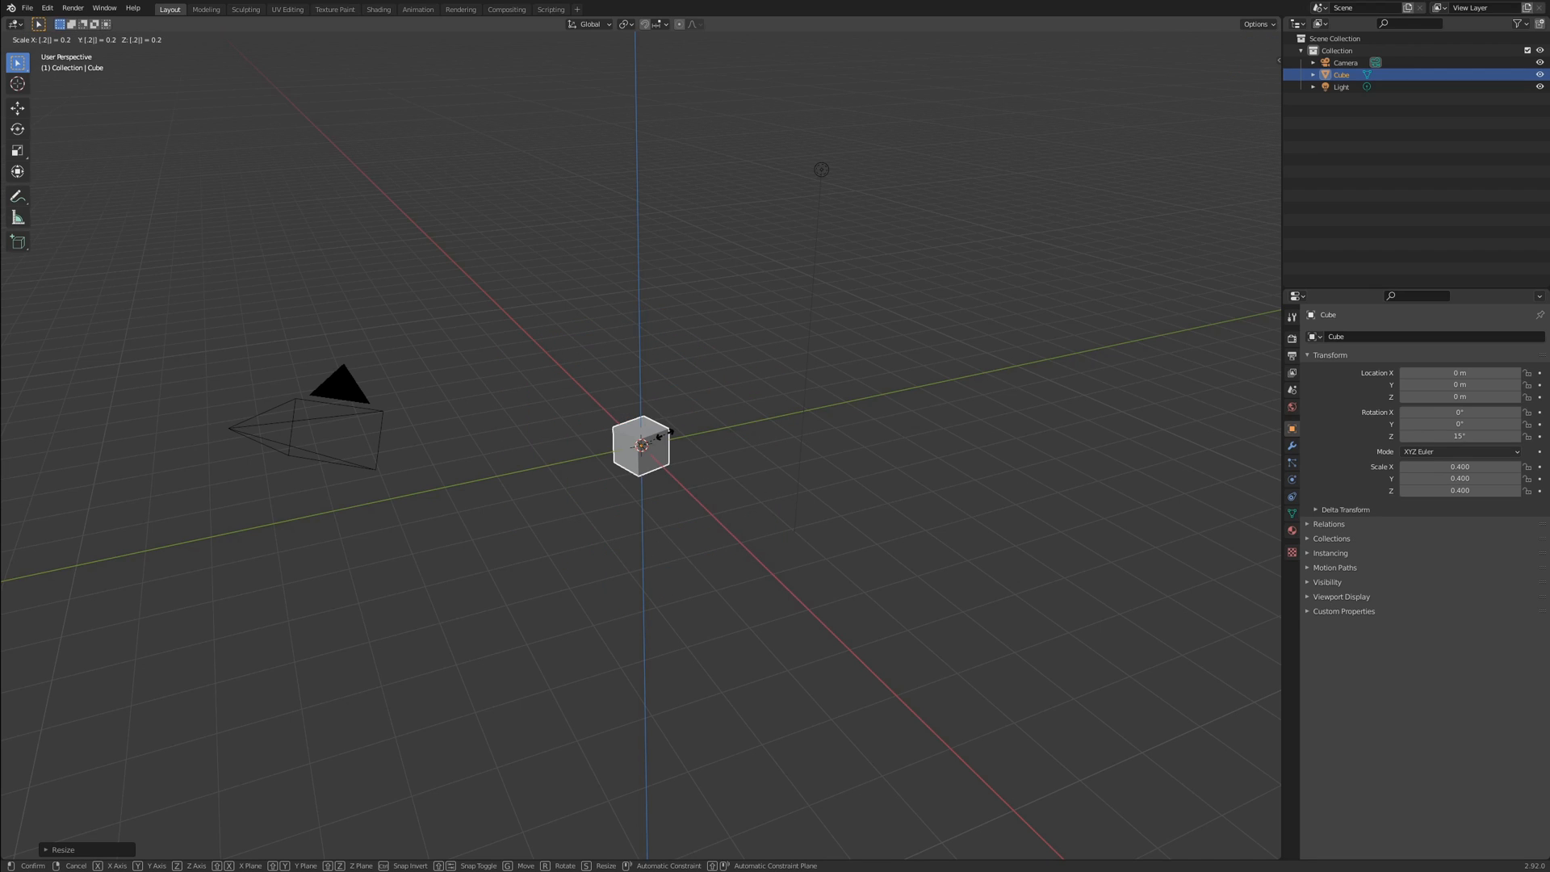
{"action": "left_click", "coordinate": [640, 445]}
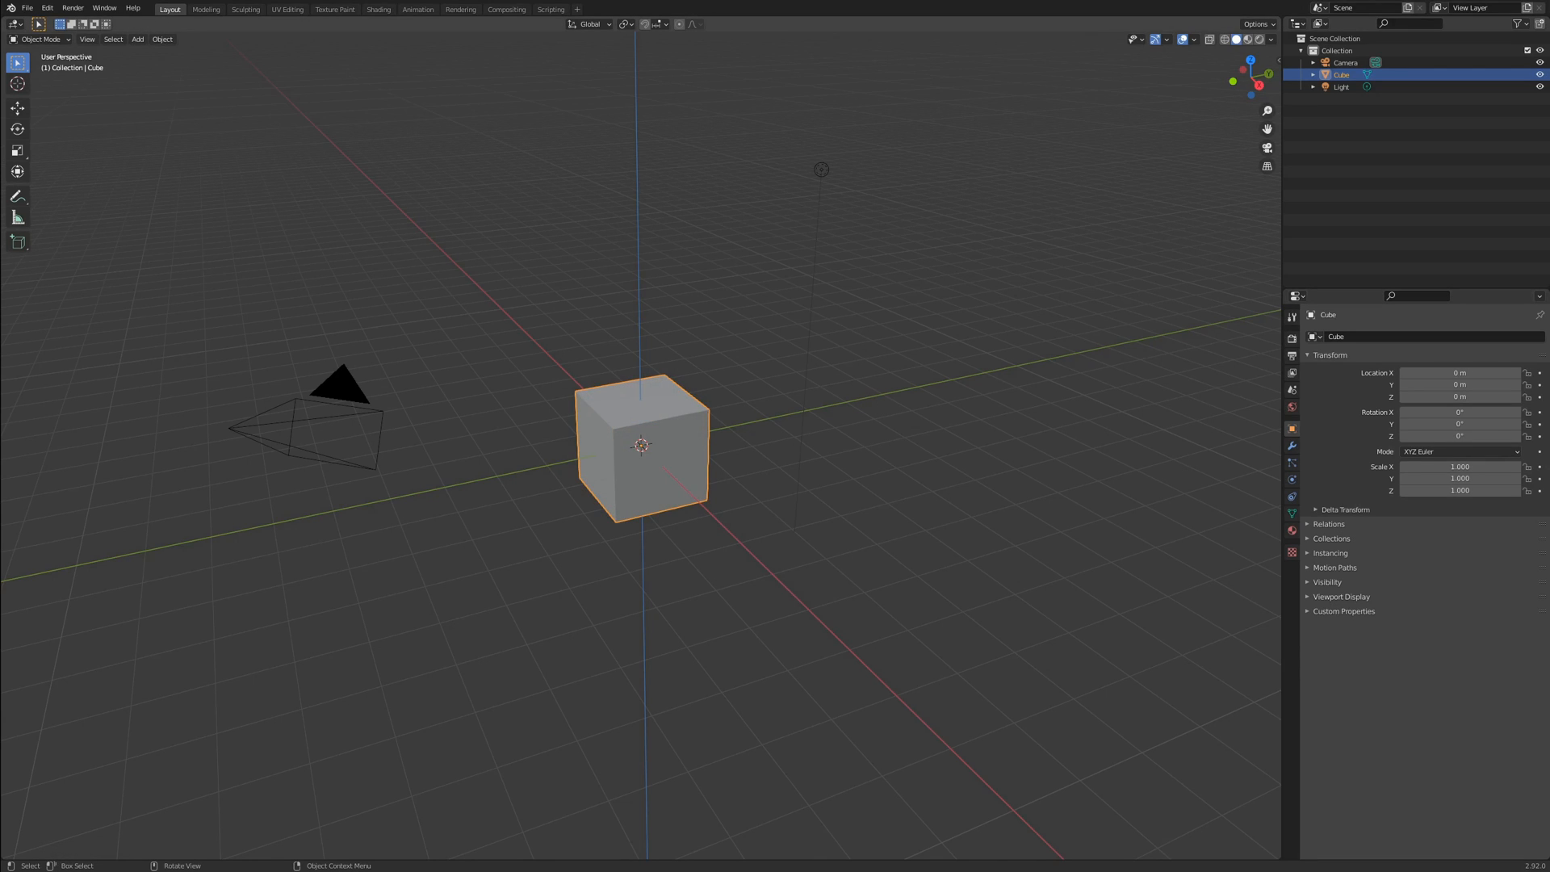
{"action": "mouse_move", "coordinate": [843, 336]}
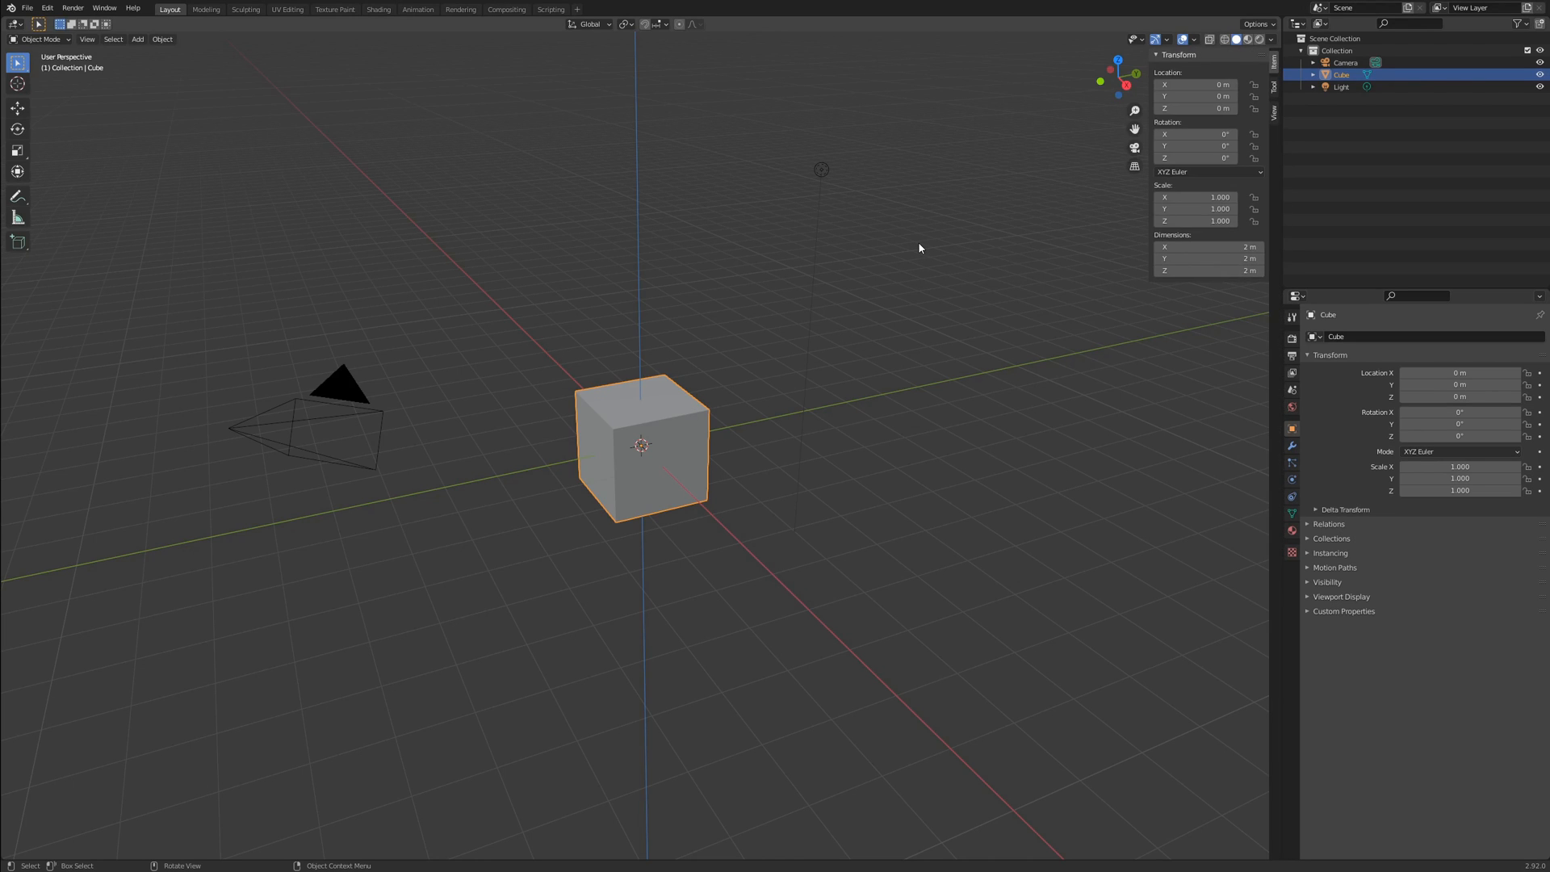
{"action": "mouse_move", "coordinate": [1046, 197]}
{"action": "type", "text": "360"}
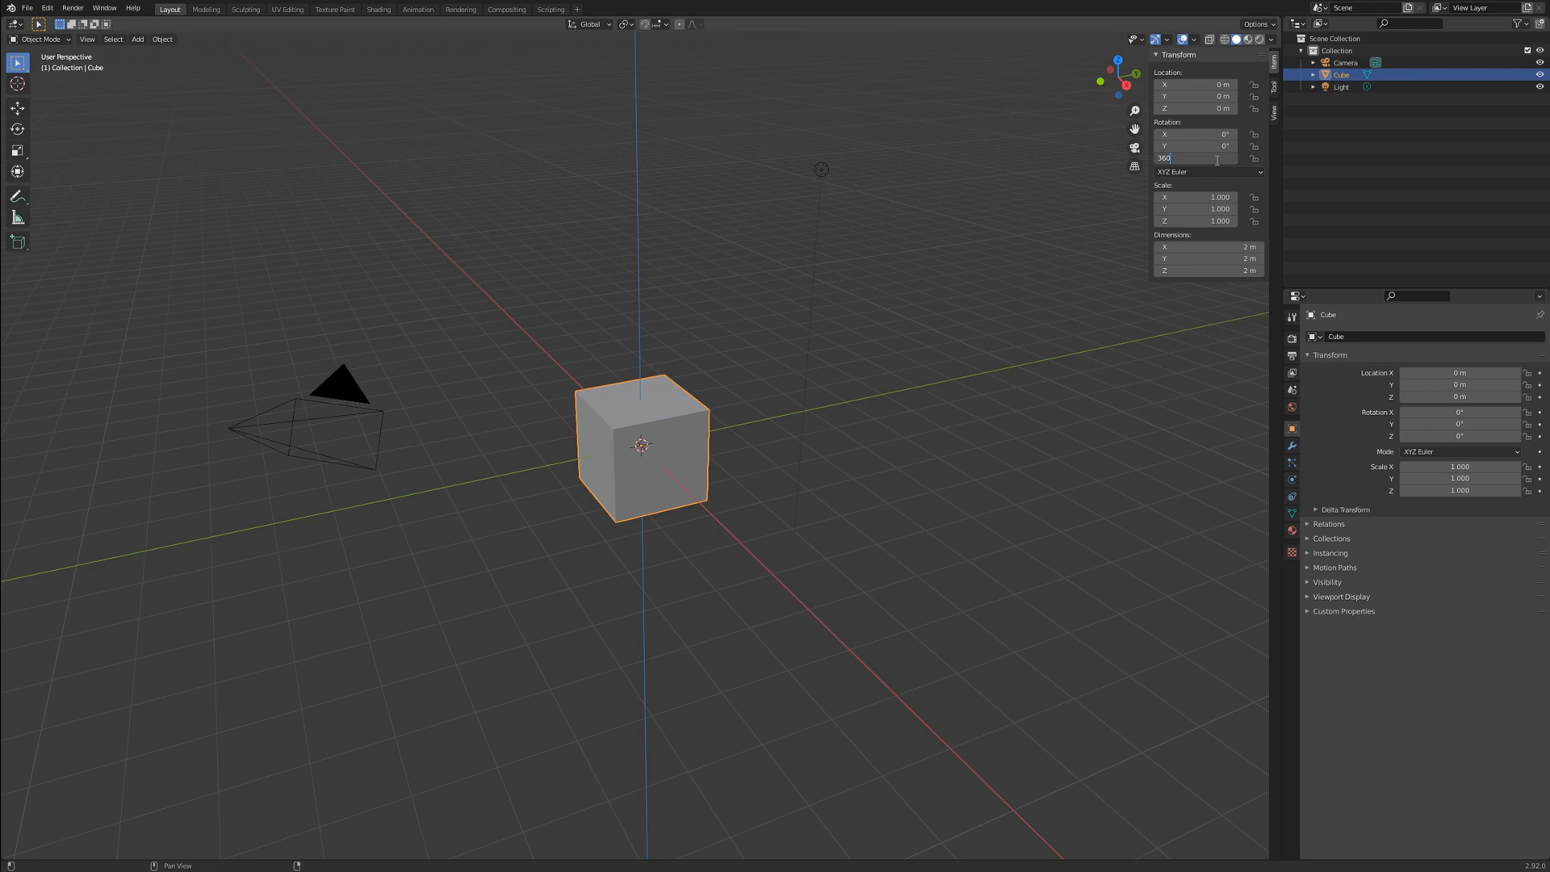
{"action": "type", "text": "/5"}
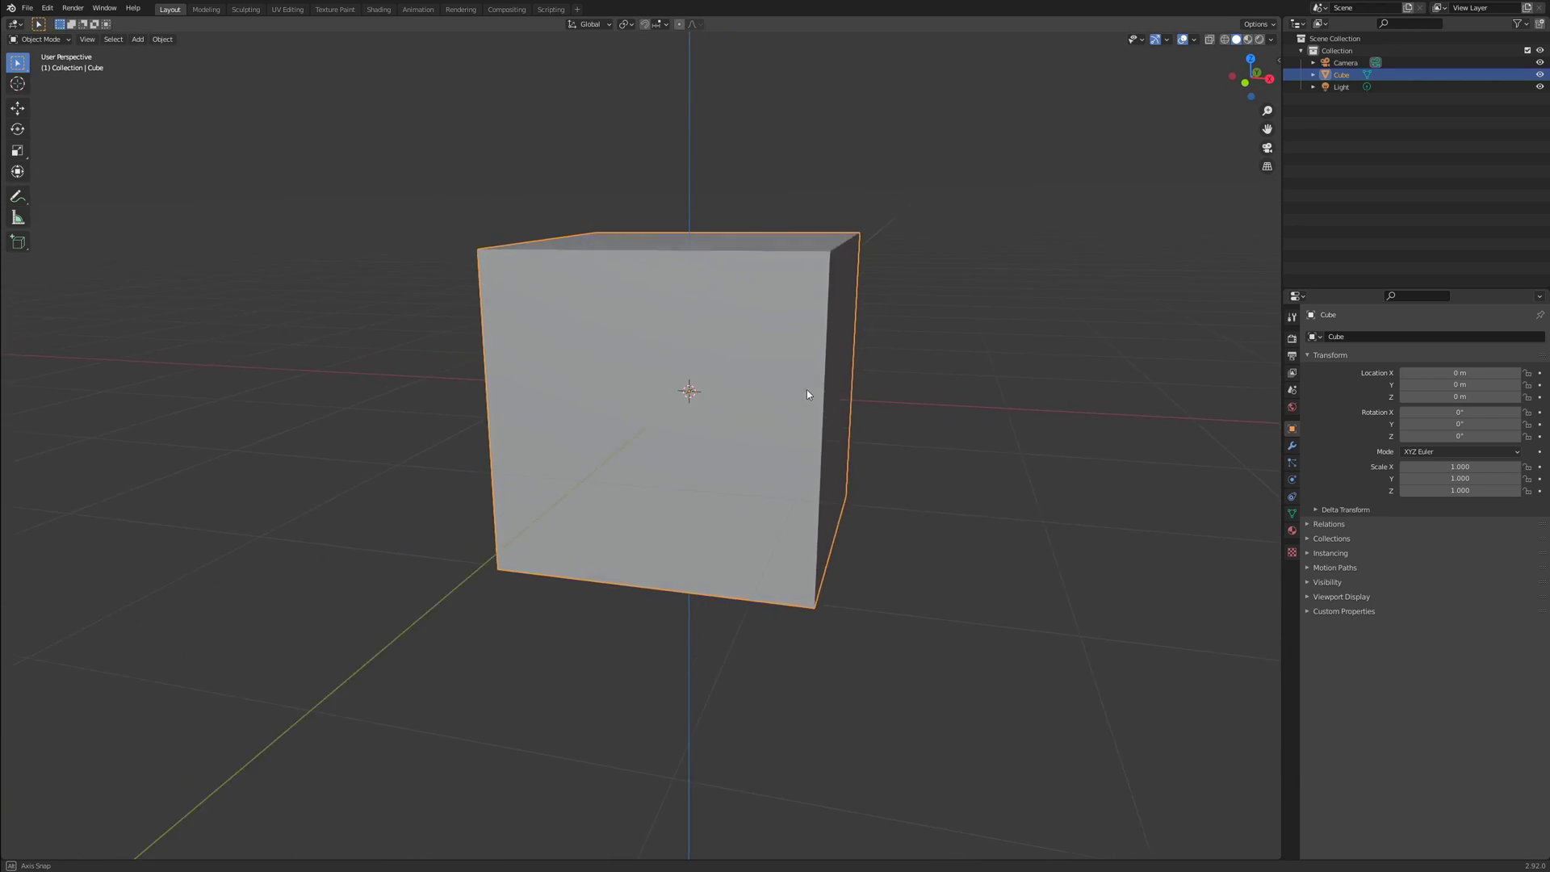
- Face the cube and switch it into Edit Mode for mesh editing
{"action": "left_click_drag", "start_coordinate": [807, 394], "coordinate": [829, 411]}
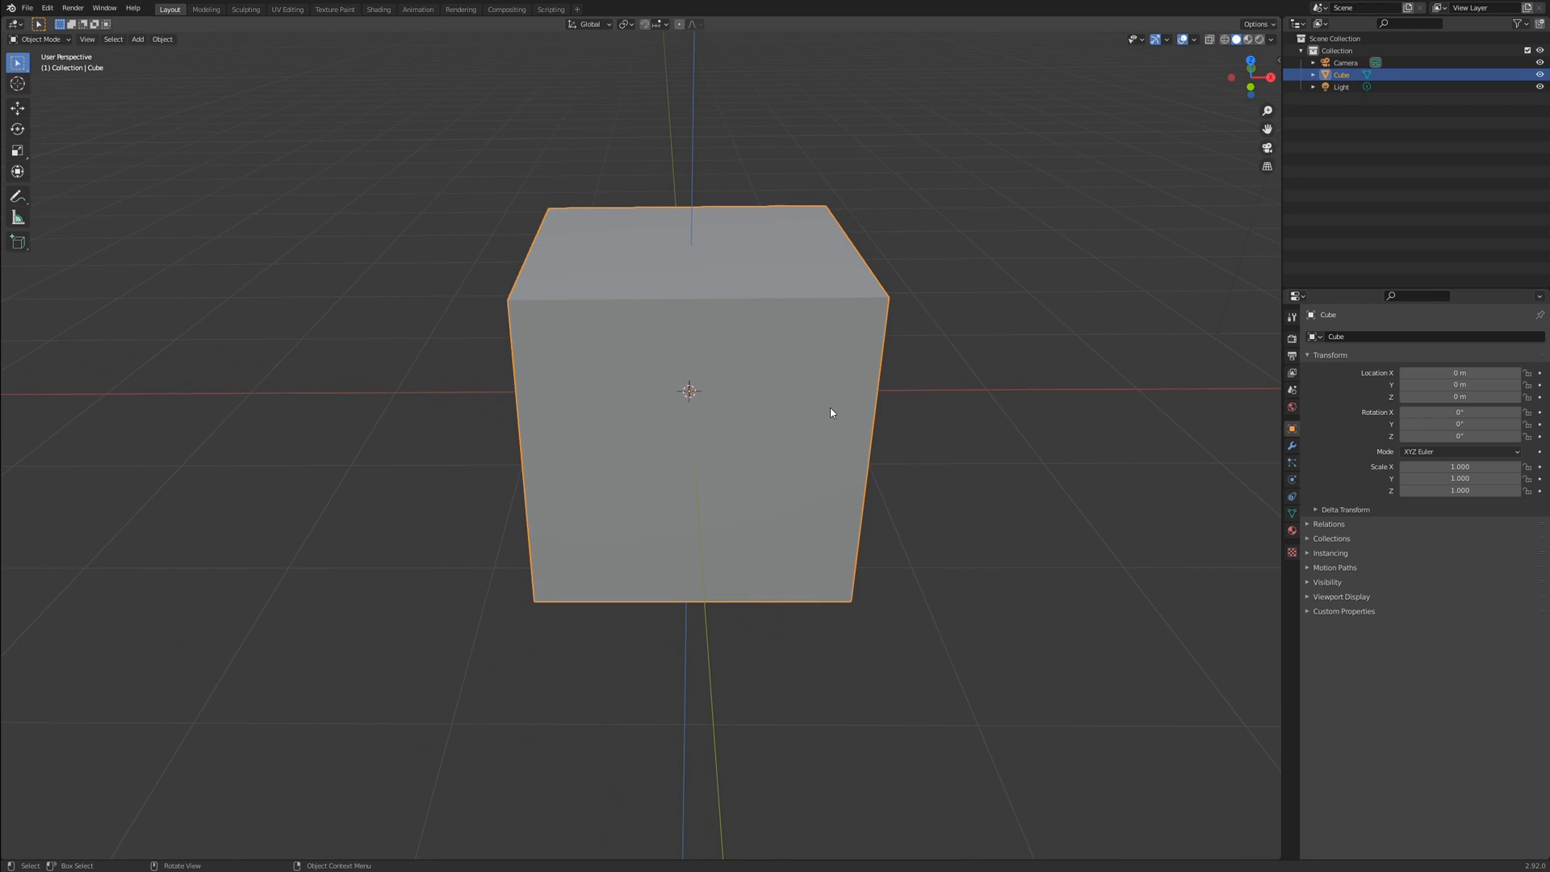
{"action": "key", "text": "Tab"}
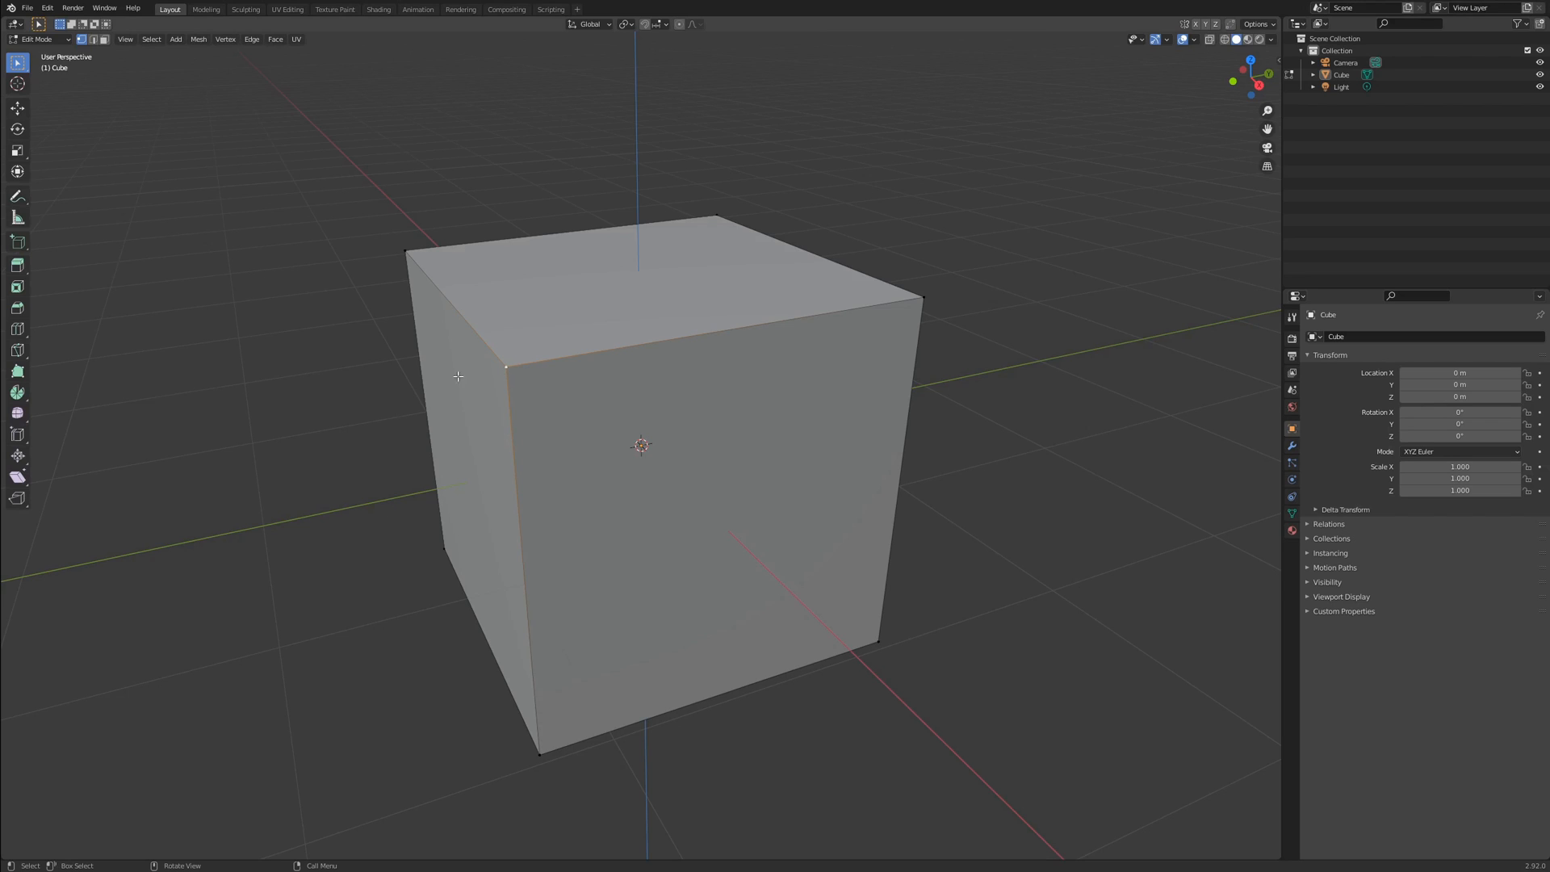
{"action": "mouse_move", "coordinate": [921, 294]}
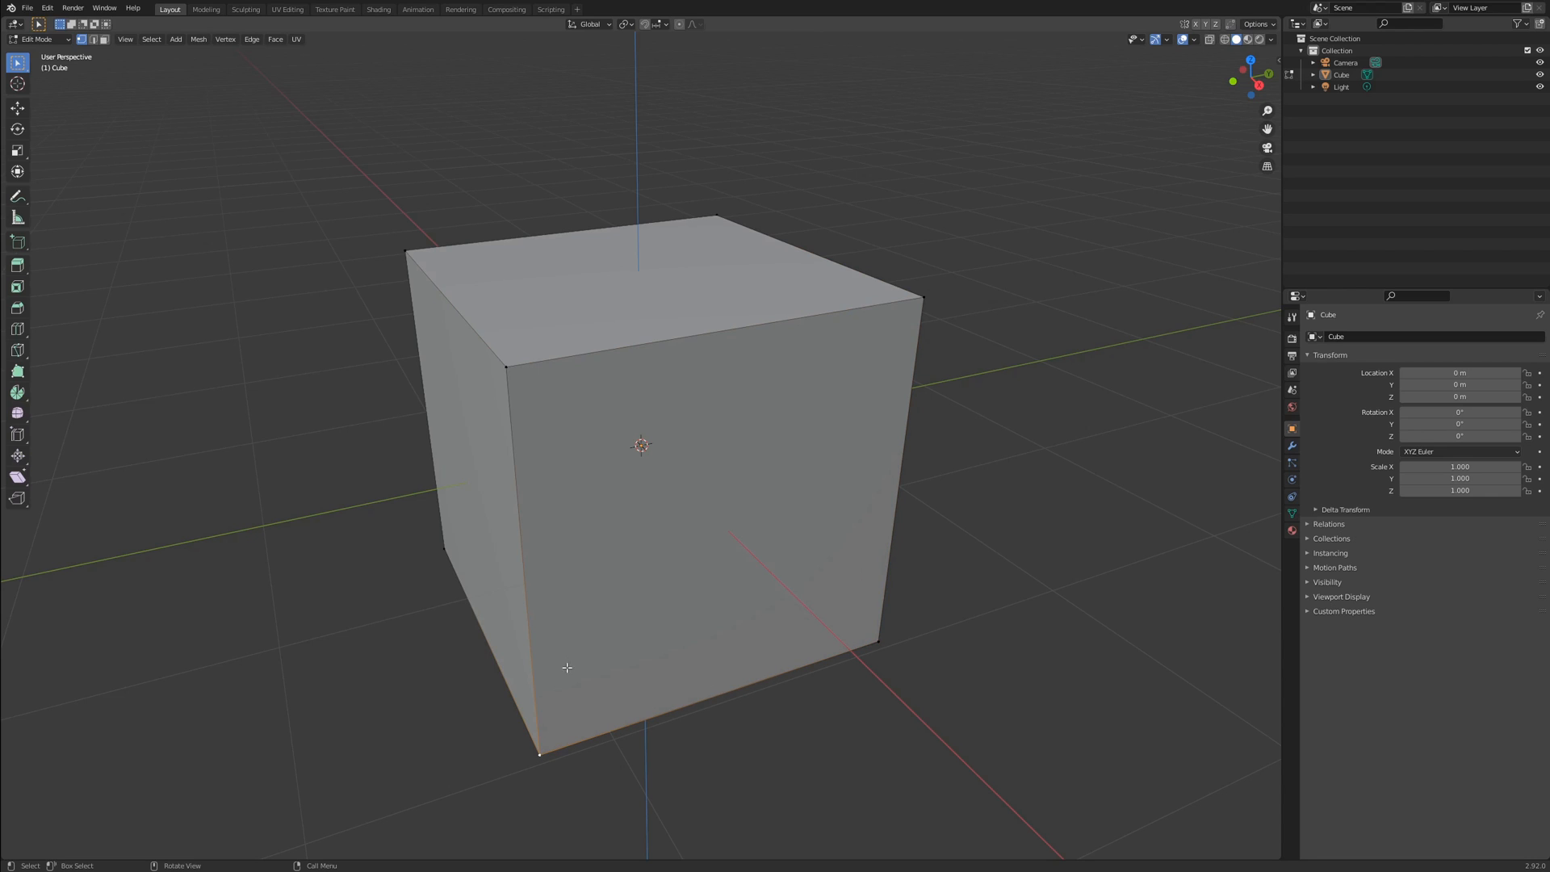
{"action": "mouse_move", "coordinate": [616, 387]}
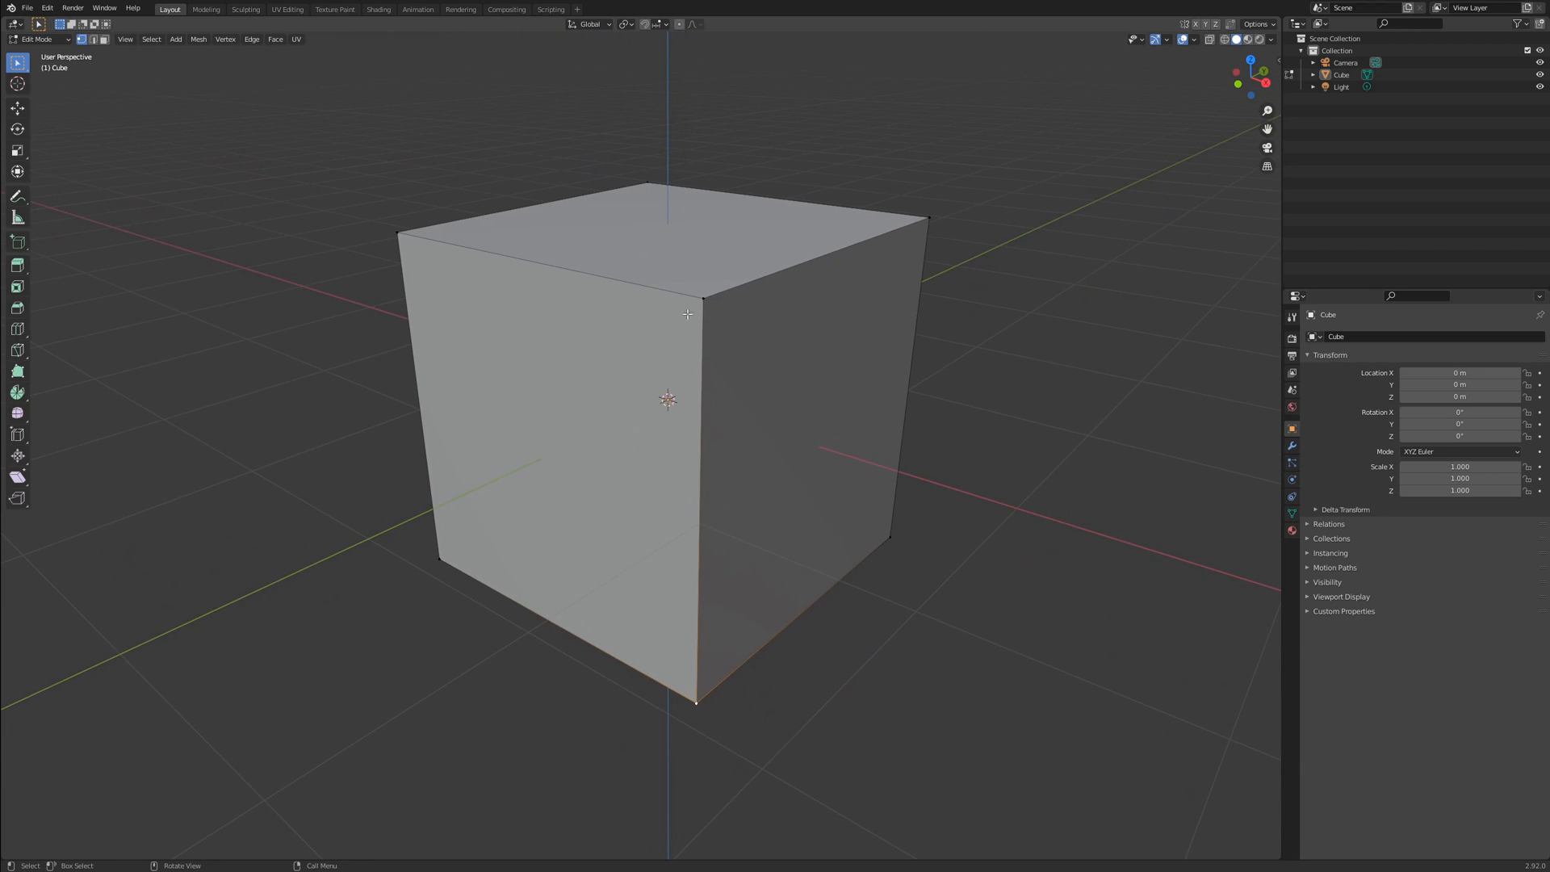
{"action": "mouse_move", "coordinate": [613, 265]}
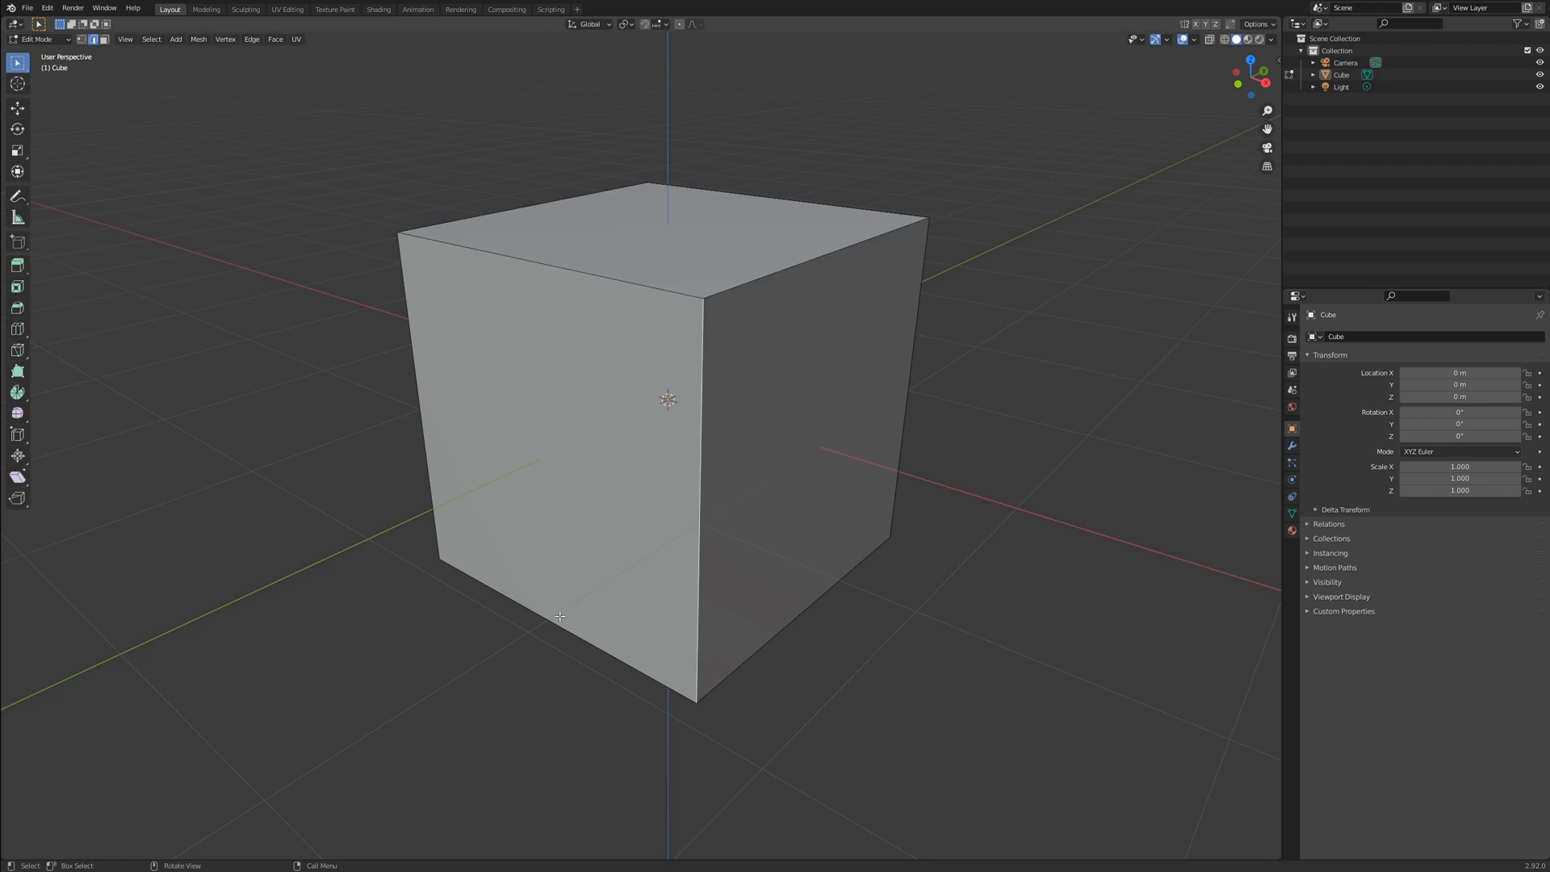
{"action": "mouse_move", "coordinate": [585, 271]}
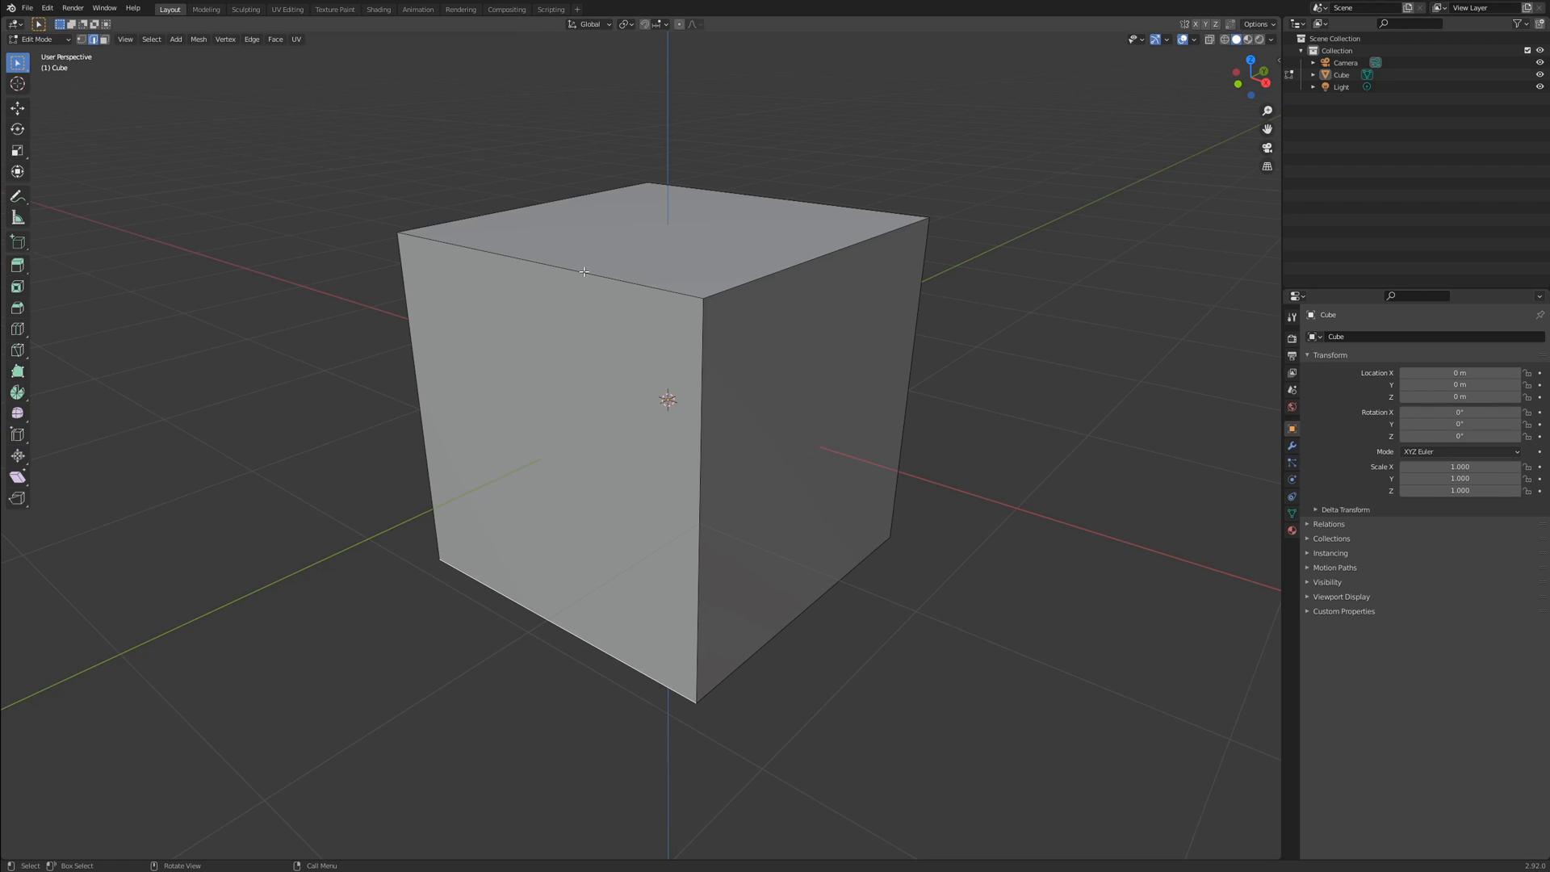
{"action": "mouse_move", "coordinate": [626, 242]}
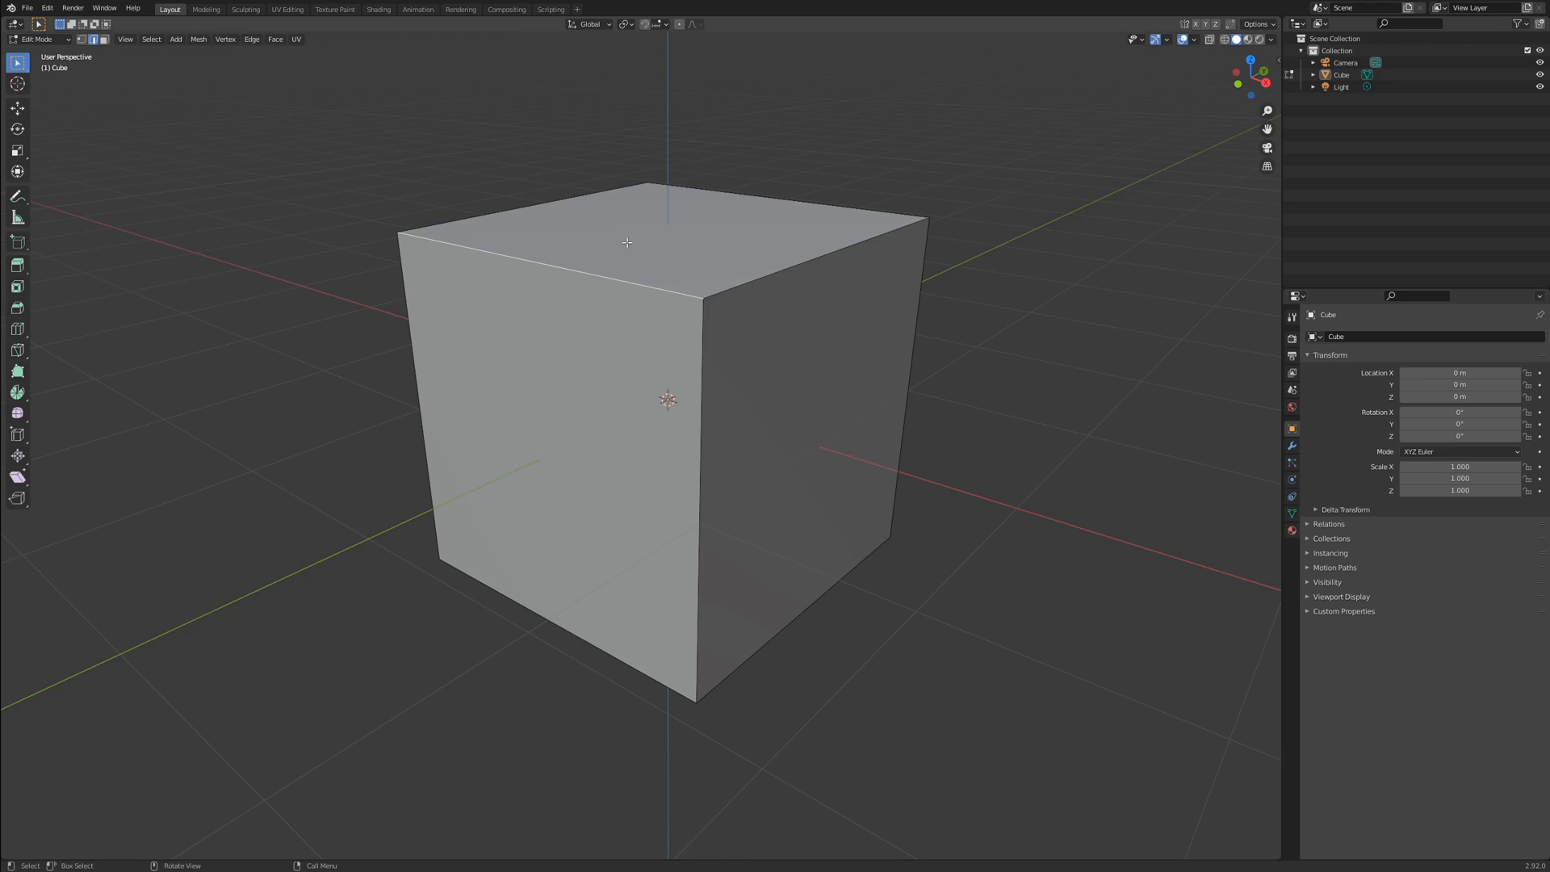
{"action": "mouse_move", "coordinate": [673, 241]}
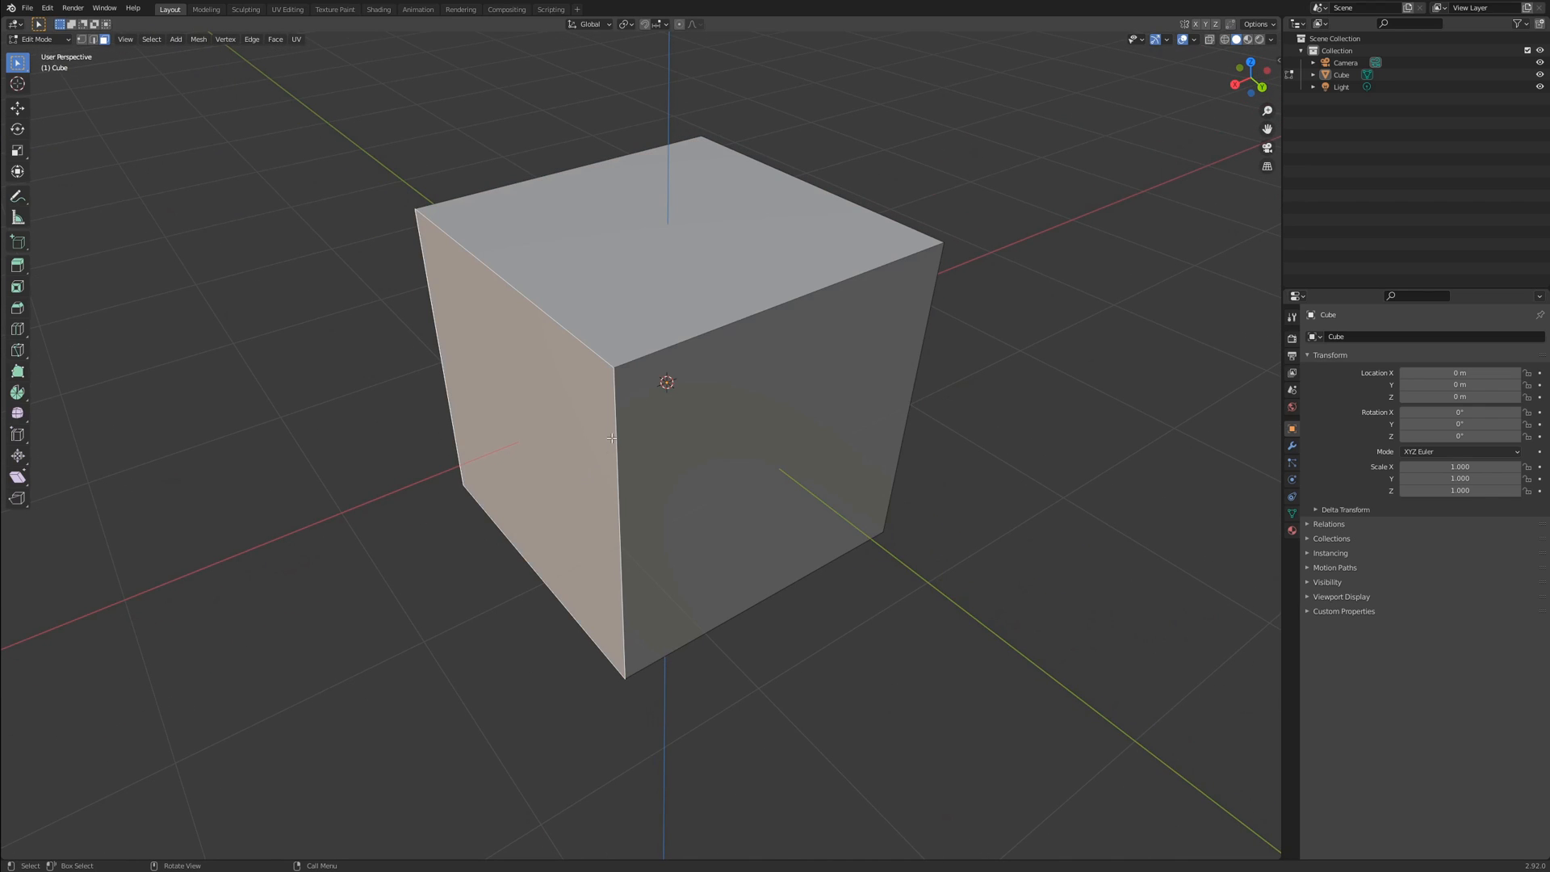
{"action": "mouse_move", "coordinate": [662, 284]}
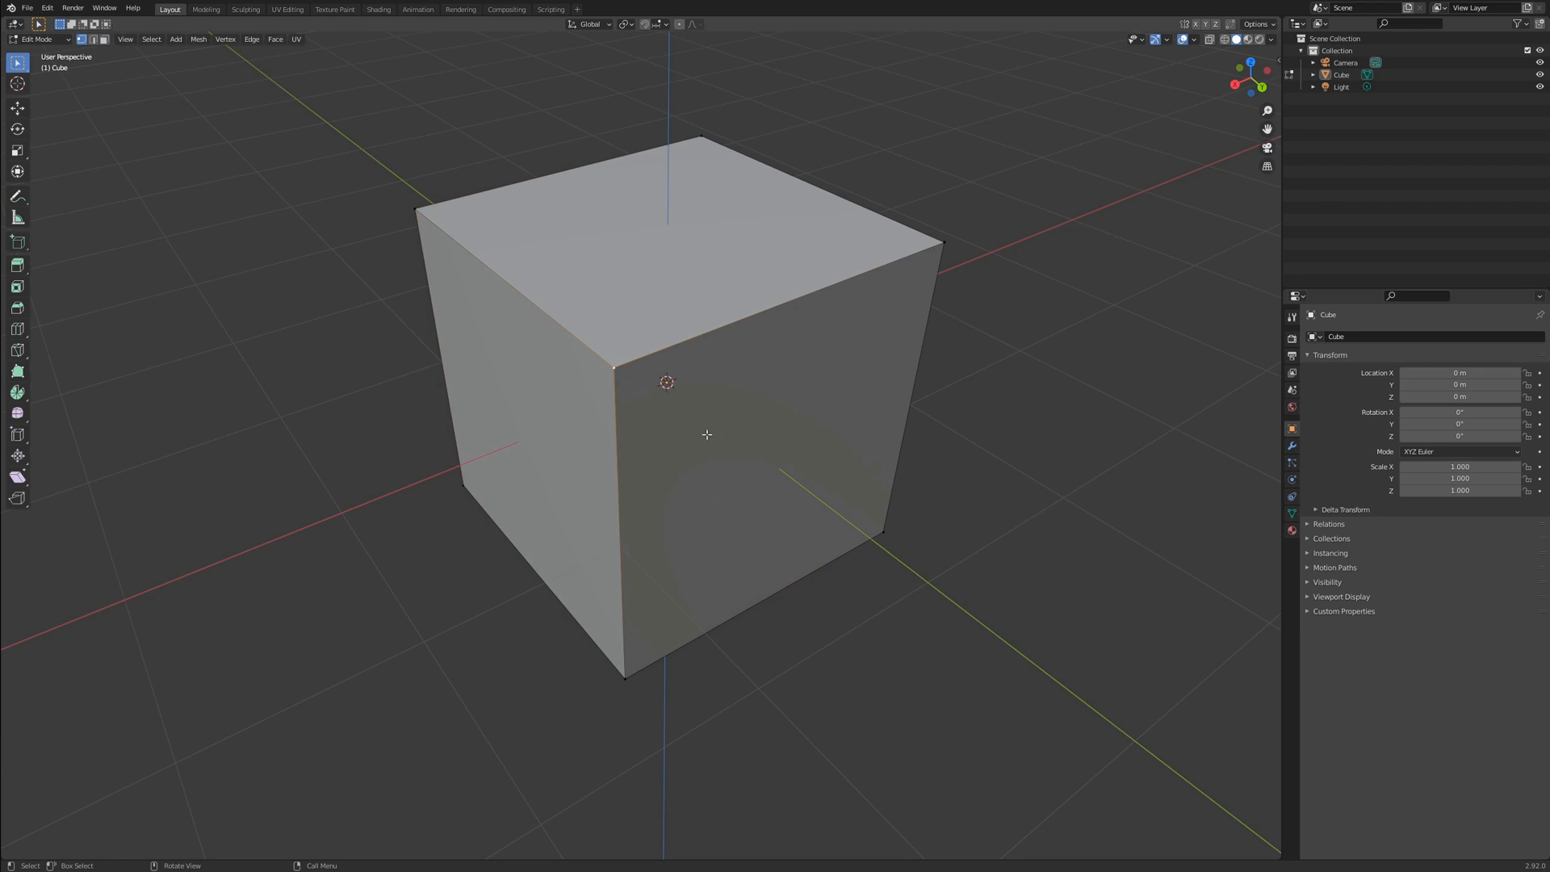
- Start moving the selected top front corner vertex, then cancel the move
{"action": "key", "text": "g"}
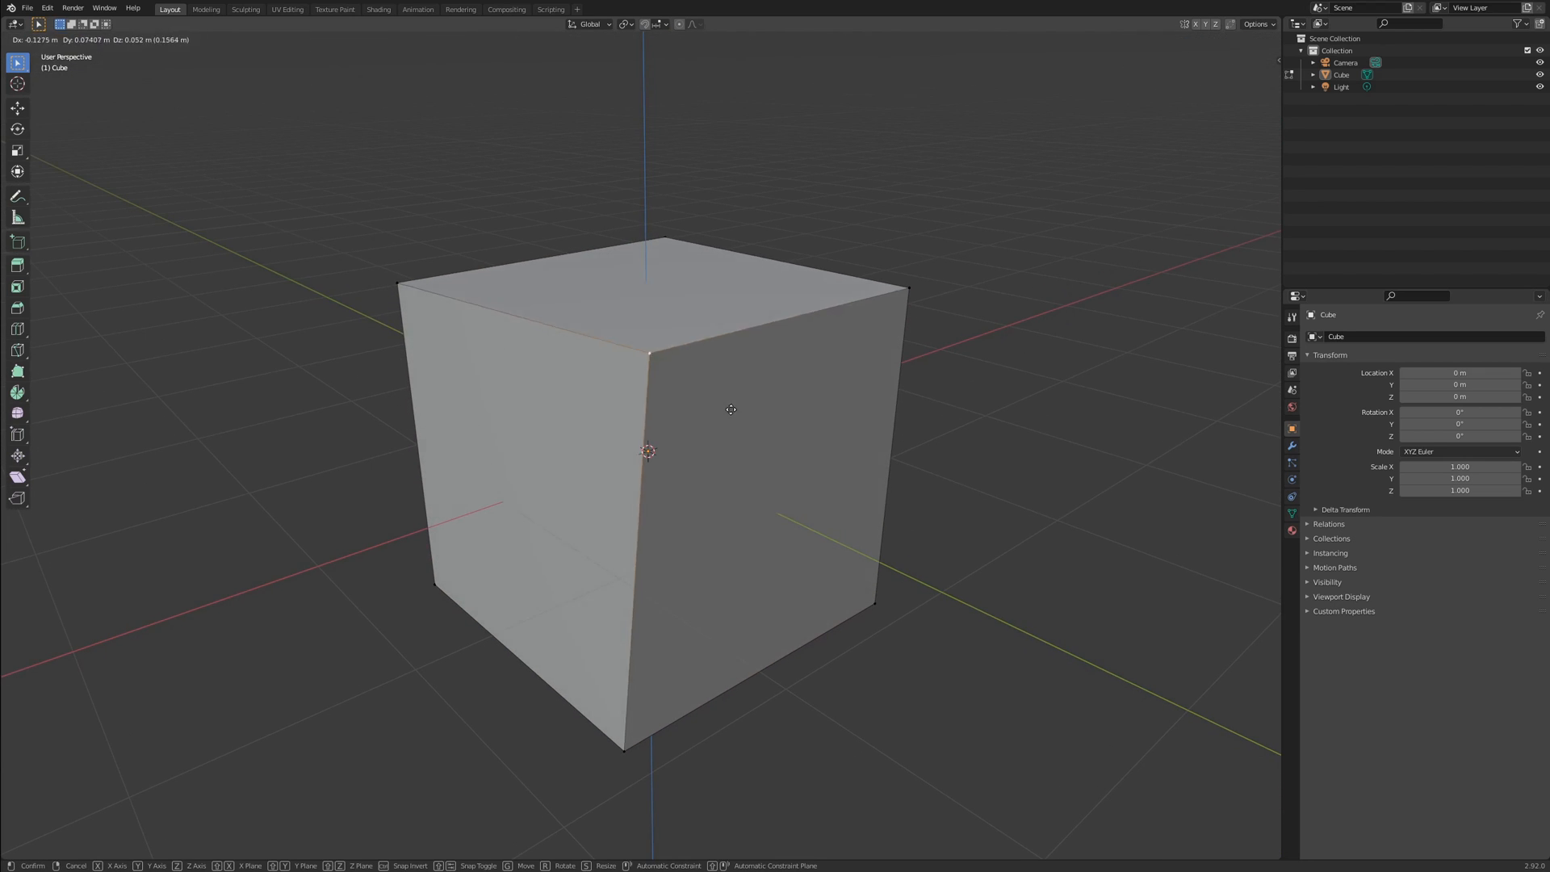
{"action": "key", "text": "Tab"}
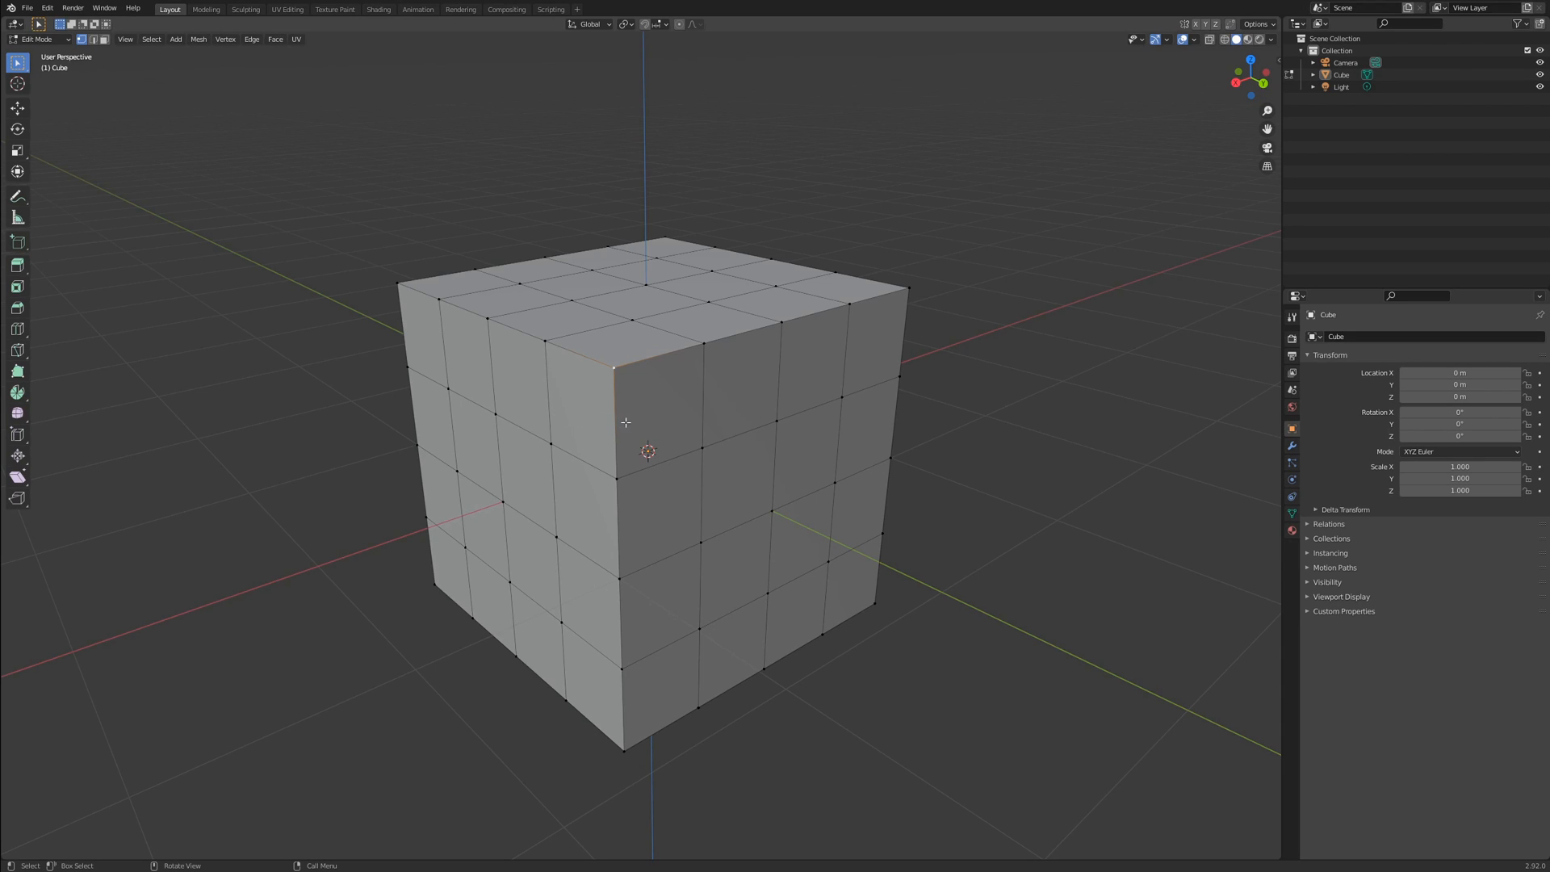
- Switch the subdivided cube to edge select mode
{"action": "left_click", "coordinate": [631, 419]}
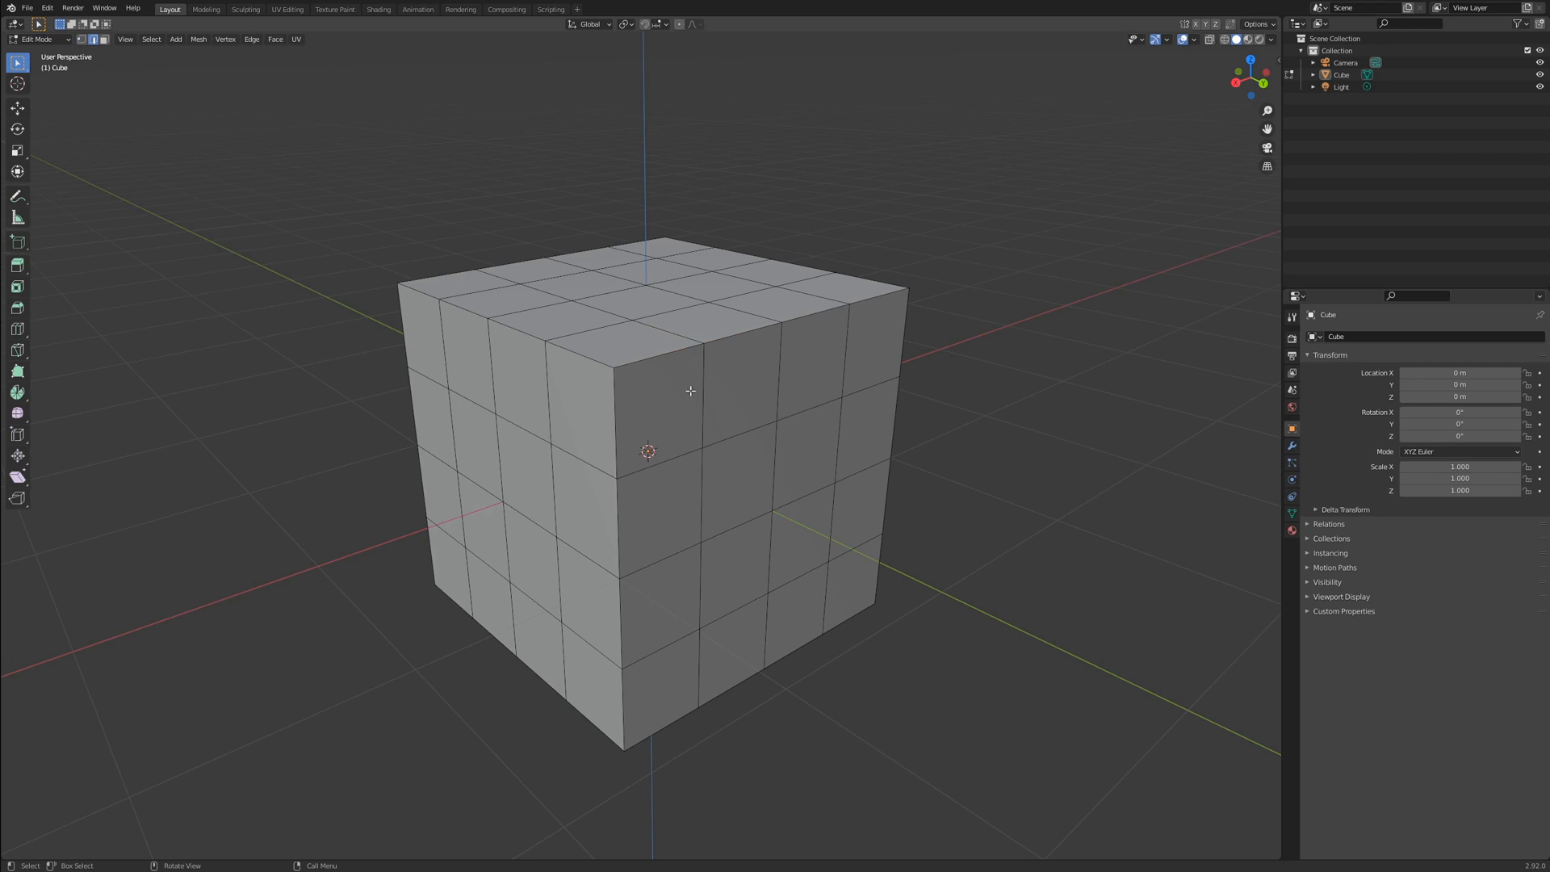
{"action": "mouse_move", "coordinate": [684, 500]}
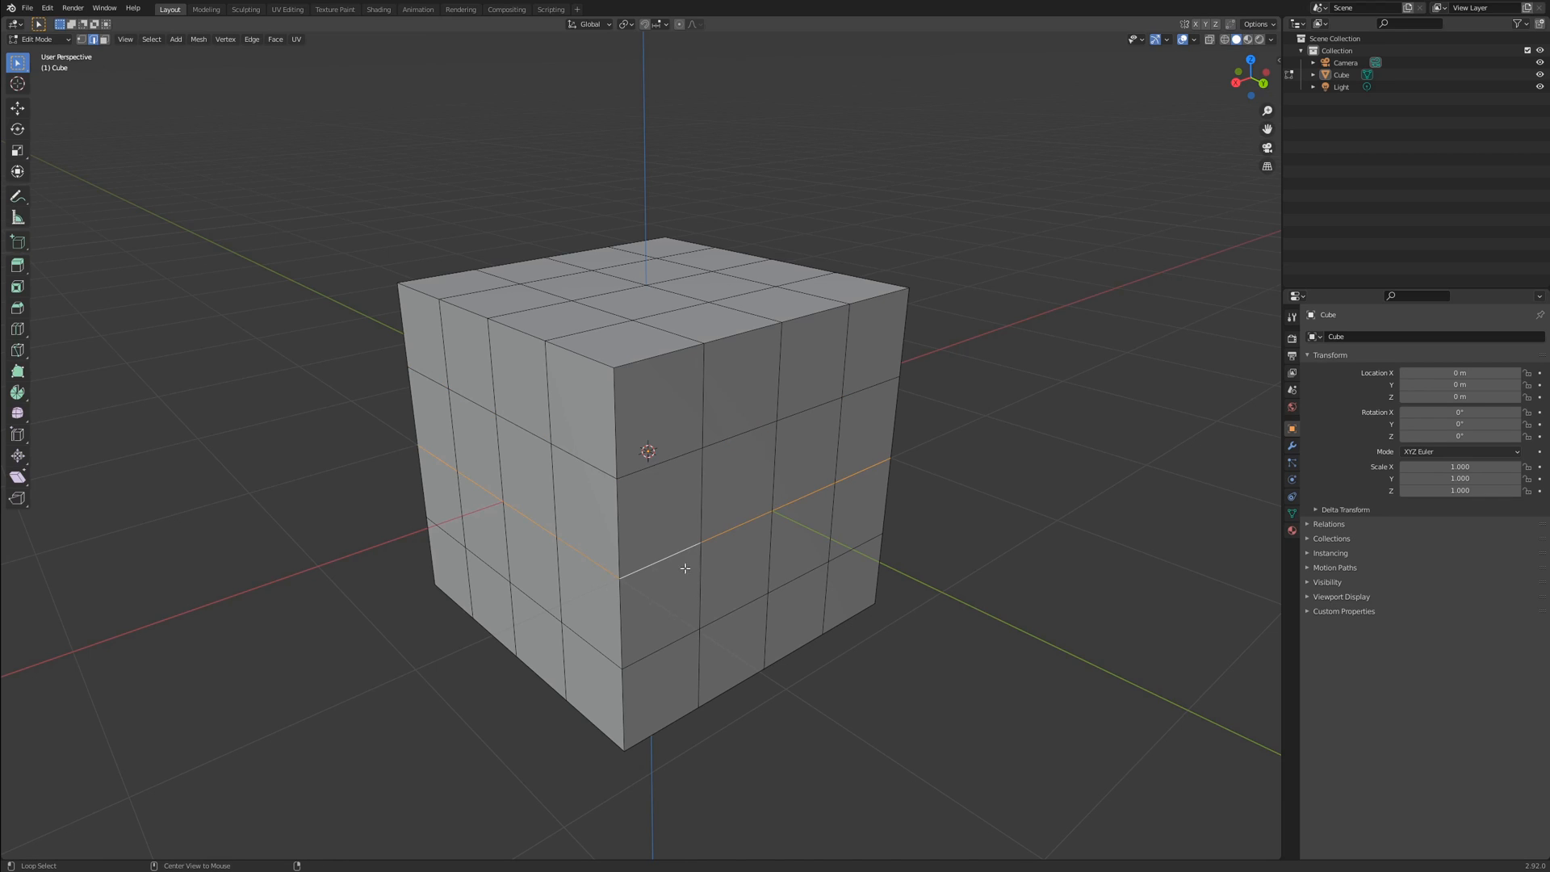
- Select an edge loop around the cube's upper middle, then replace it with a single vertex
{"action": "left_click", "coordinate": [694, 501]}
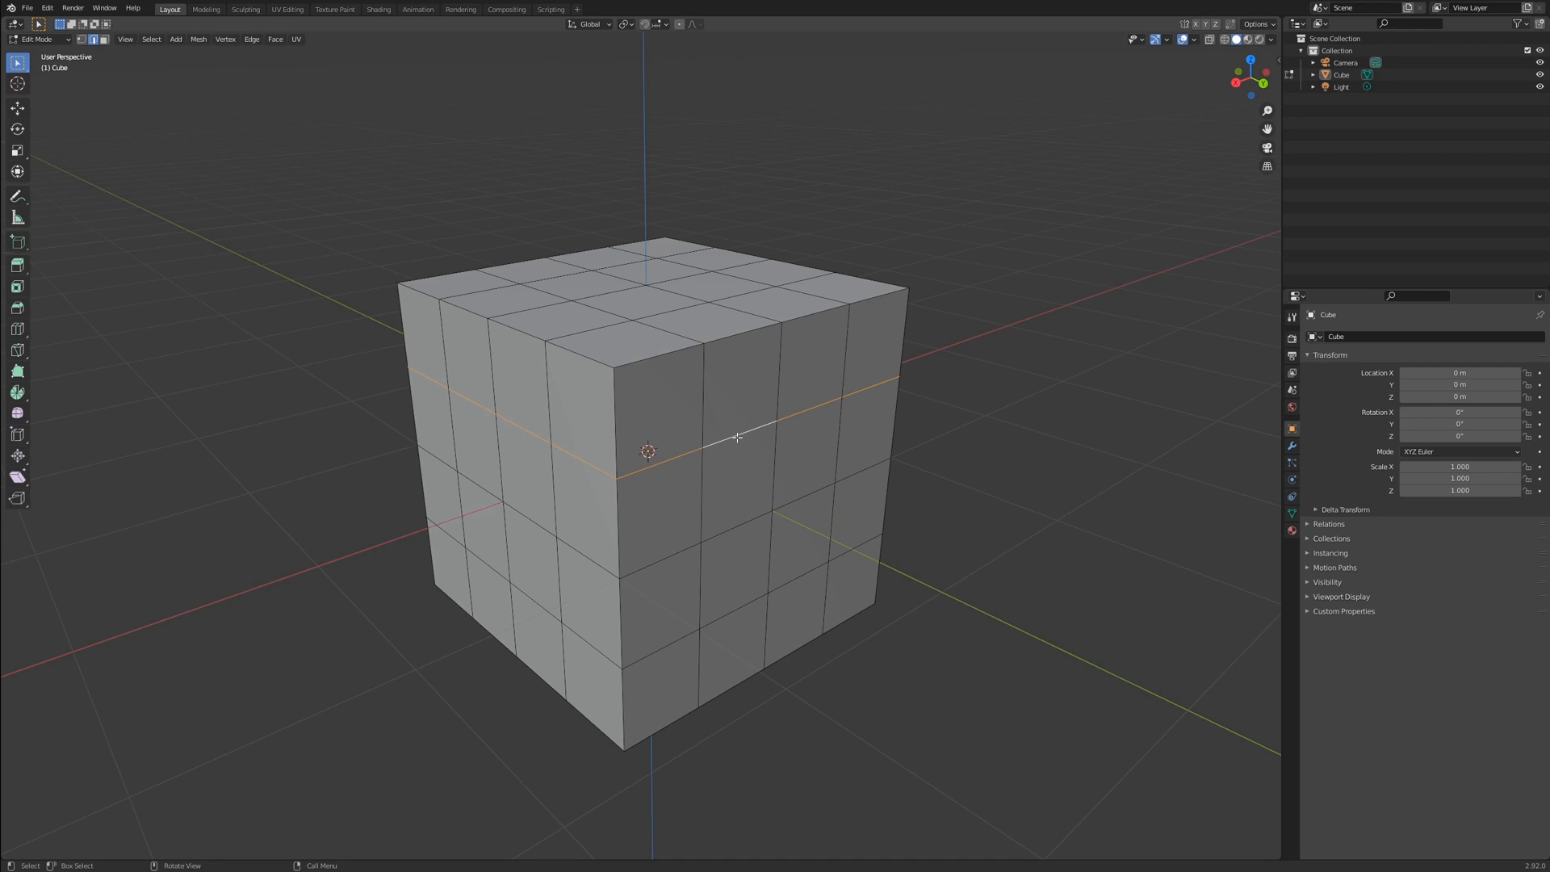
{"action": "mouse_move", "coordinate": [760, 470]}
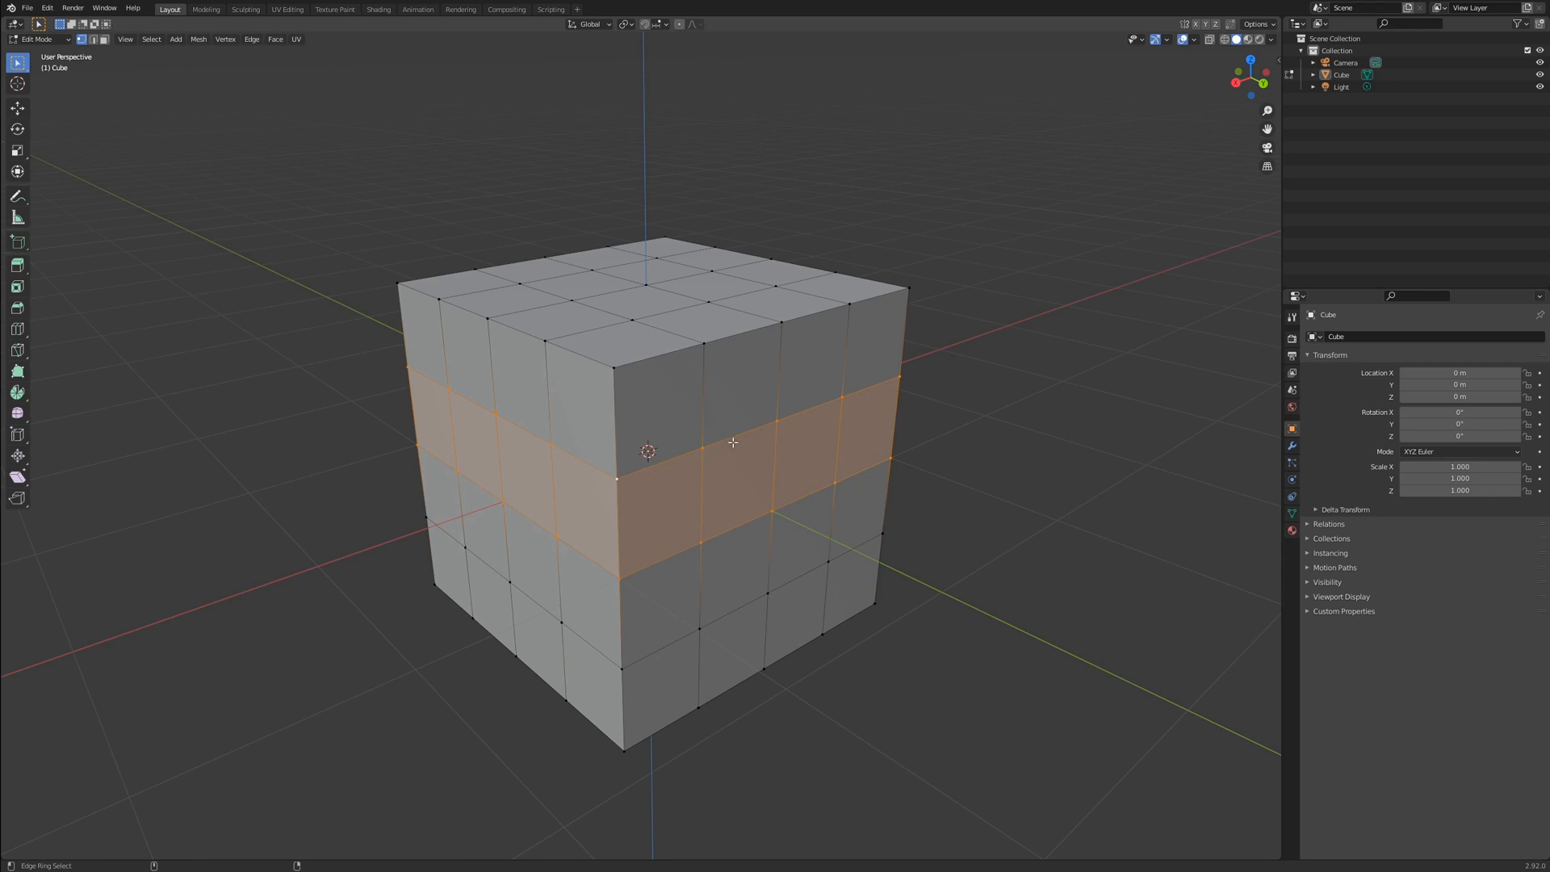
{"action": "left_click", "coordinate": [859, 392]}
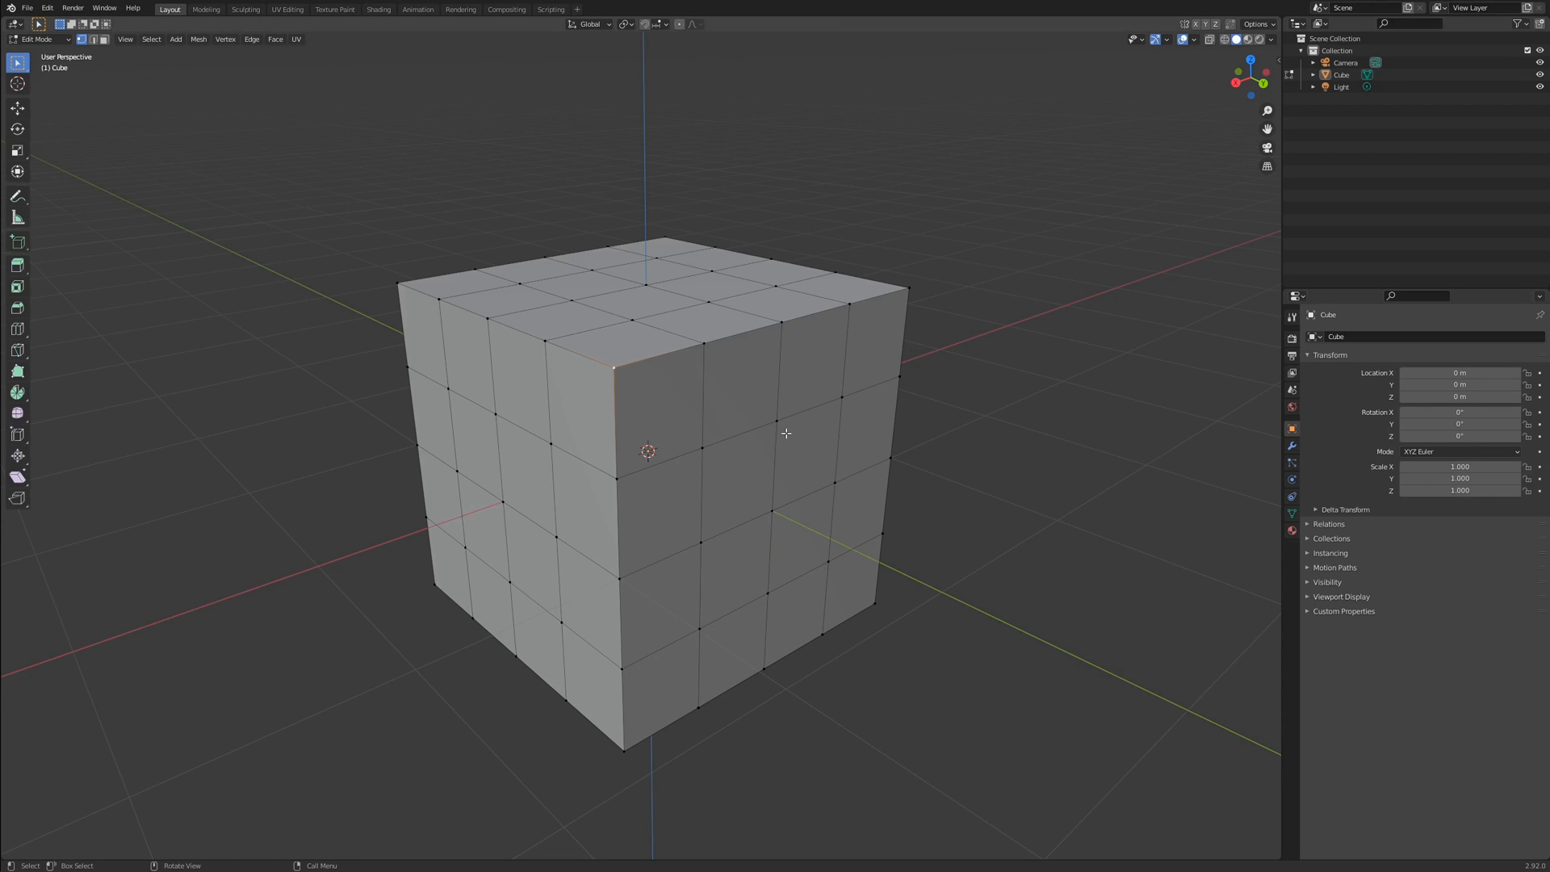
- Select the entire subdivided cube mesh with A
{"action": "left_click_drag", "start_coordinate": [784, 432], "coordinate": [712, 495]}
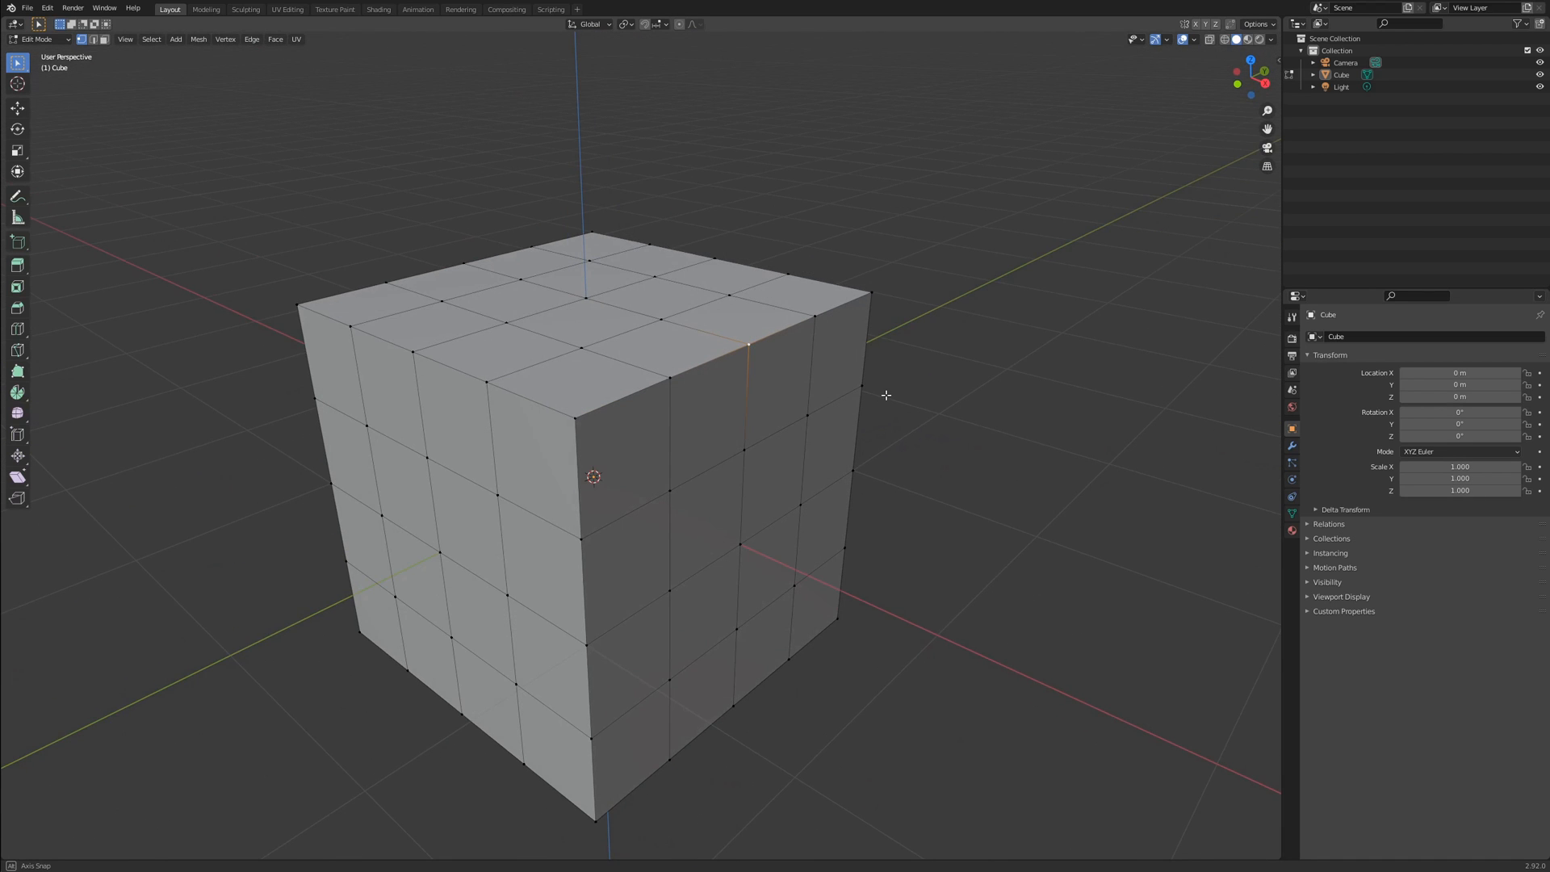
{"action": "key", "text": "a"}
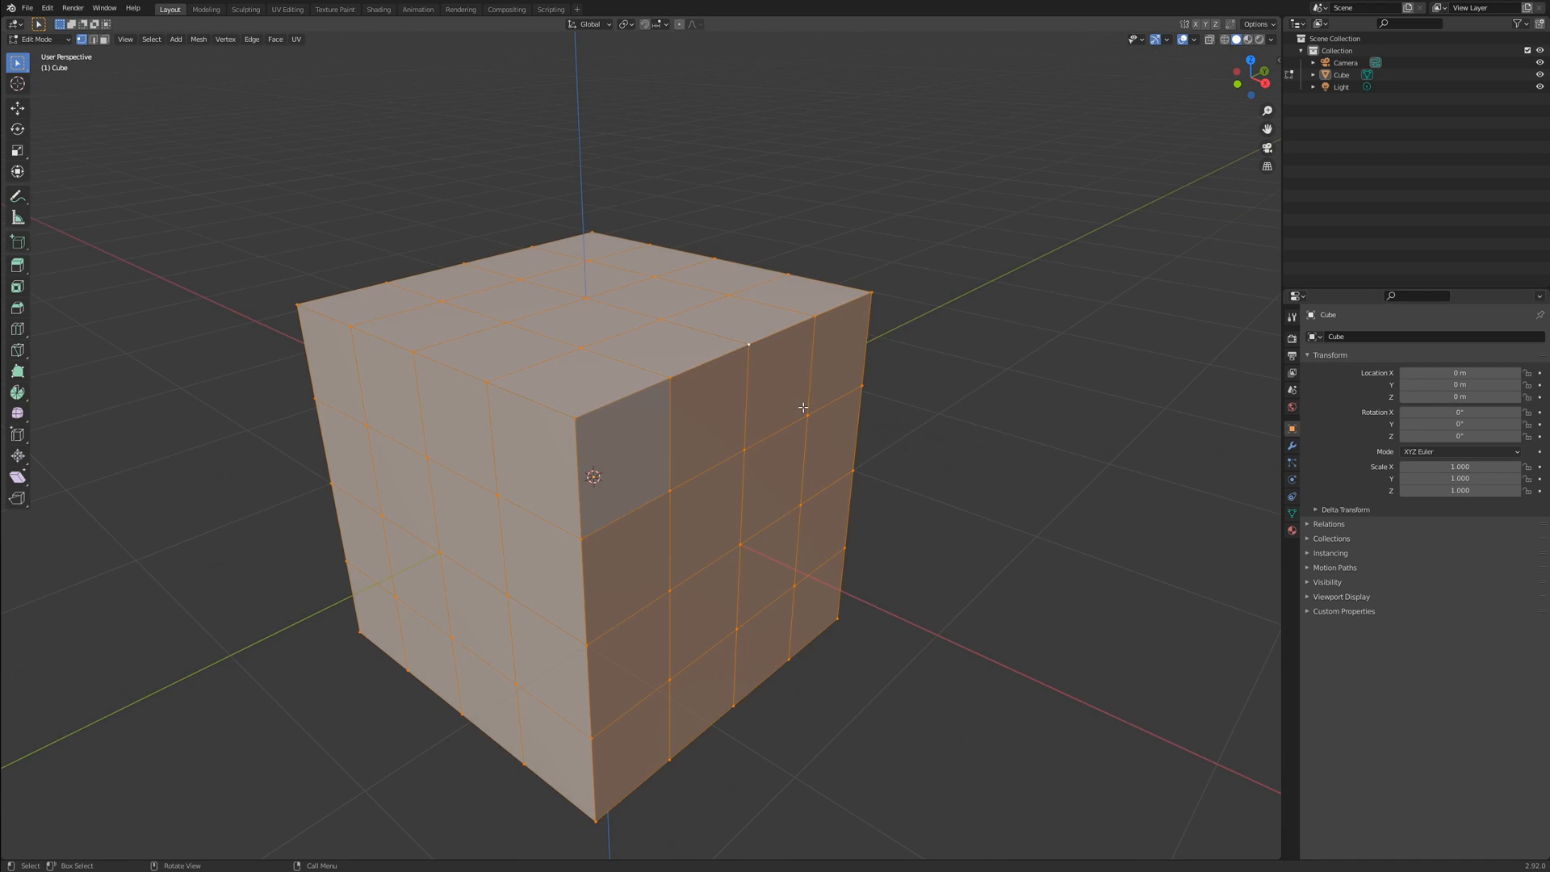